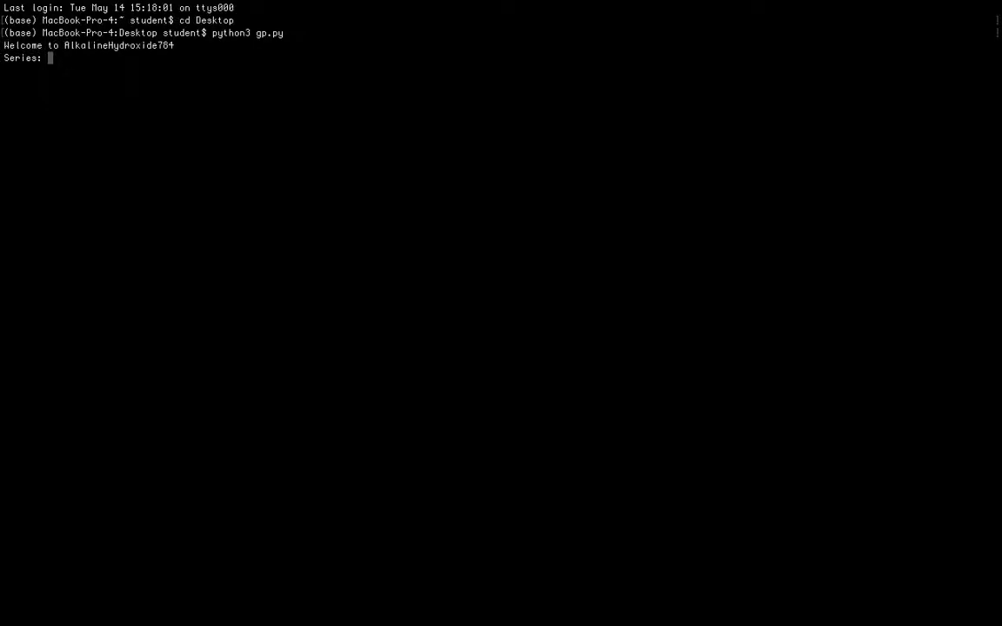
# Enter series 'GP Strategy Series' and episode 'Introduction' to start the gp.py Q&A
pyautogui.write('GP')
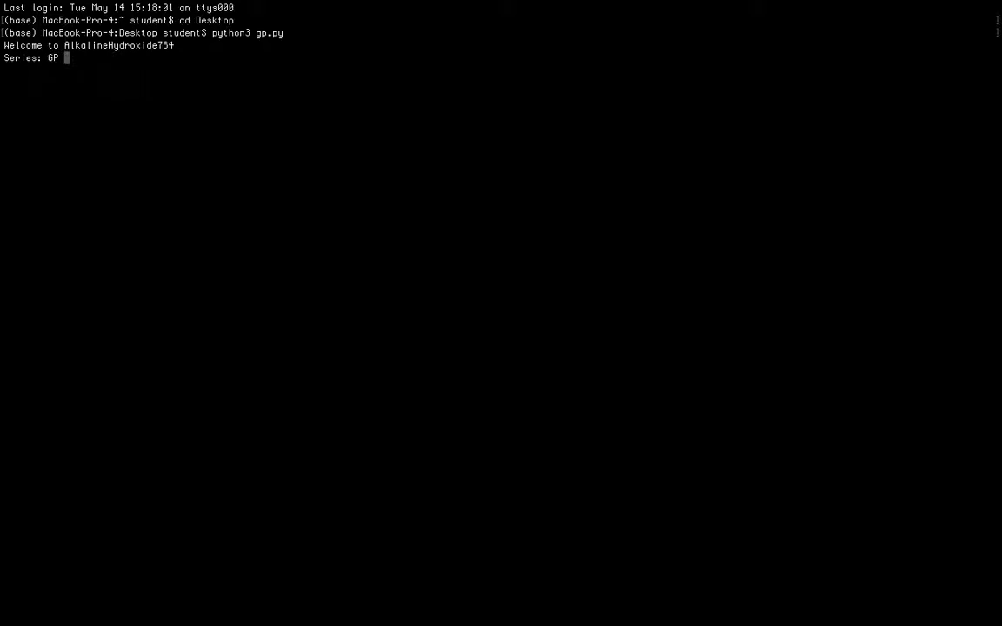
pyautogui.write('S')
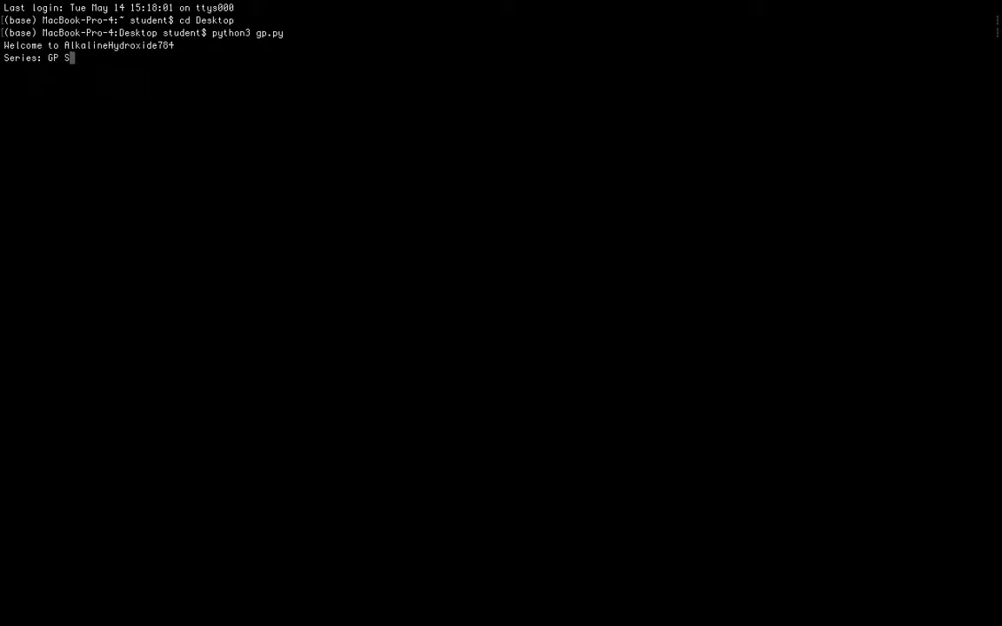
pyautogui.write('trategy Series')
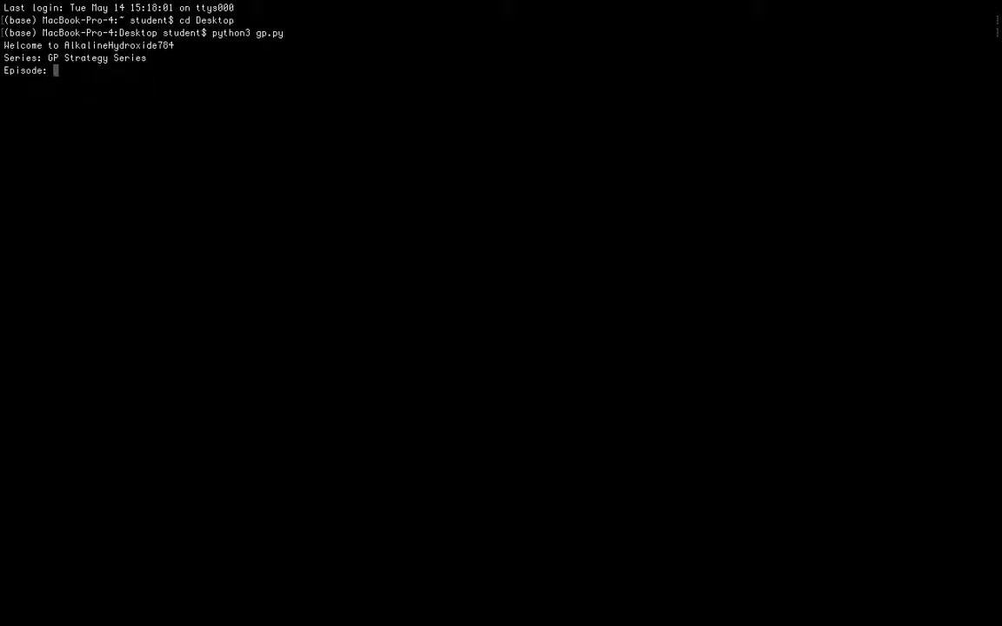
pyautogui.write('Intr')
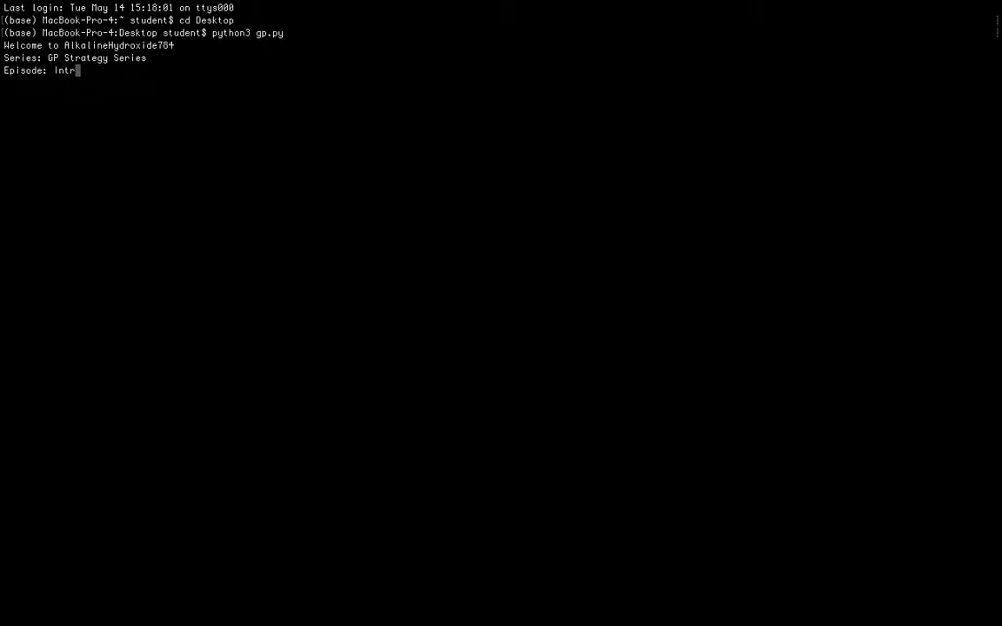
pyautogui.write('oduction')
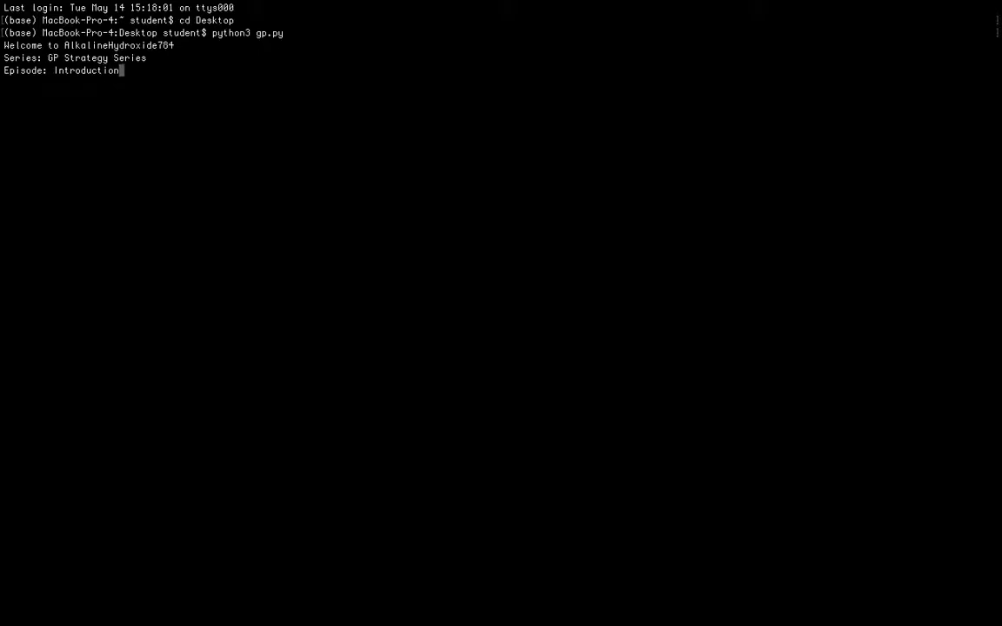
pyautogui.press('Return')
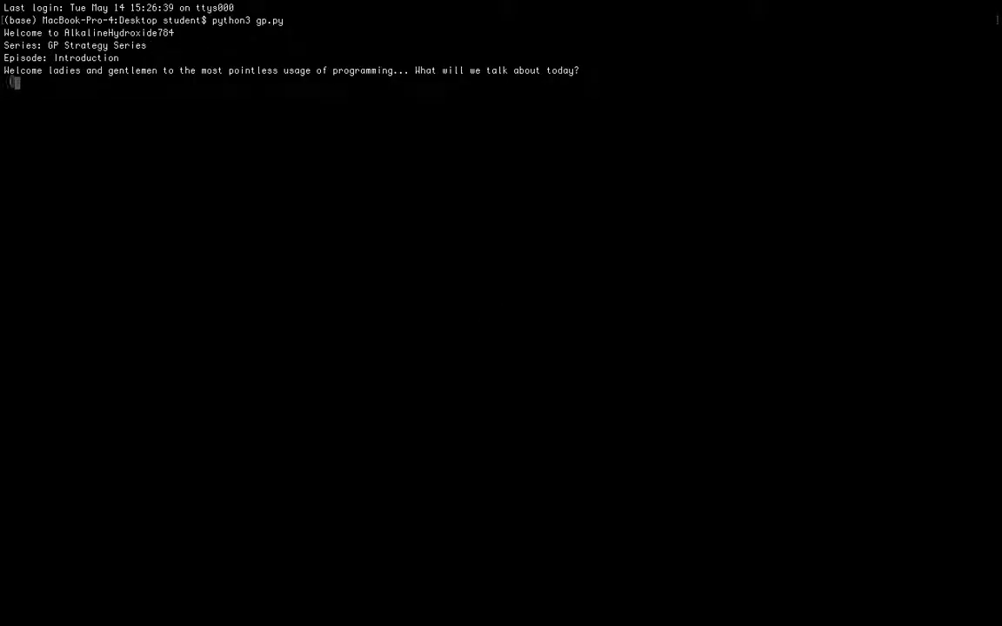
# Answer that today's topic is this series and what it will cover
pyautogui.write('Urr about this series')
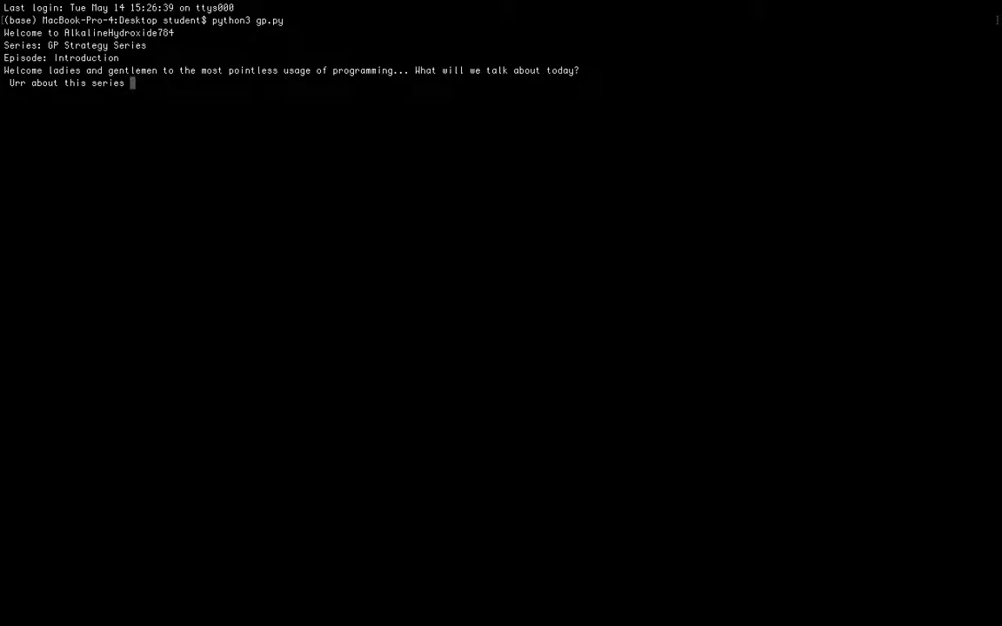
pyautogui.write(', duh..')
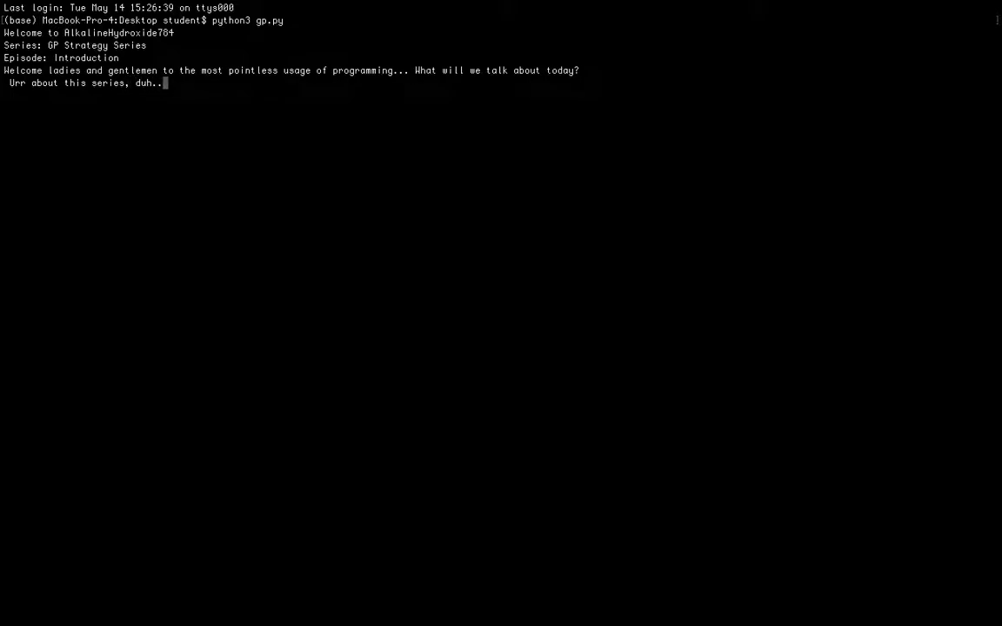
pyautogui.write('like how it caa')
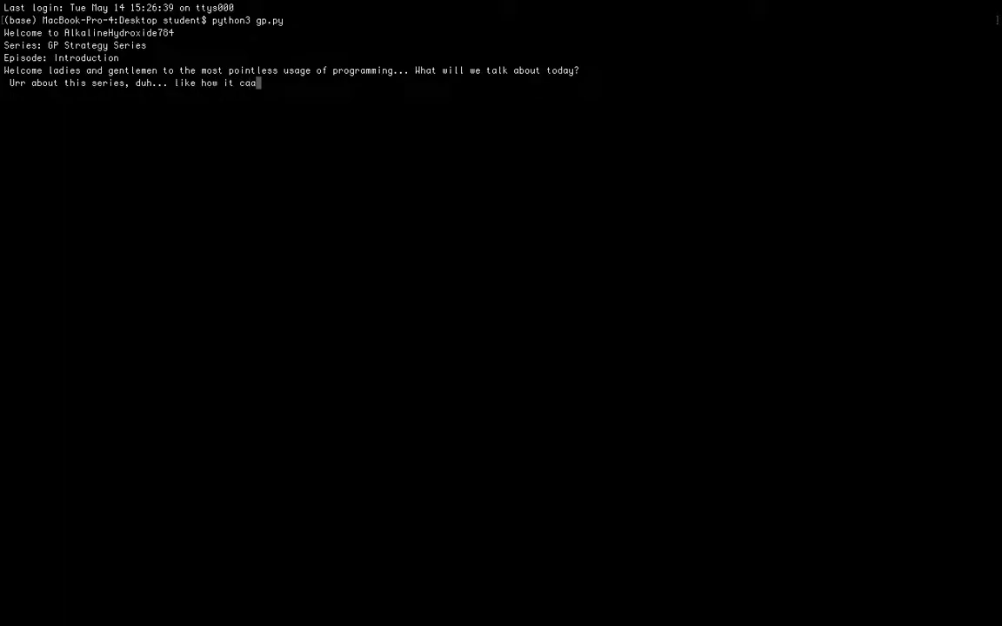
pyautogui.write('me about and wh')
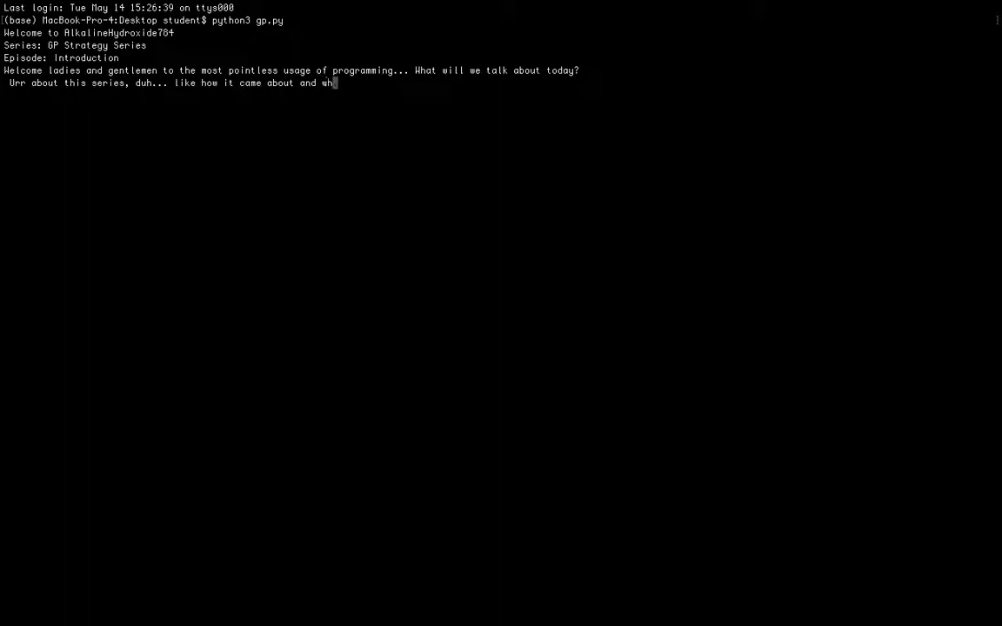
pyautogui.write('at it will')
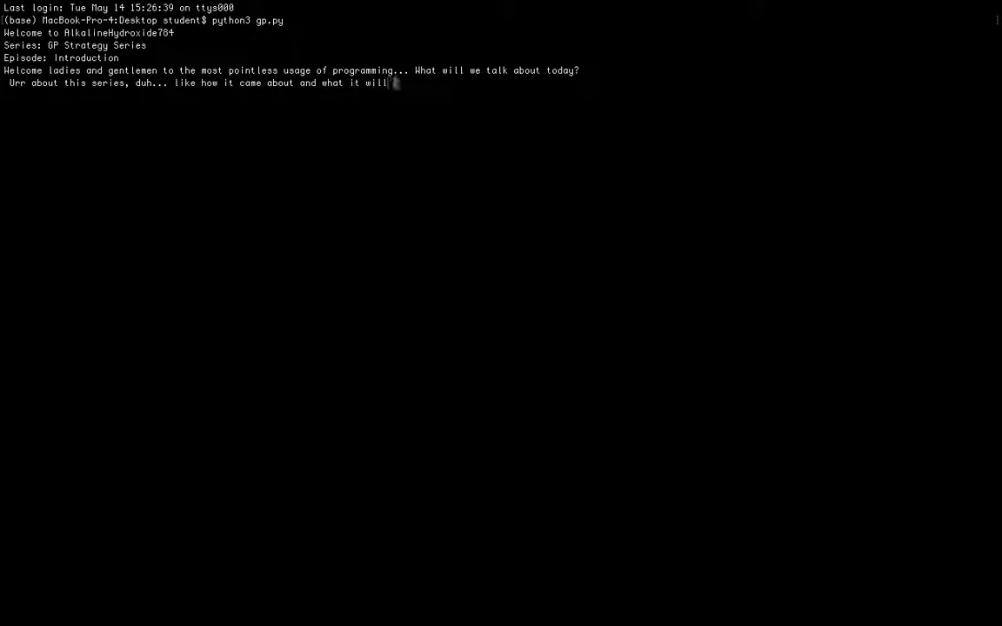
pyautogui.write('cover..')
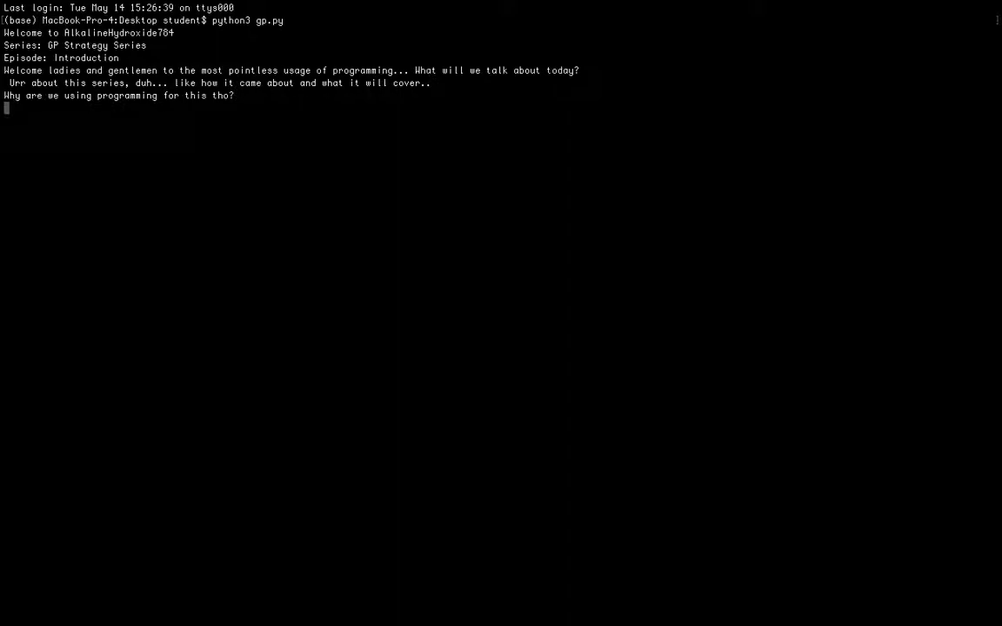
# Reply that programming looks cooler than Word
pyautogui.write('Oh urm i')
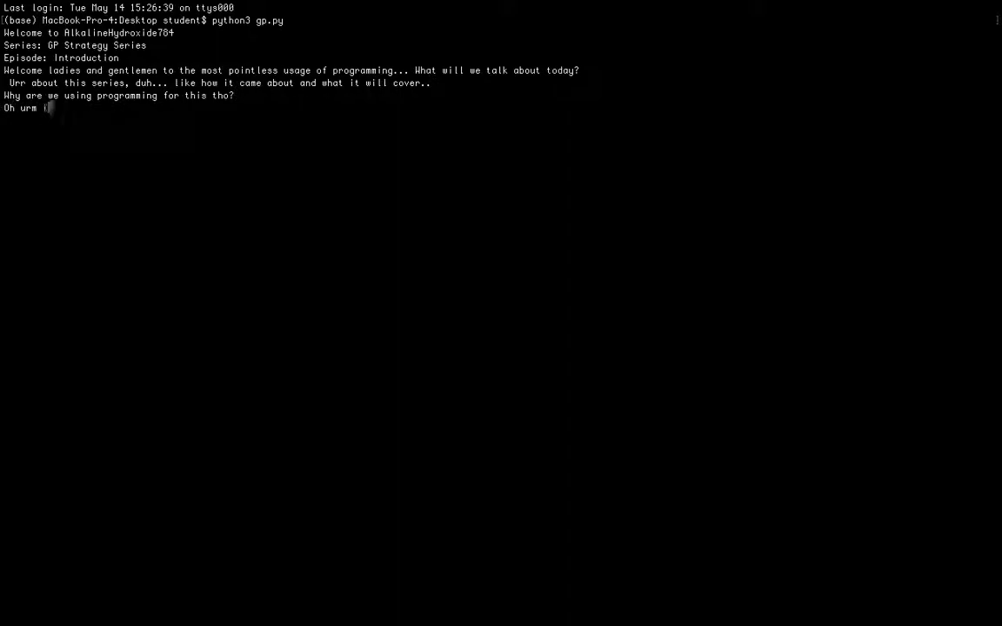
pyautogui.write('t loo')
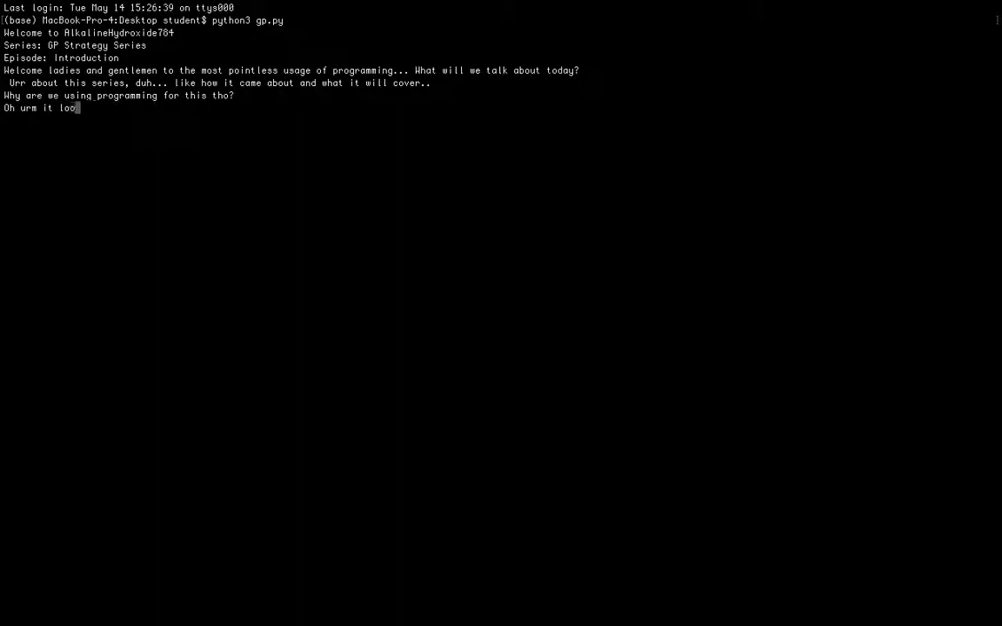
pyautogui.write('ks cooler than')
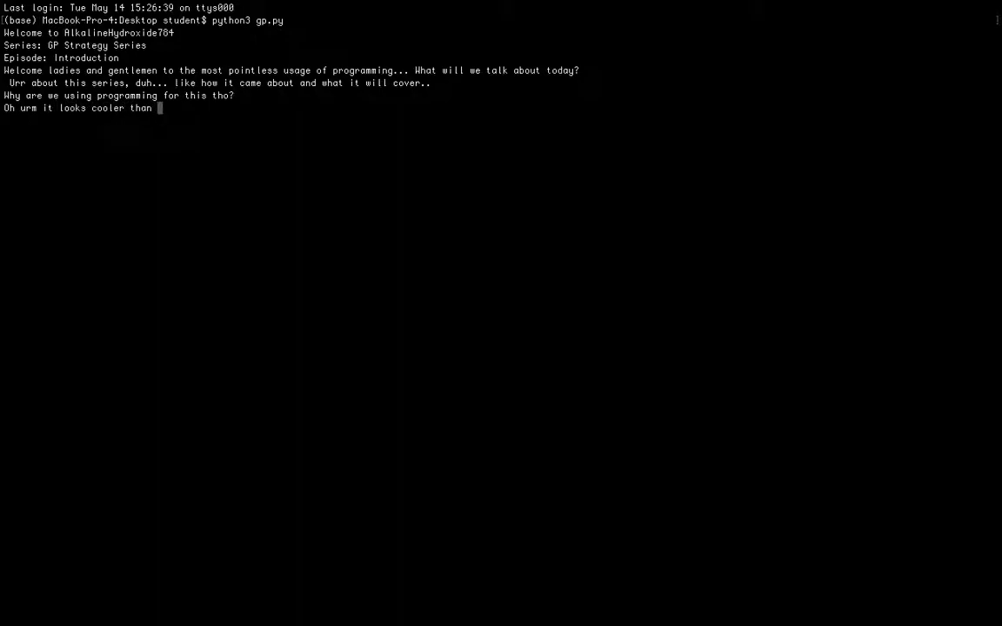
pyautogui.write('Word you know...')
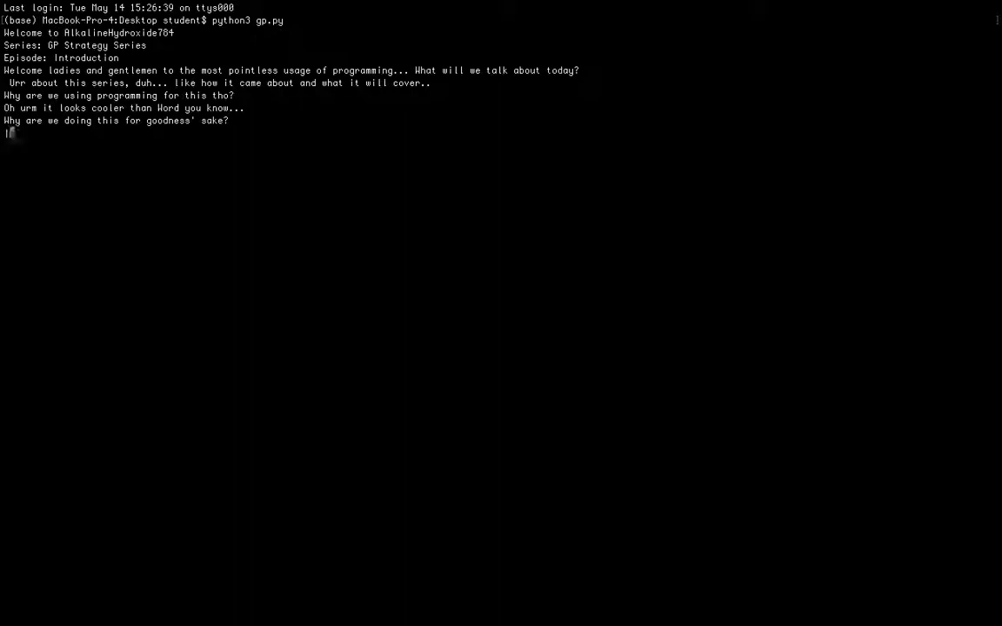
# Give reason 1: to cover a larger audience and reach more people
pyautogui.write('1. To')
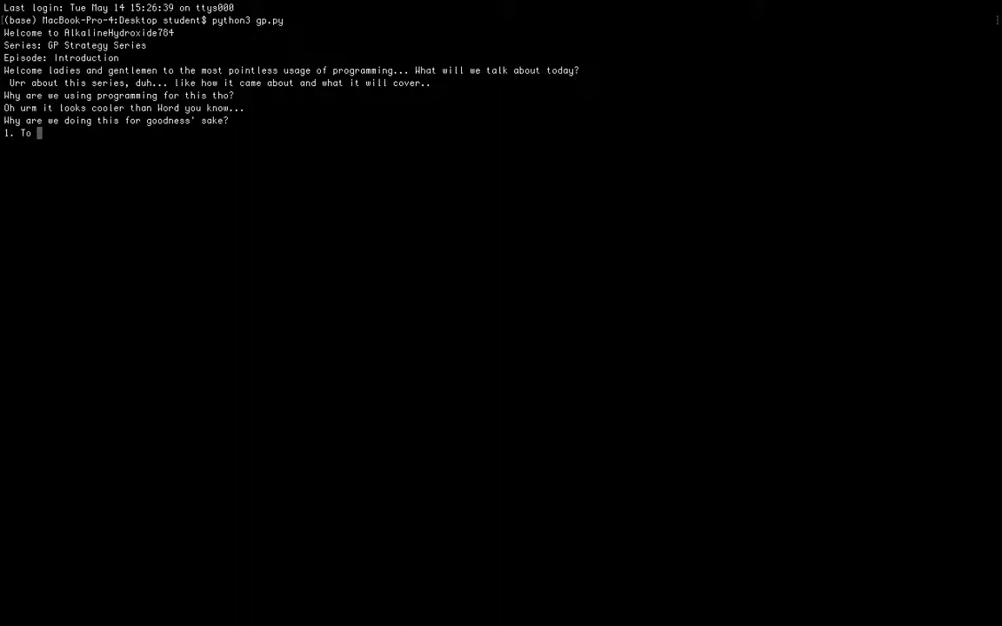
pyautogui.write('cover a larger')
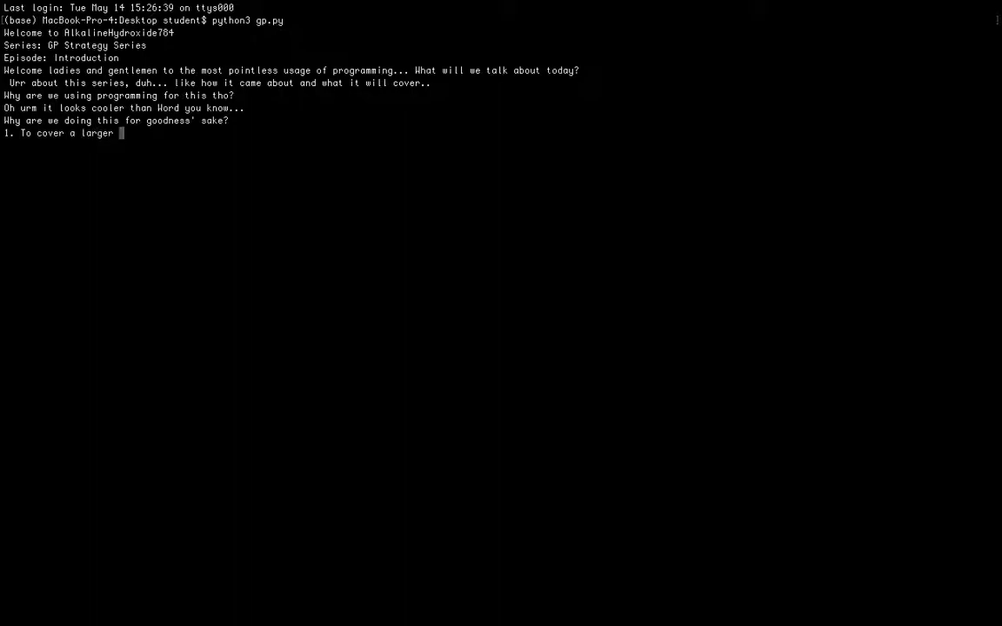
pyautogui.write('audience and help m')
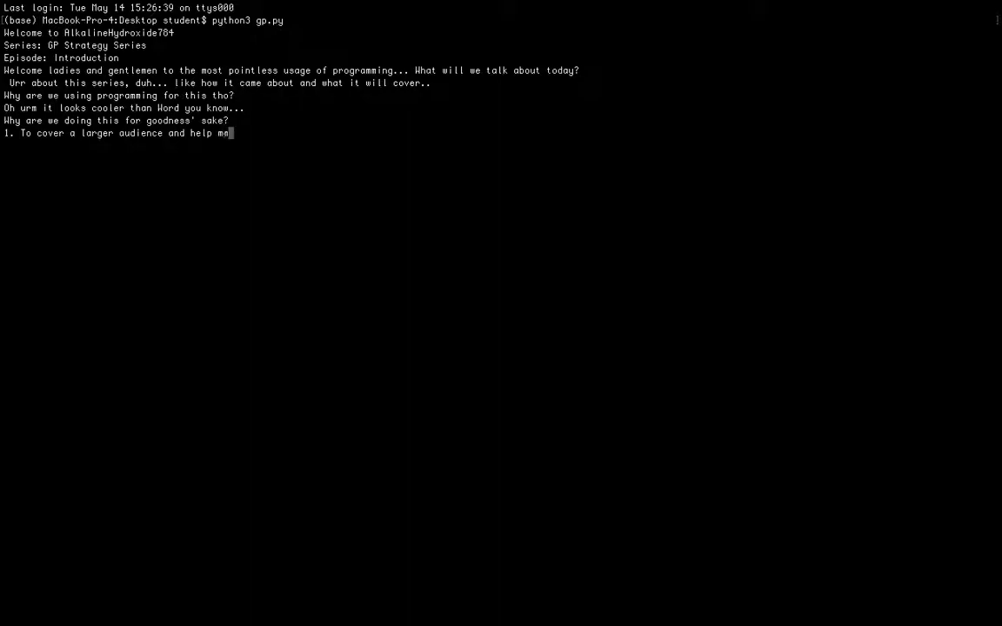
pyautogui.write('ore people')
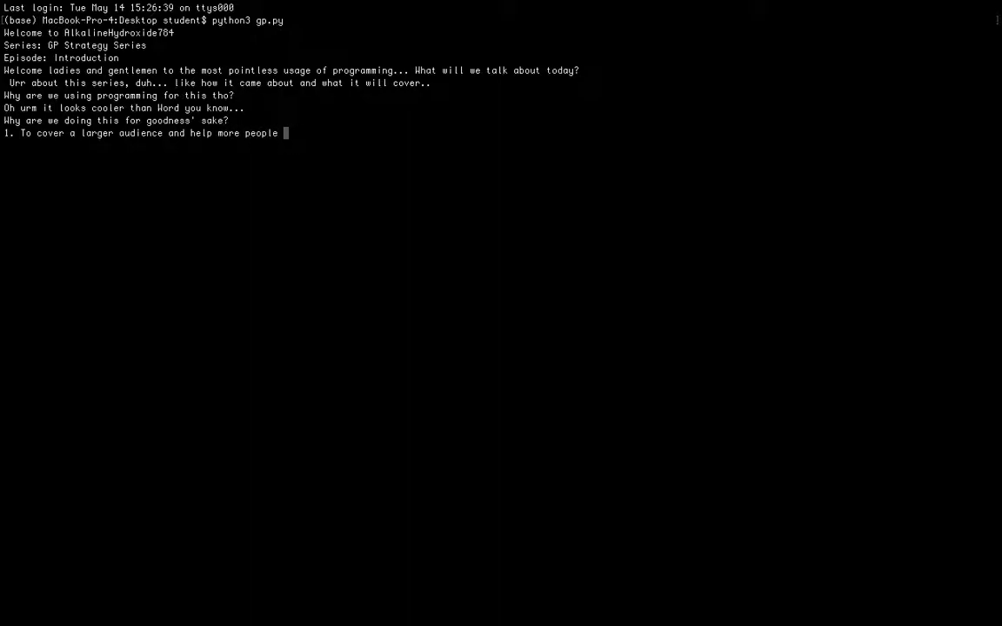
pyautogui.write('you know... 2.')
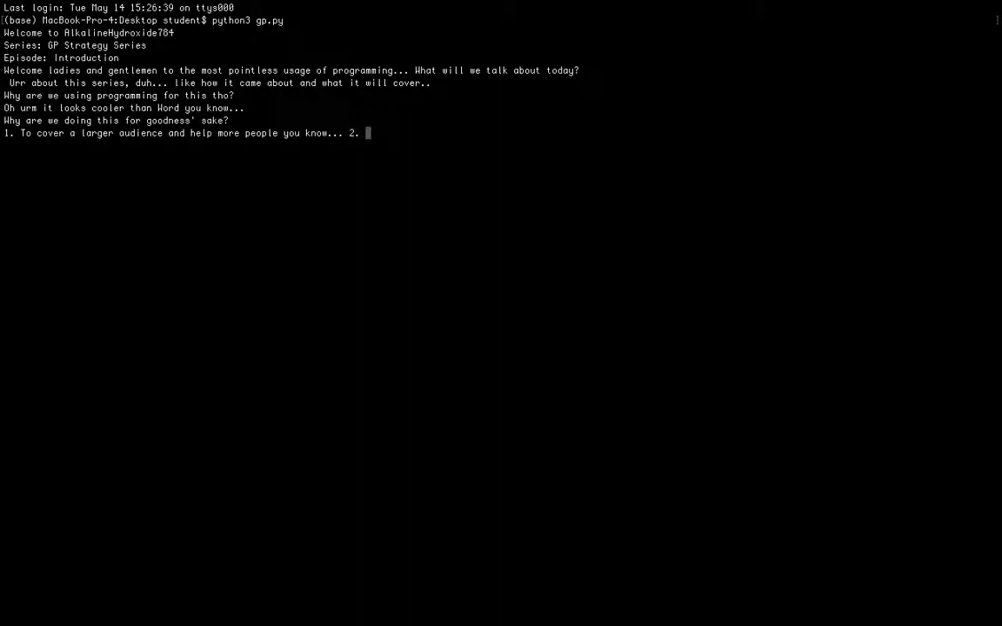
# Give the second reason: sharing a comment from a Reddit post with more people
pyautogui.write('E')
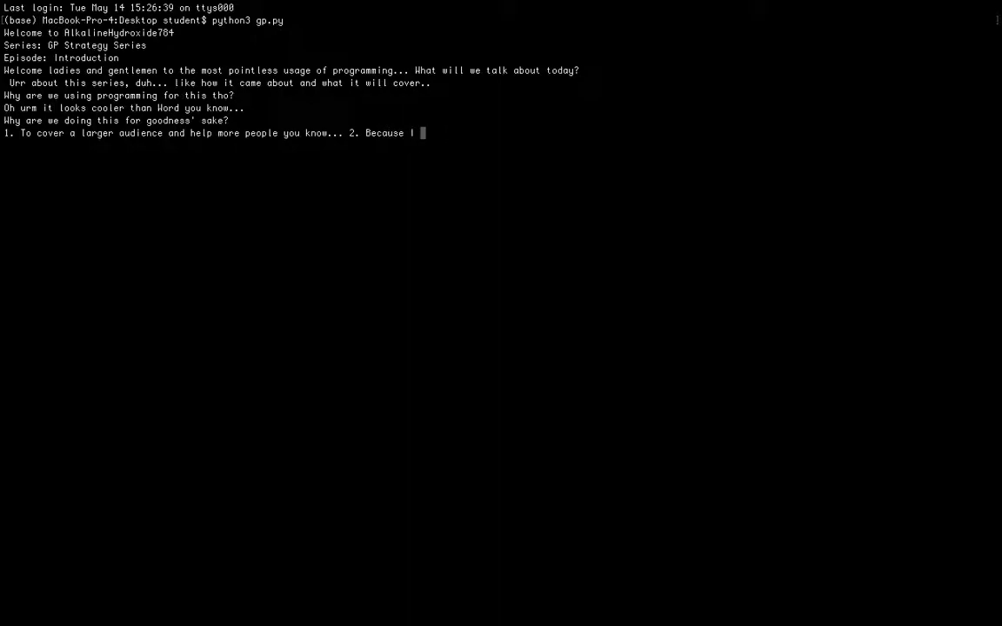
pyautogui.write('ans')
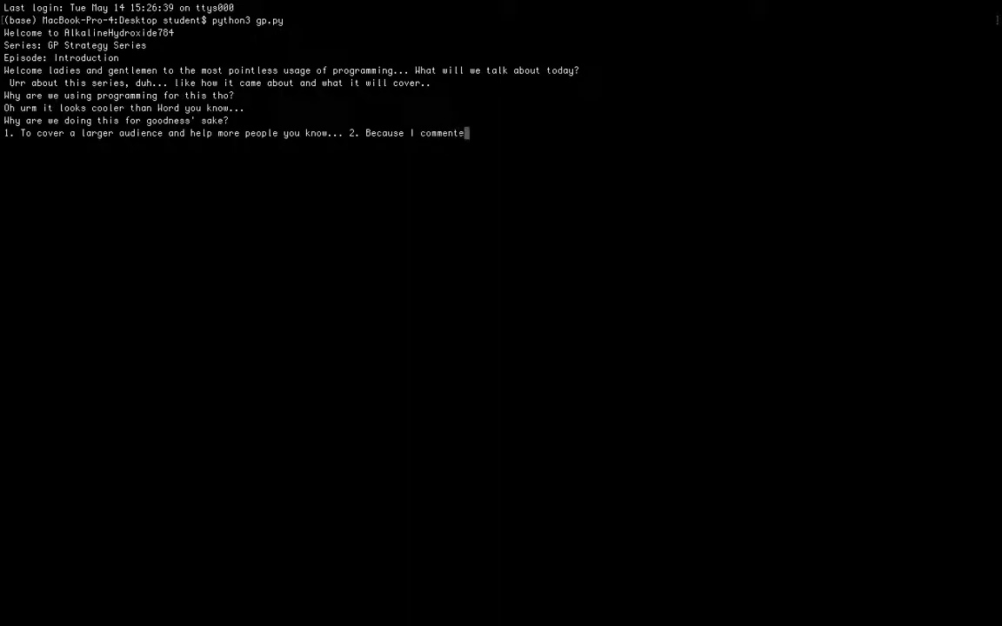
pyautogui.write('d in a Re')
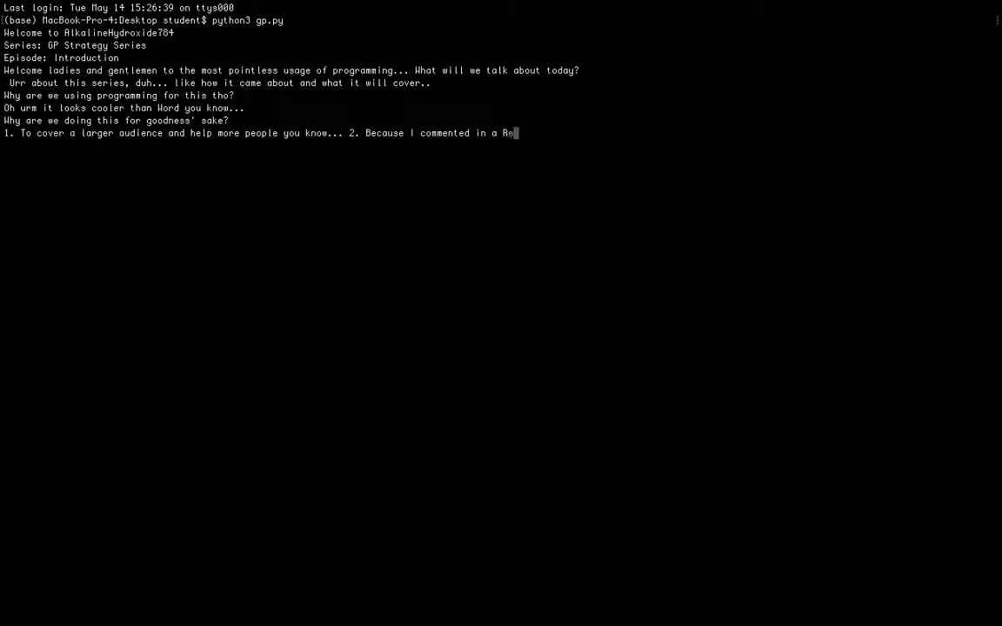
pyautogui.write('ddit post and wanted to sha')
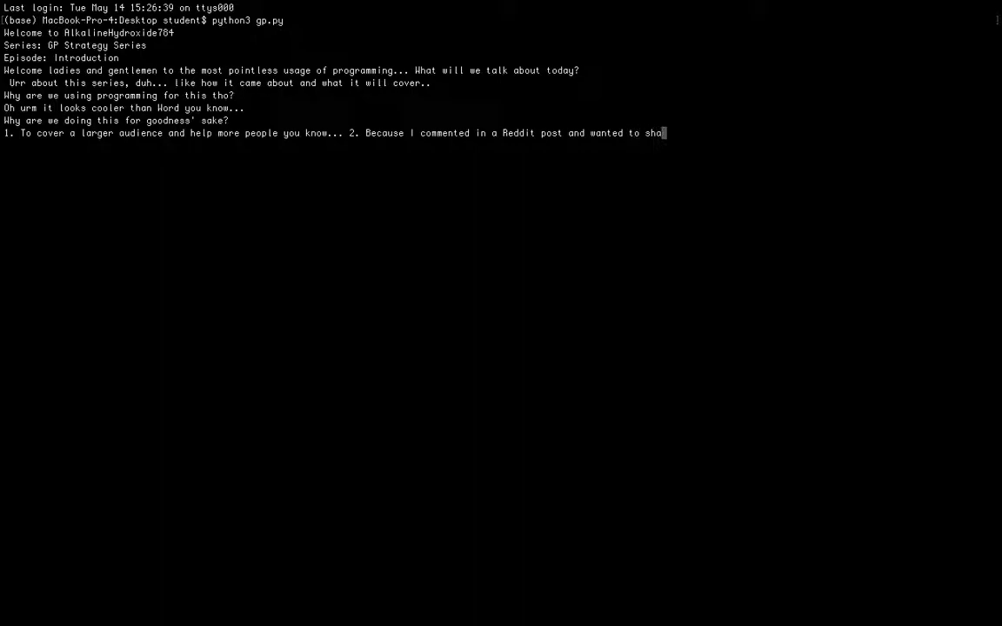
pyautogui.write('re it to ma')
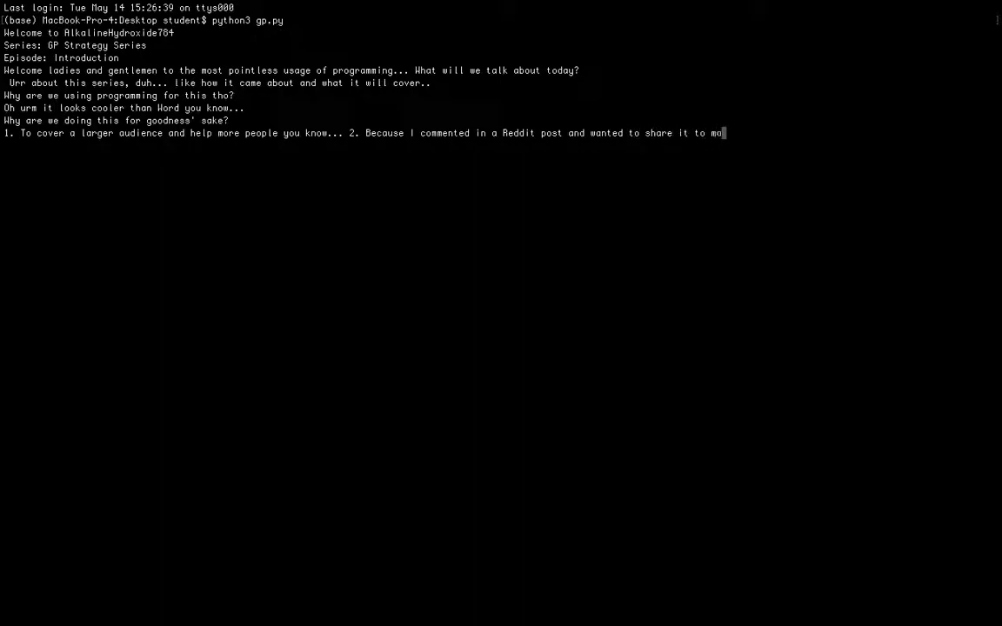
pyautogui.write('ore ppl')
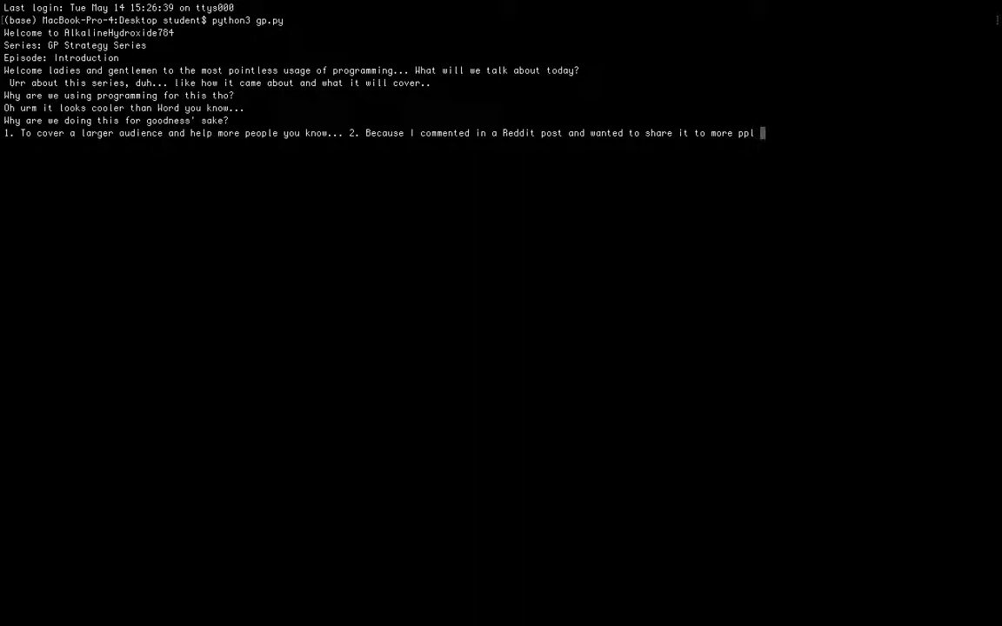
pyautogui.write('because I like soliciting')
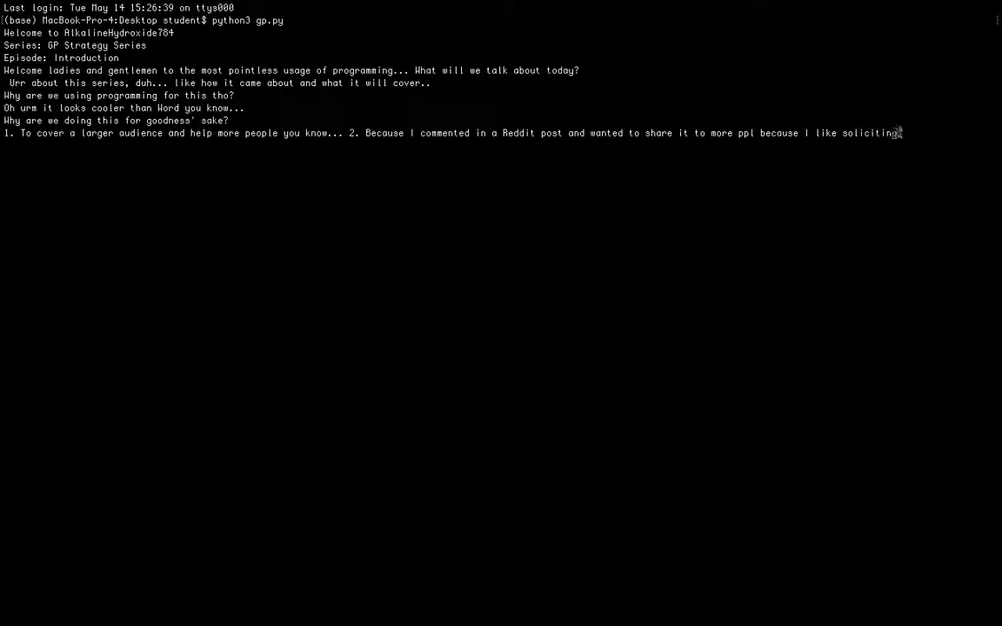
pyautogui.write('randdom advice')
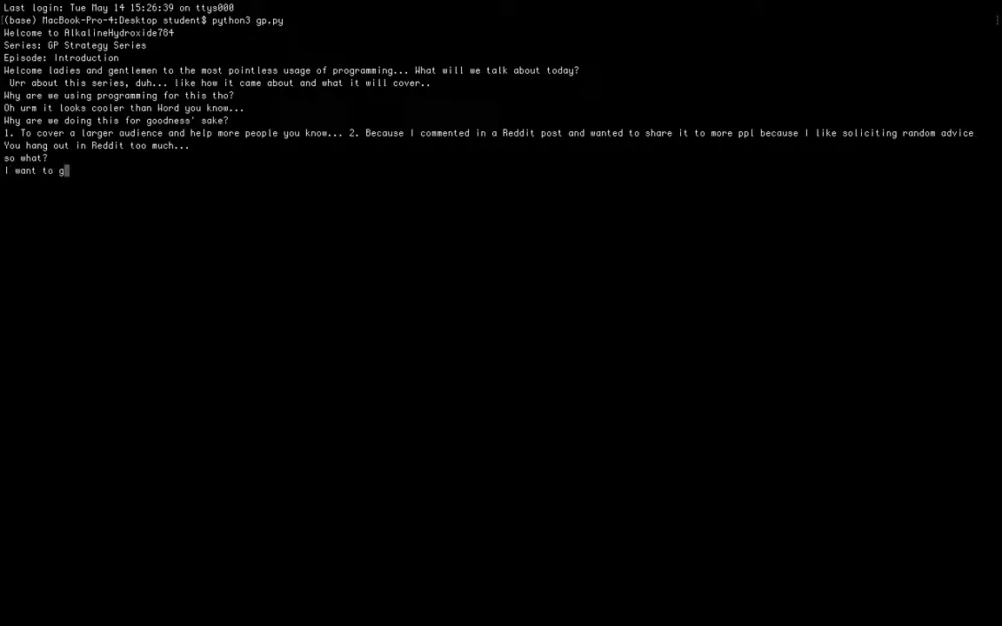
# Explain GP's distinction rate is 50%, unlike 70-80% for Math and science
pyautogui.write('ive my opinions')
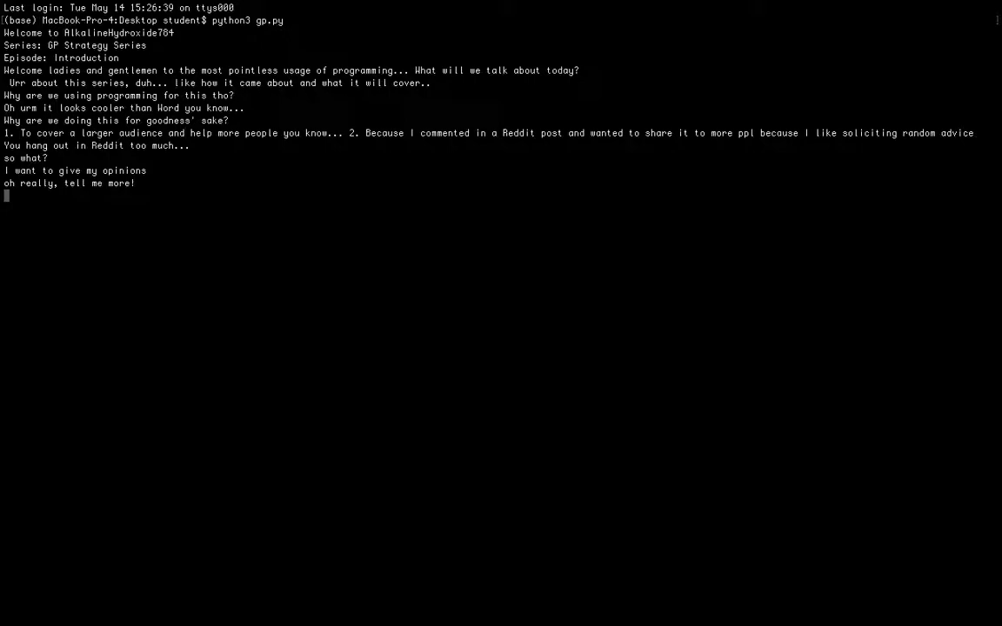
pyautogui.write('For G')
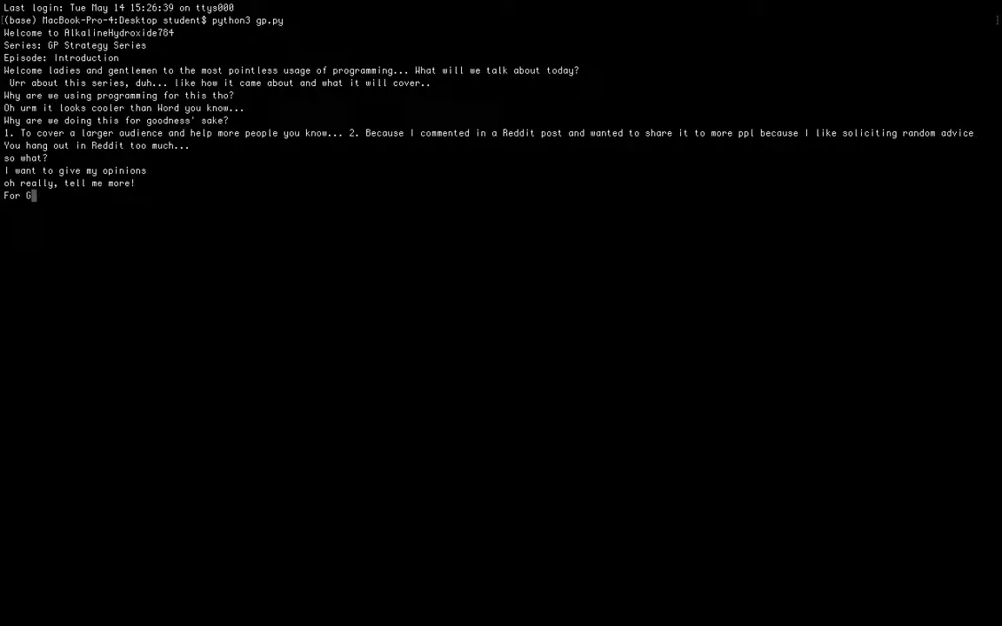
pyautogui.write('P, you')
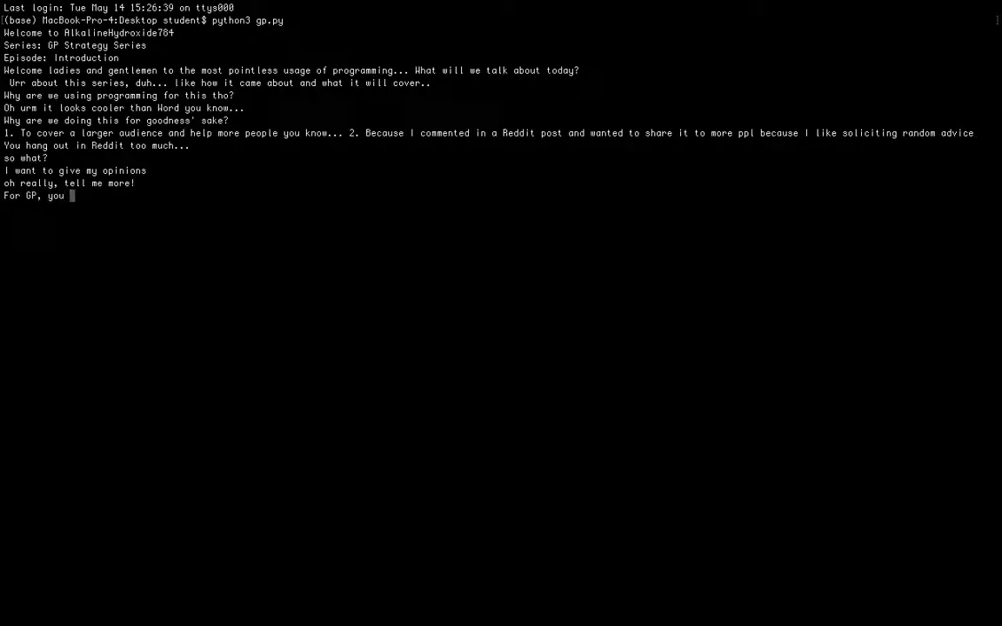
pyautogui.write('get 50%')
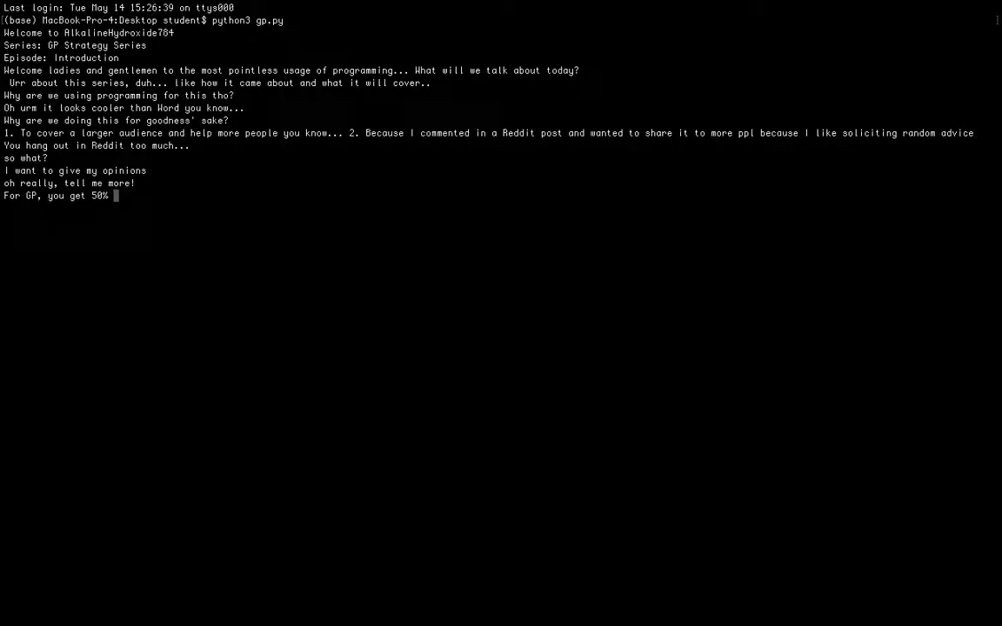
pyautogui.write('dist rate')
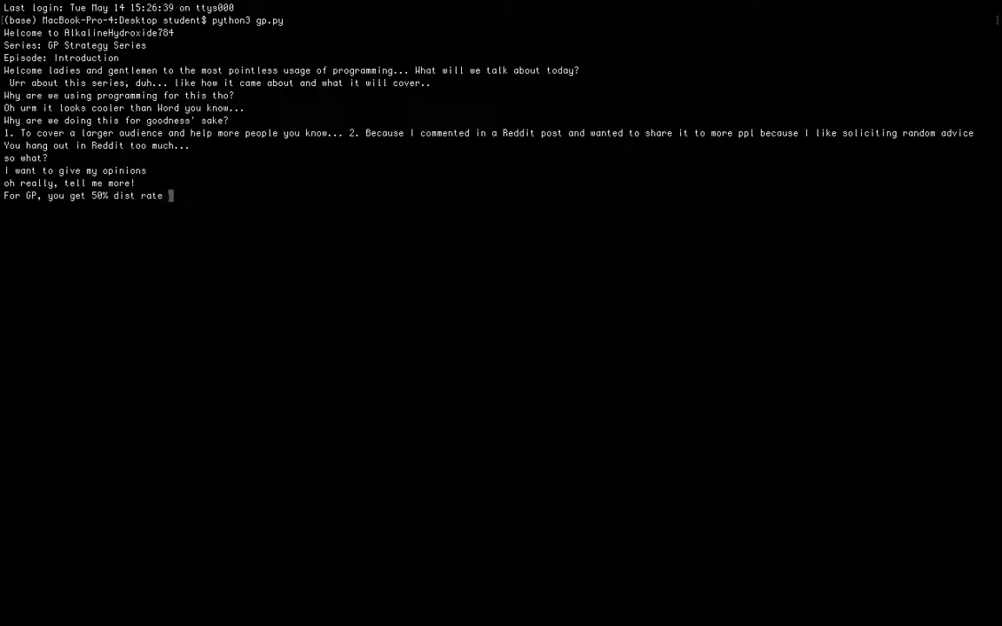
pyautogui.write('unlike')
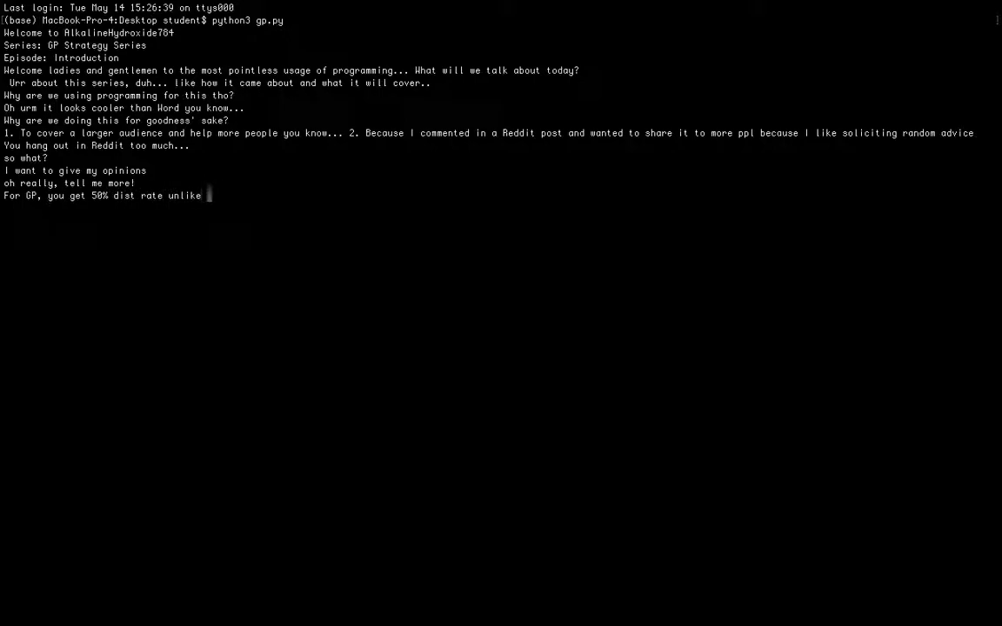
pyautogui.write('70-')
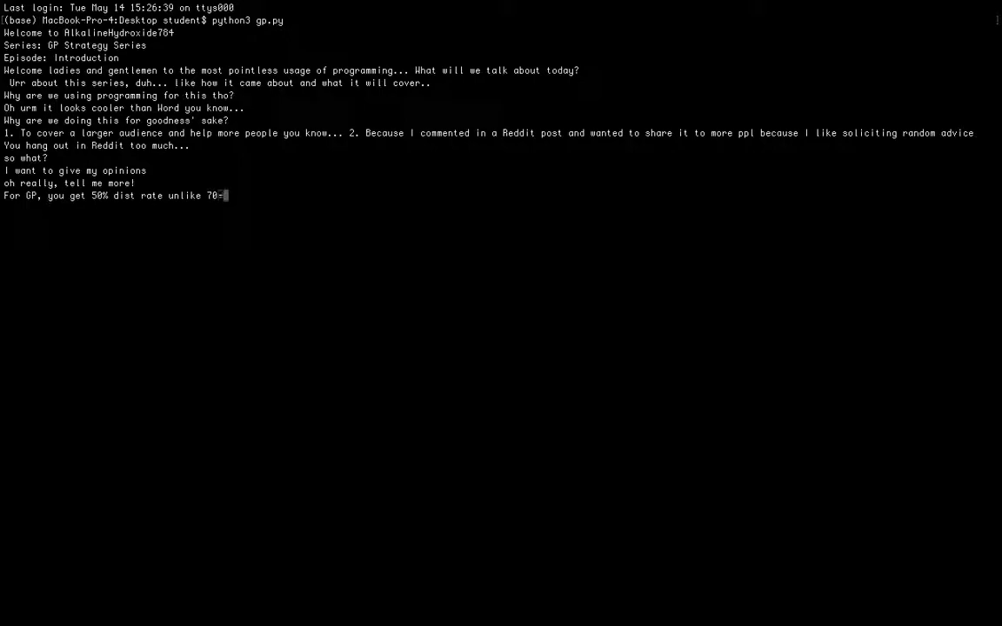
pyautogui.write('80%')
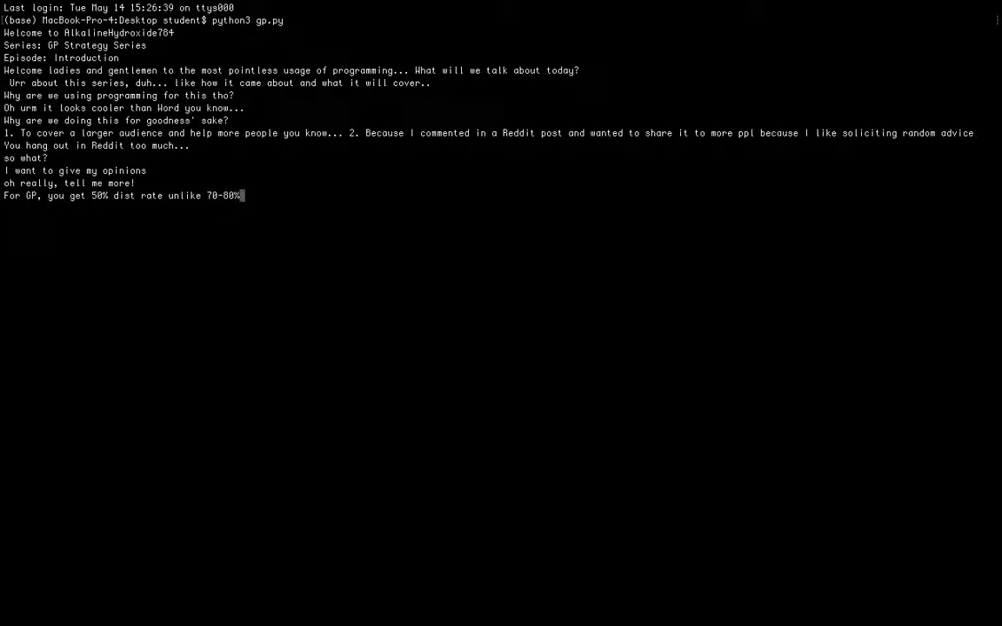
pyautogui.write('for')
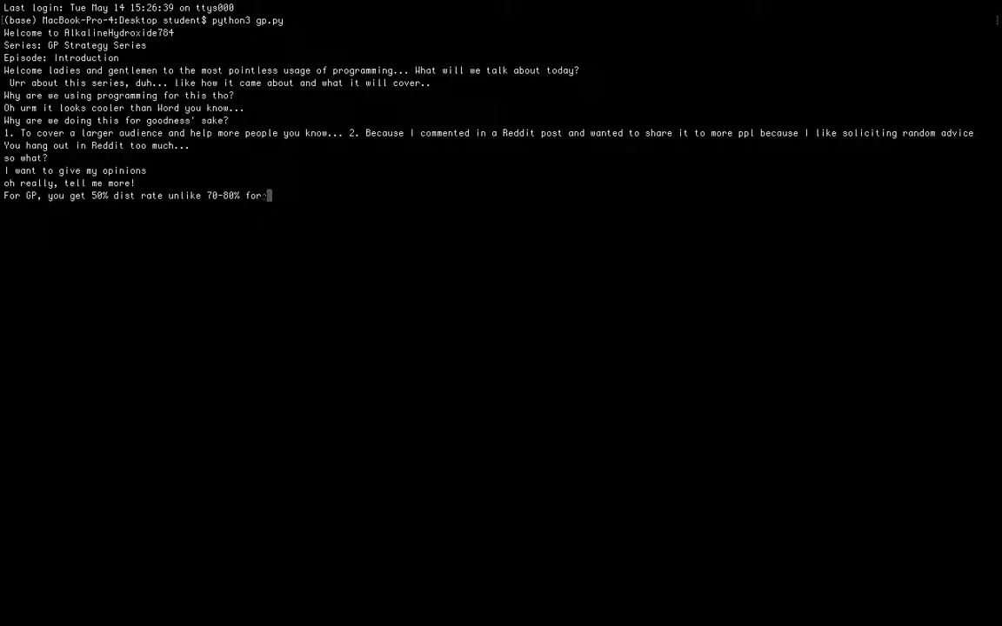
pyautogui.write('Math and')
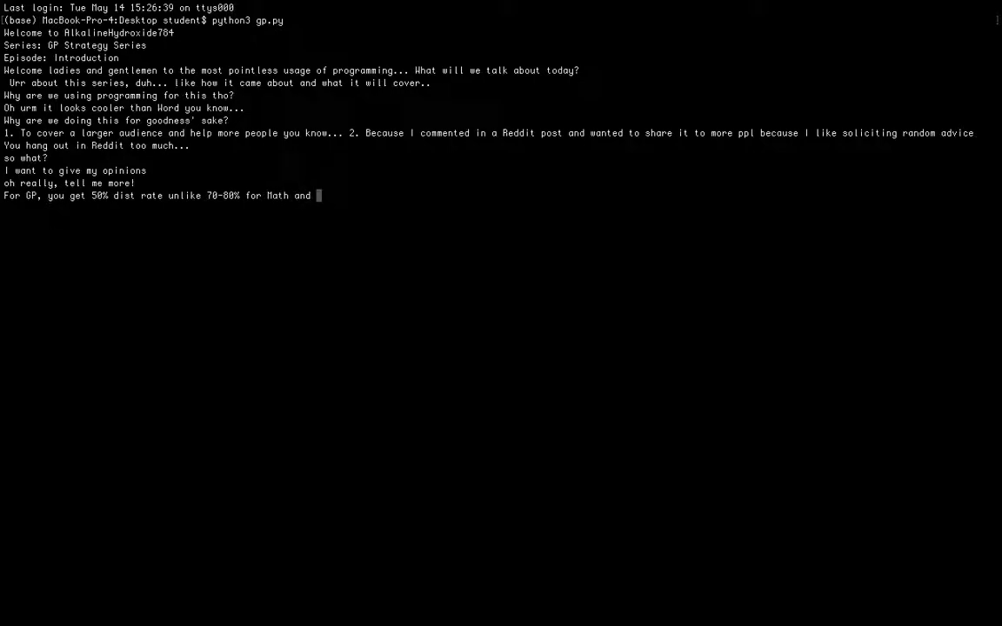
pyautogui.write('science in')
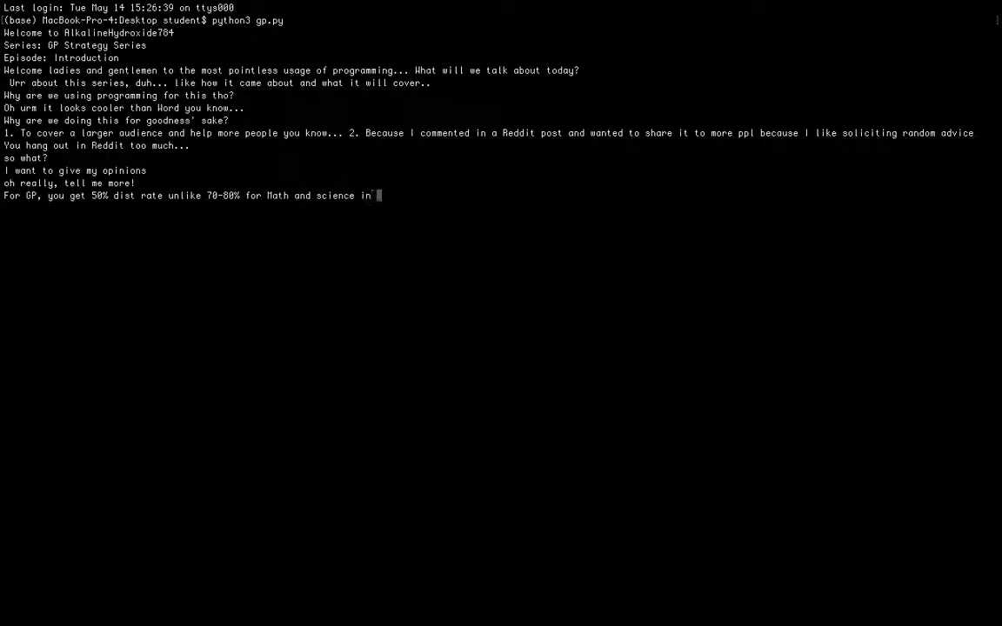
# Add that GP really depends on what you do on the day, in 3 hours
pyautogui.write('Rl')
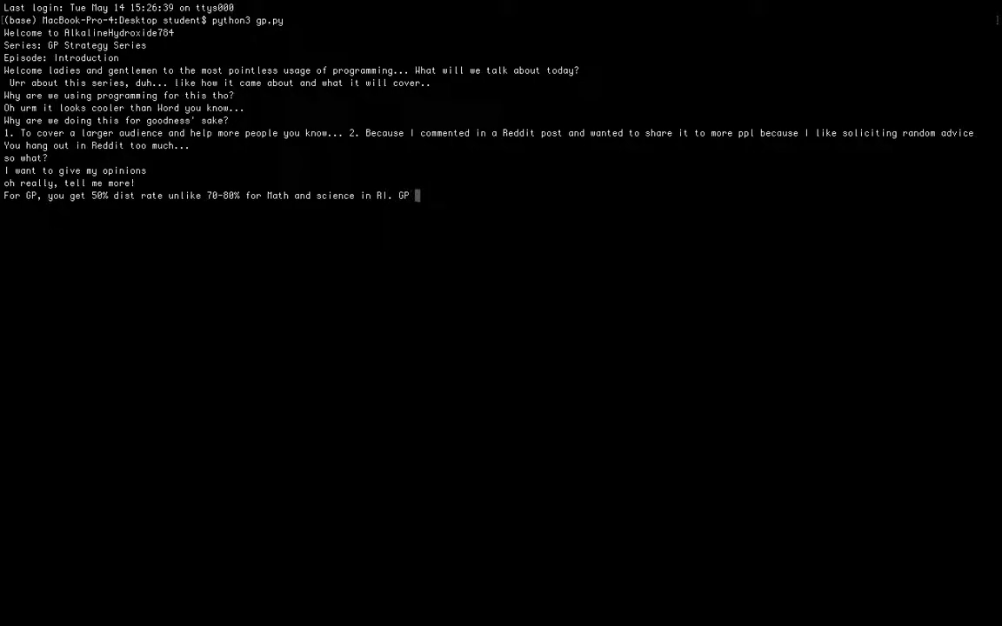
pyautogui.write('is reall')
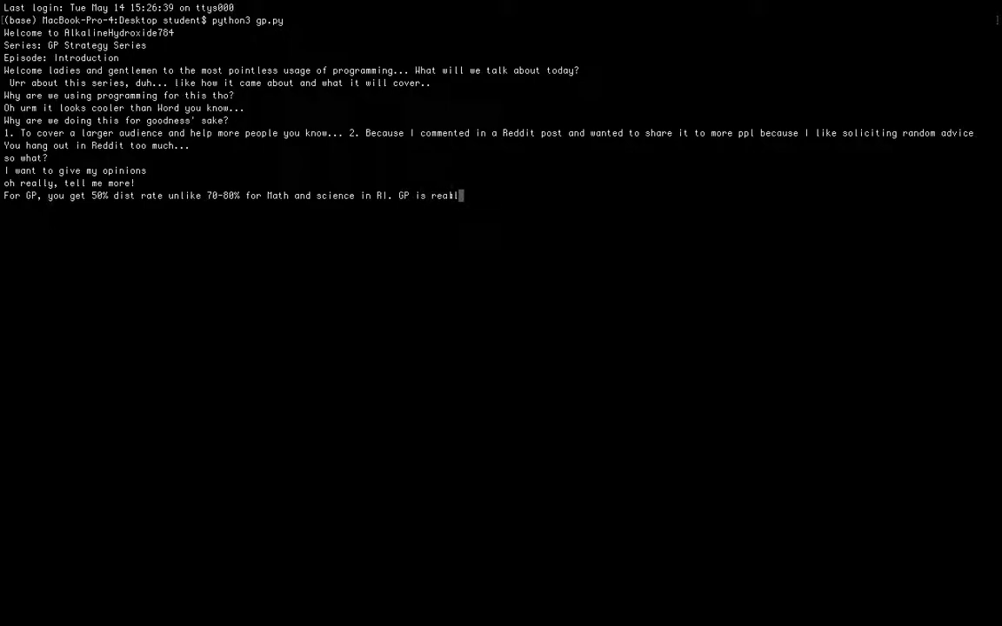
pyautogui.write('y what you')
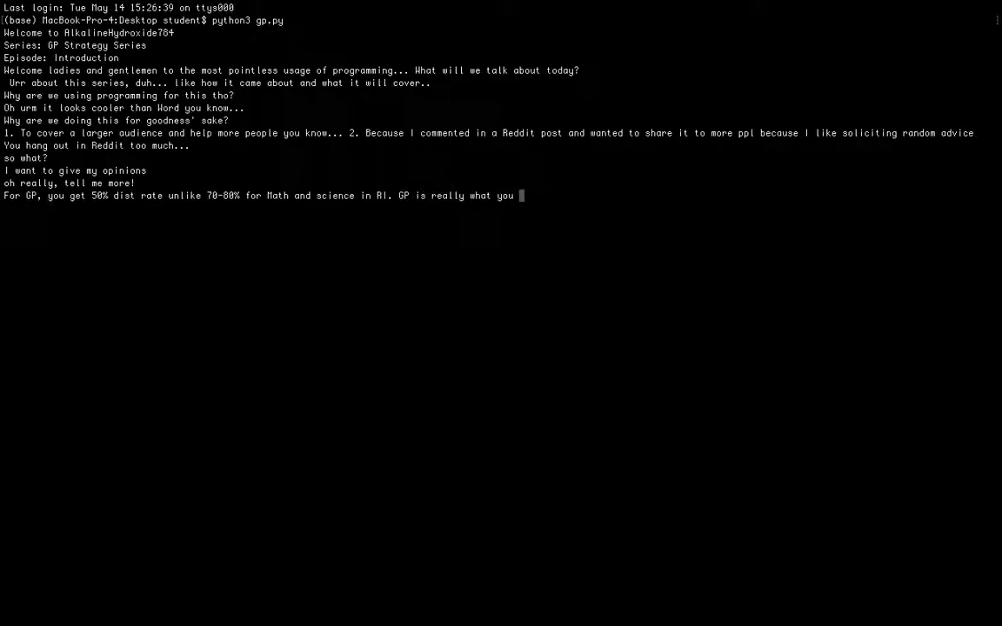
pyautogui.write('do on that one')
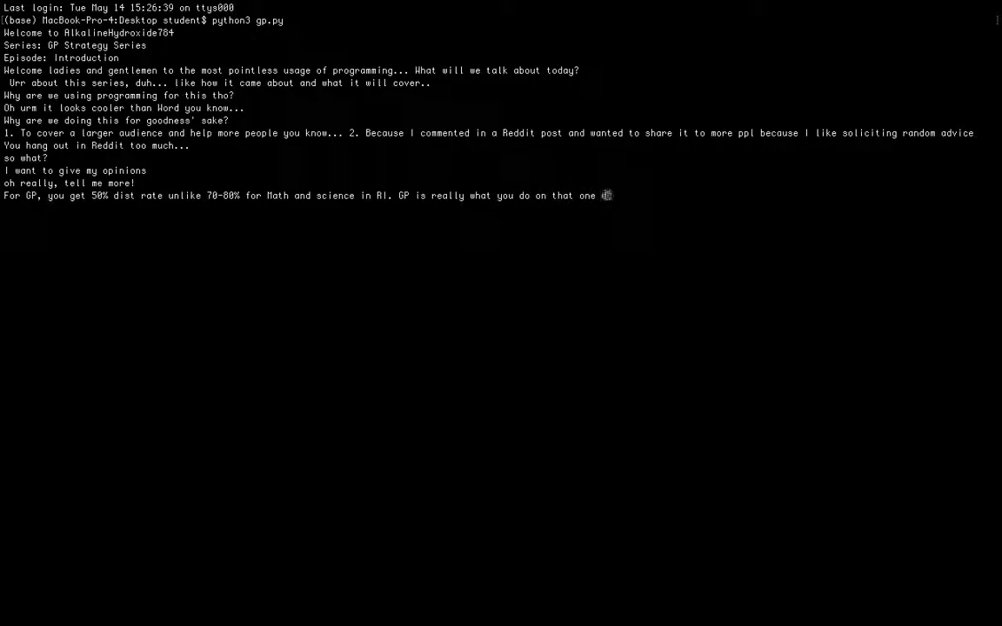
pyautogui.write('day,')
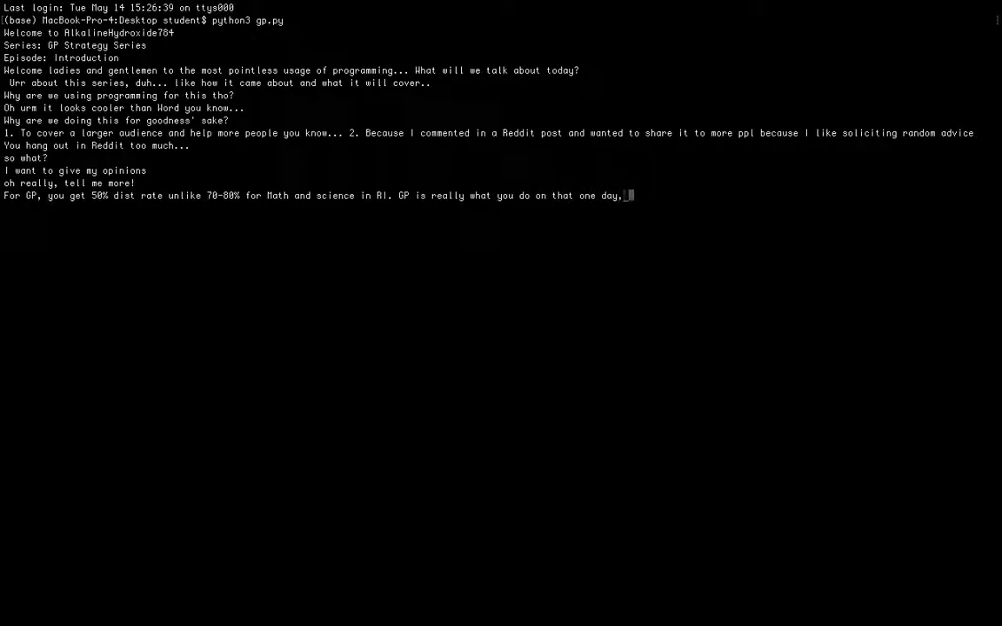
pyautogui.write('3 hours')
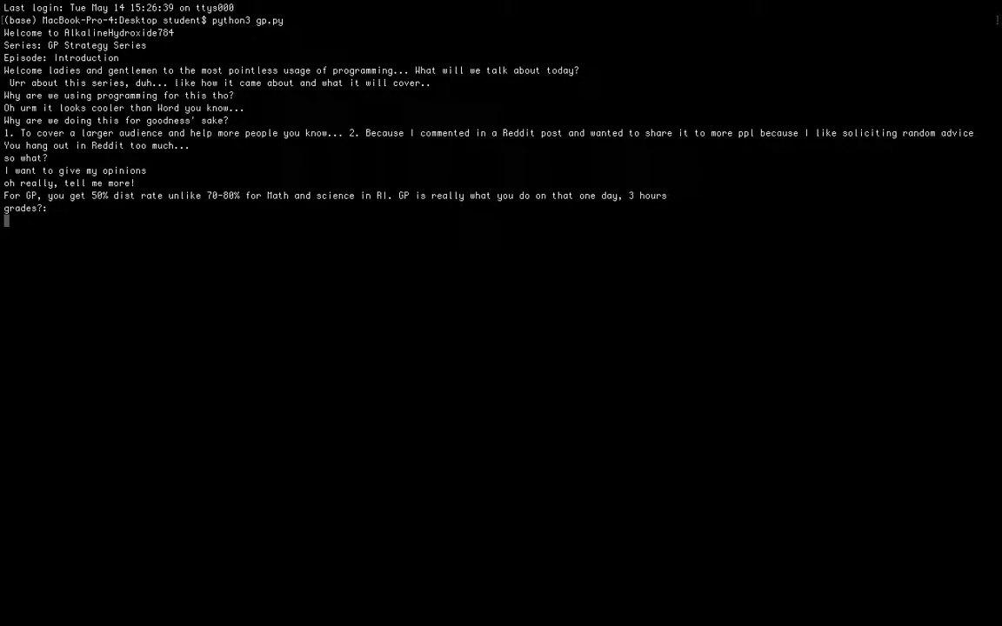
# Answer grades: J1 C, JC2 Bs except a prelim E, but an A-level A
pyautogui.write('J1 I got')
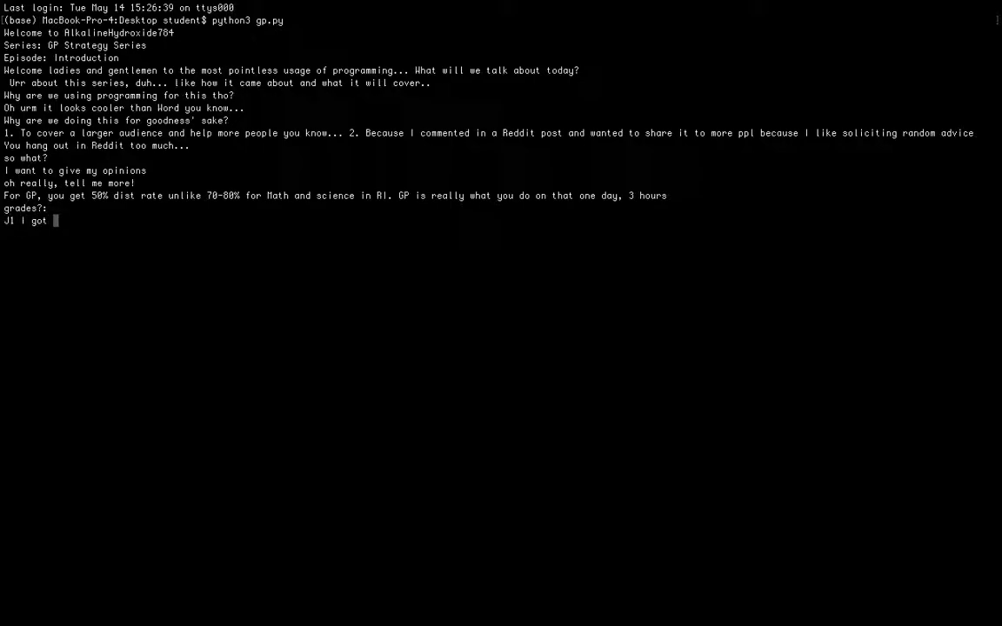
pyautogui.write('C, B')
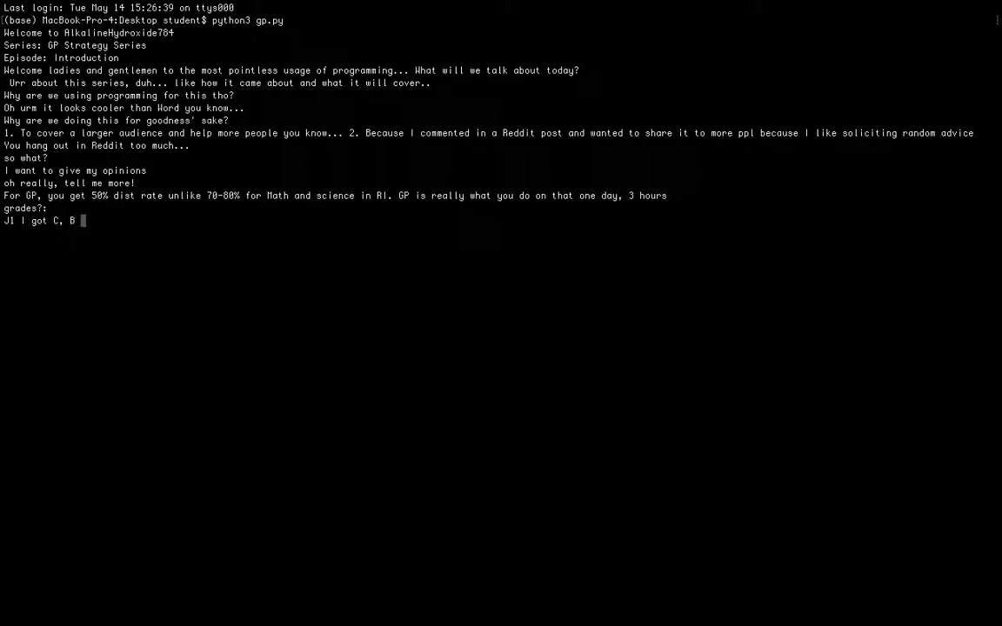
pyautogui.write('JC')
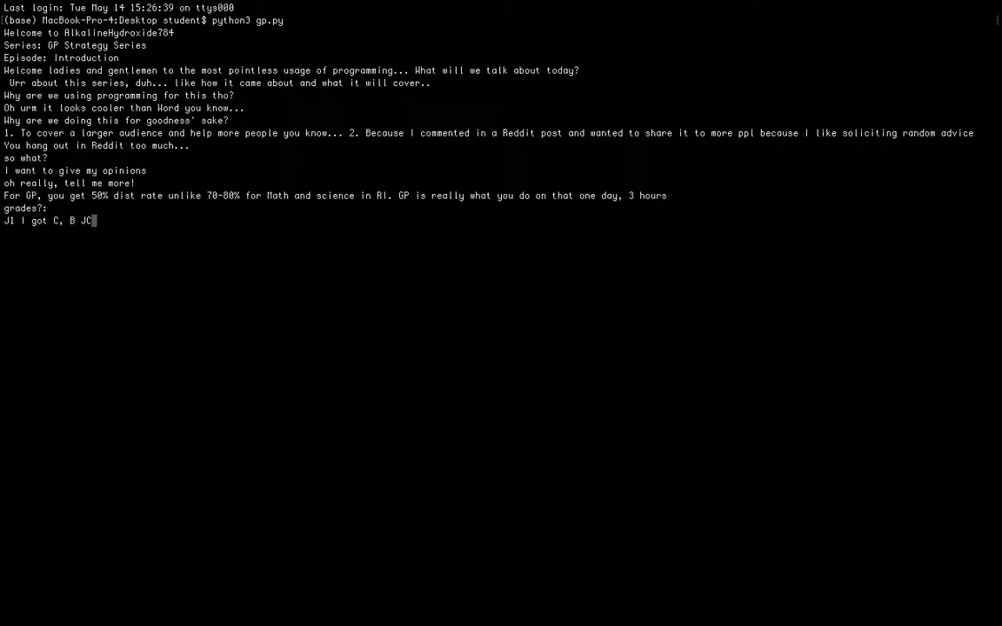
pyautogui.write('2 |')
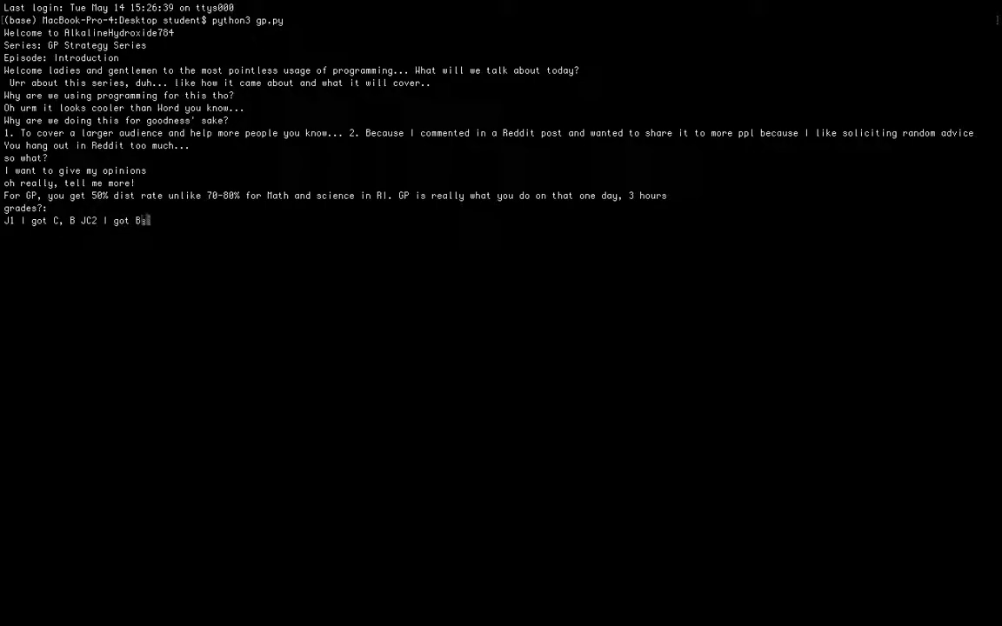
pyautogui.write('except for prelim')
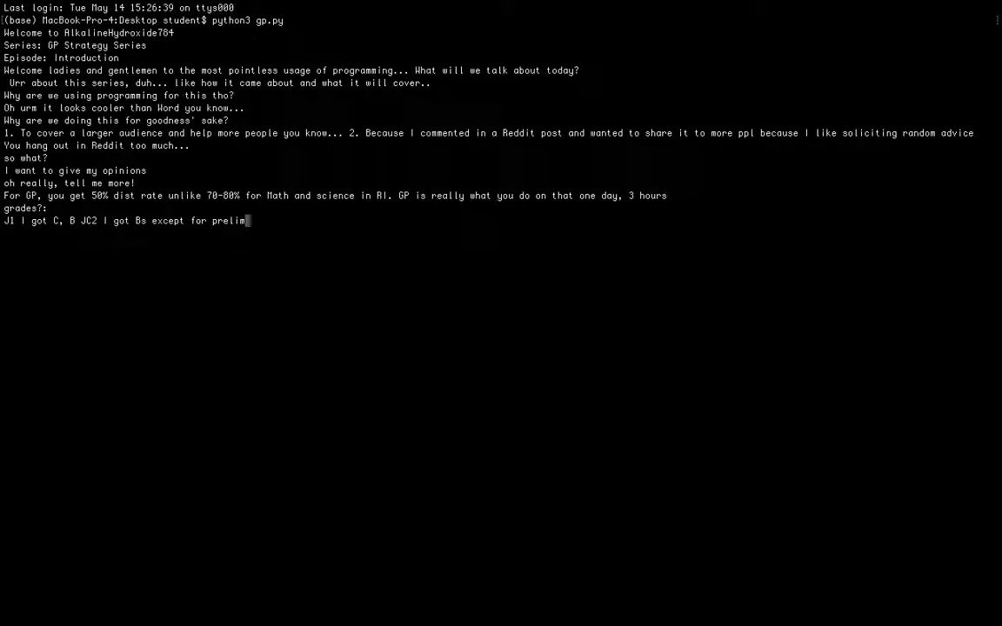
pyautogui.write('(not promm')
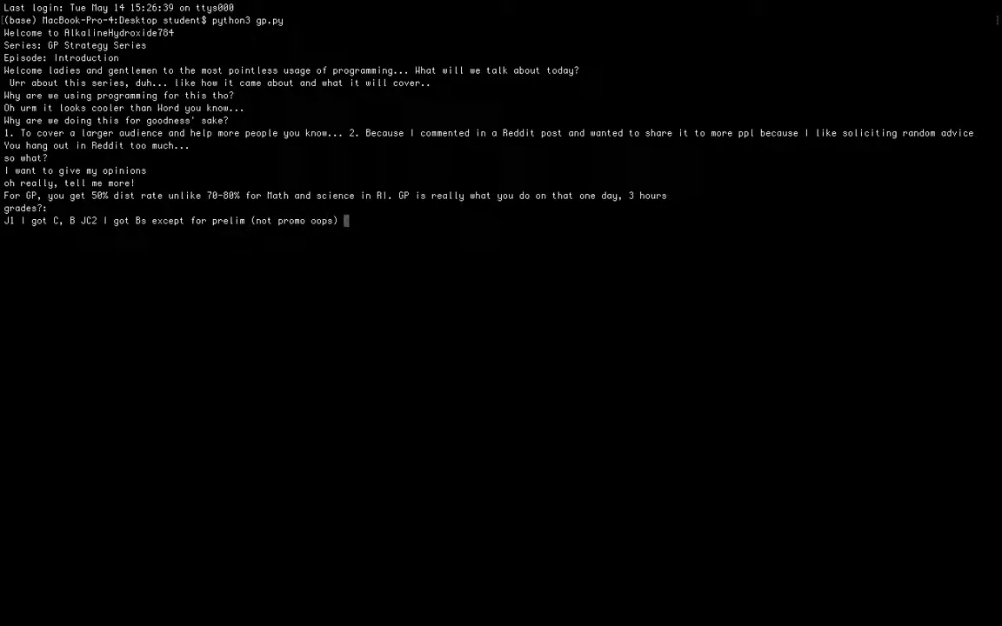
pyautogui.write('E')
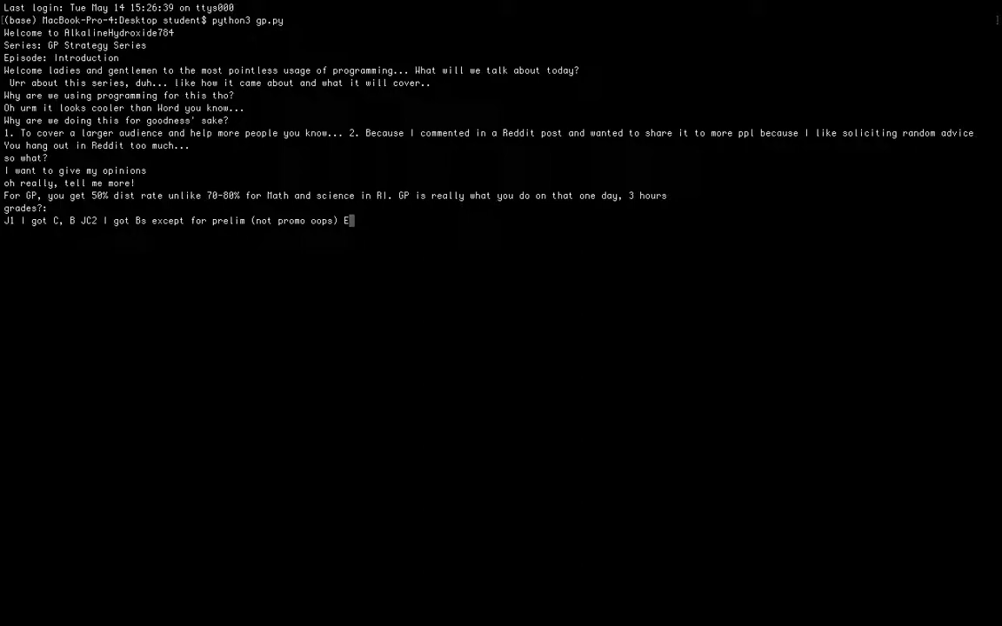
pyautogui.write('But in')
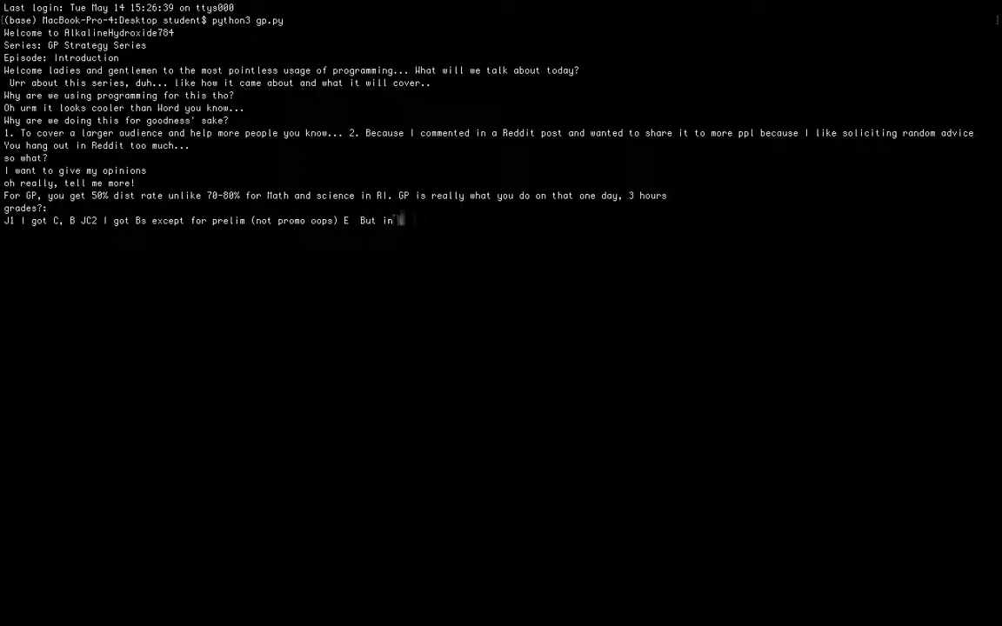
pyautogui.write('As I got A')
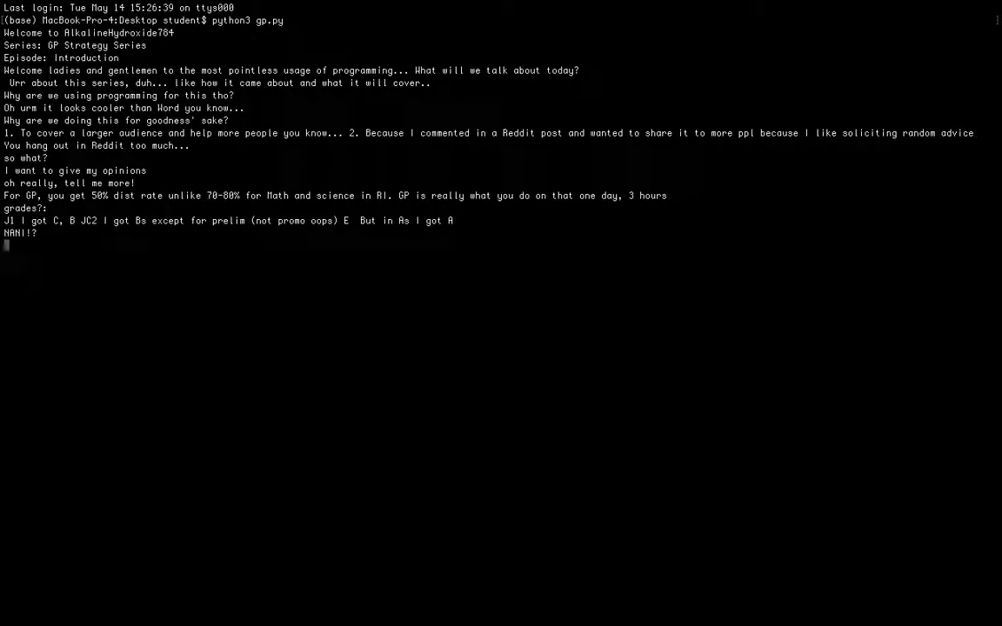
# Reply 'sorry I dunno Japanese.' to the NANI!? prompt
pyautogui.write('sorry I dunno')
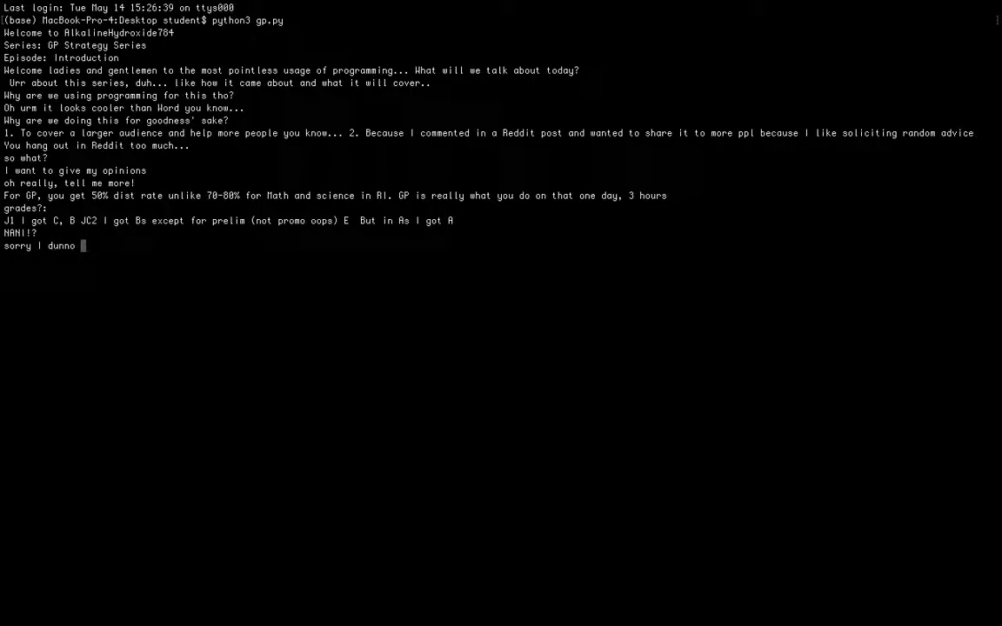
pyautogui.write('Japanese')
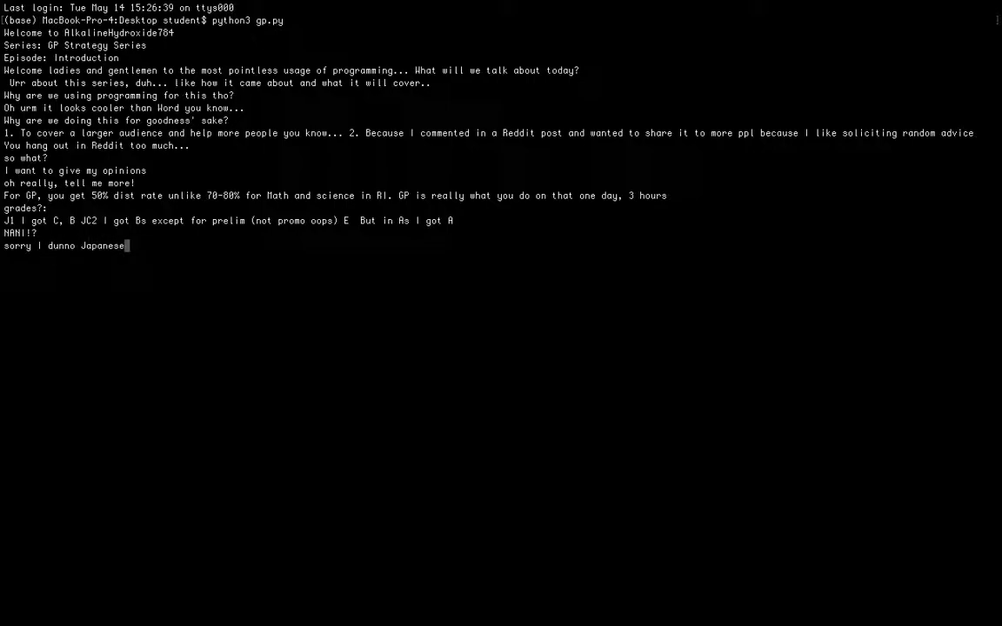
pyautogui.write('.')
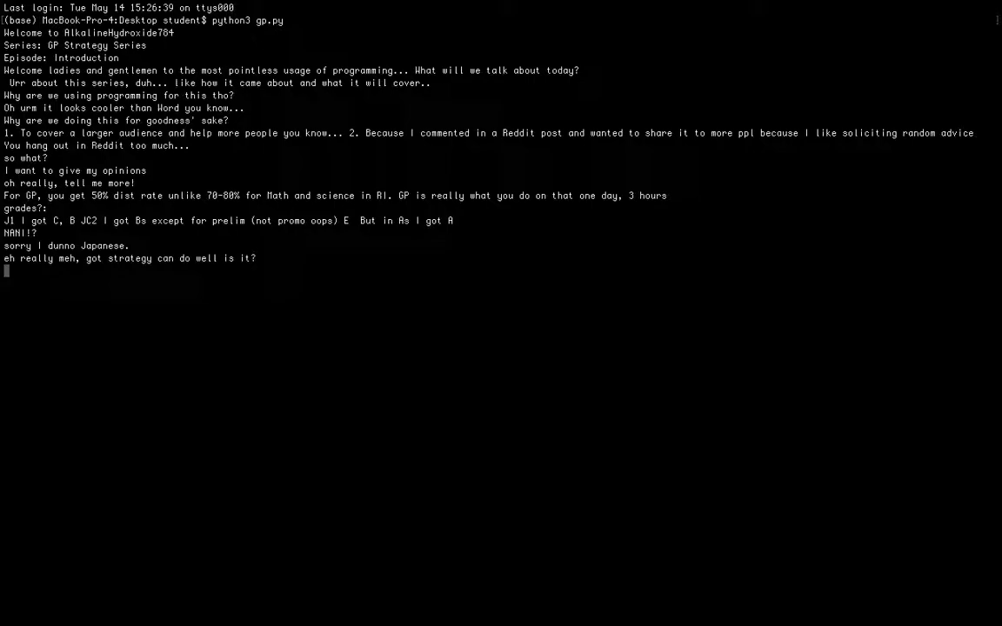
# Reply that studying a lot without strategizing means you'd screw up
pyautogui.write('If y')
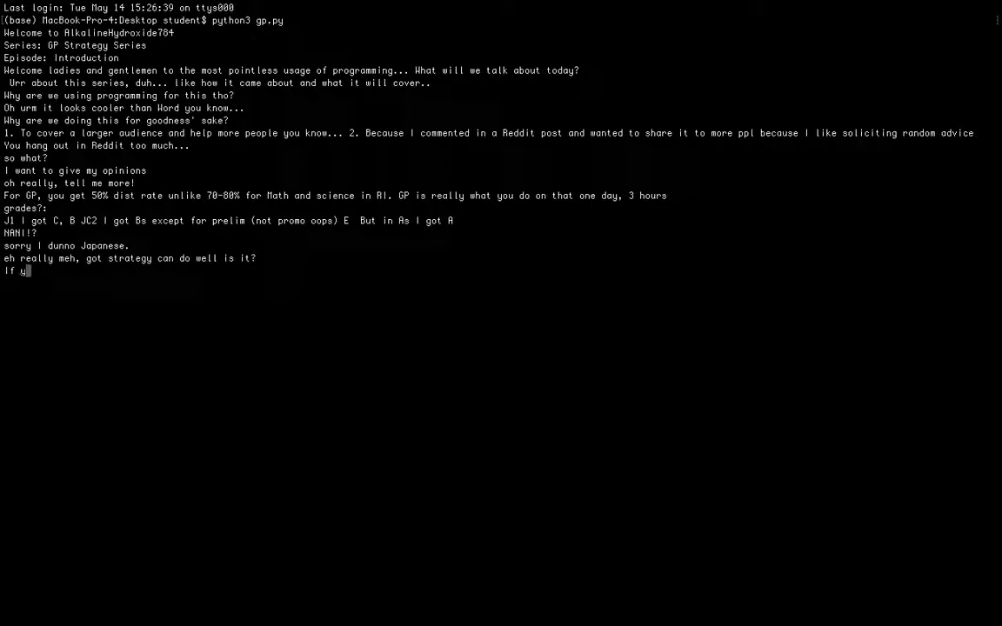
pyautogui.write('ou study')
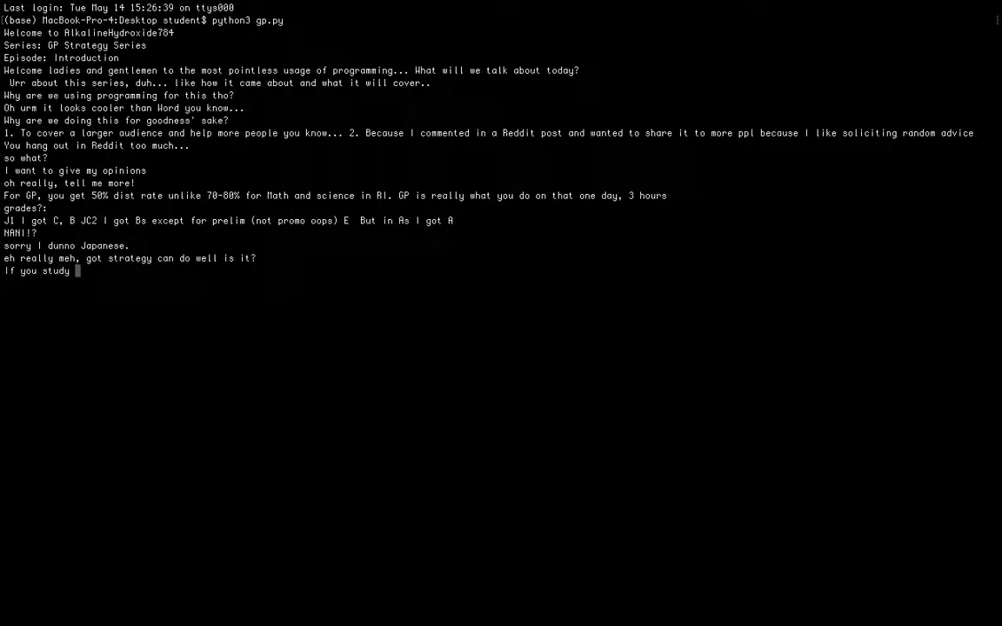
pyautogui.write('a lot,')
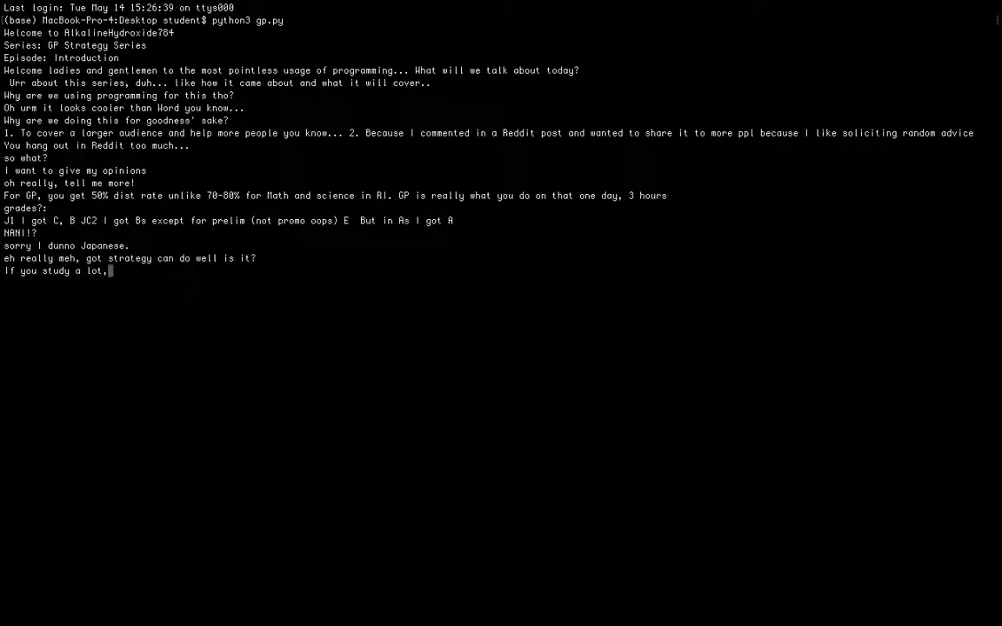
pyautogui.write('but')
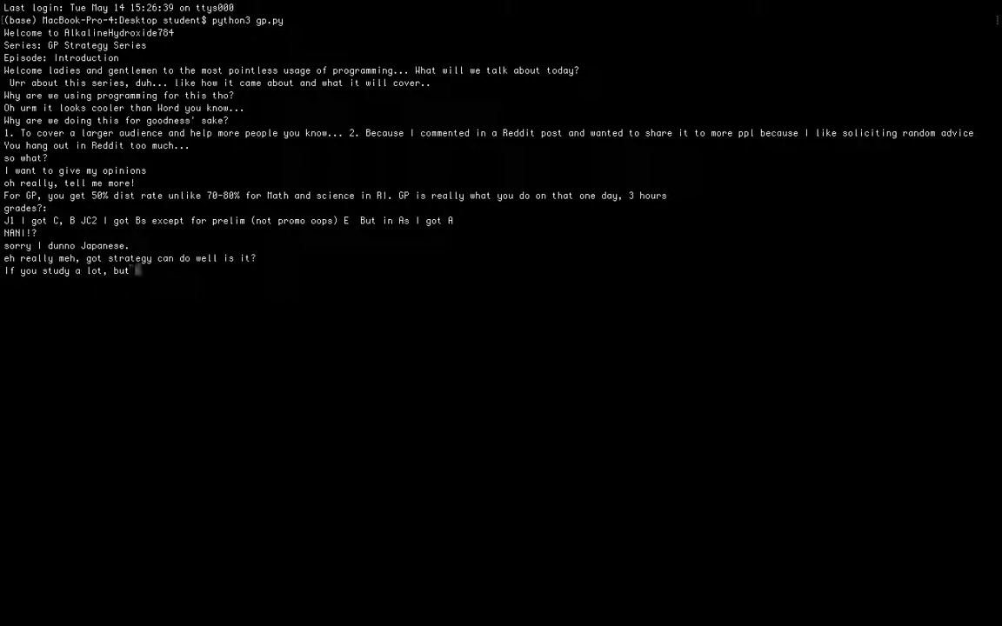
pyautogui.write("don't")
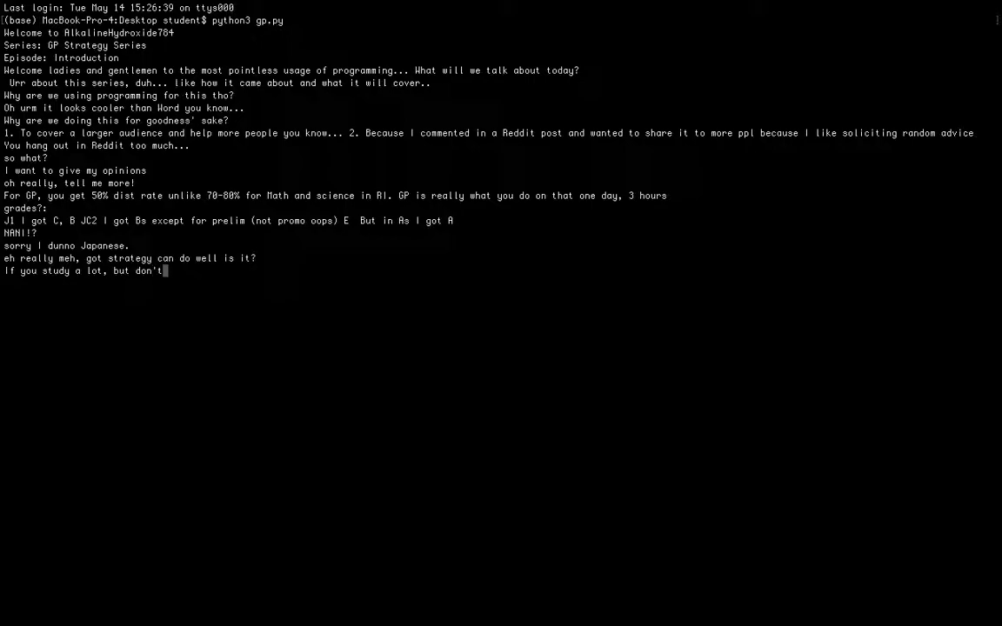
pyautogui.write('strategize well you wou')
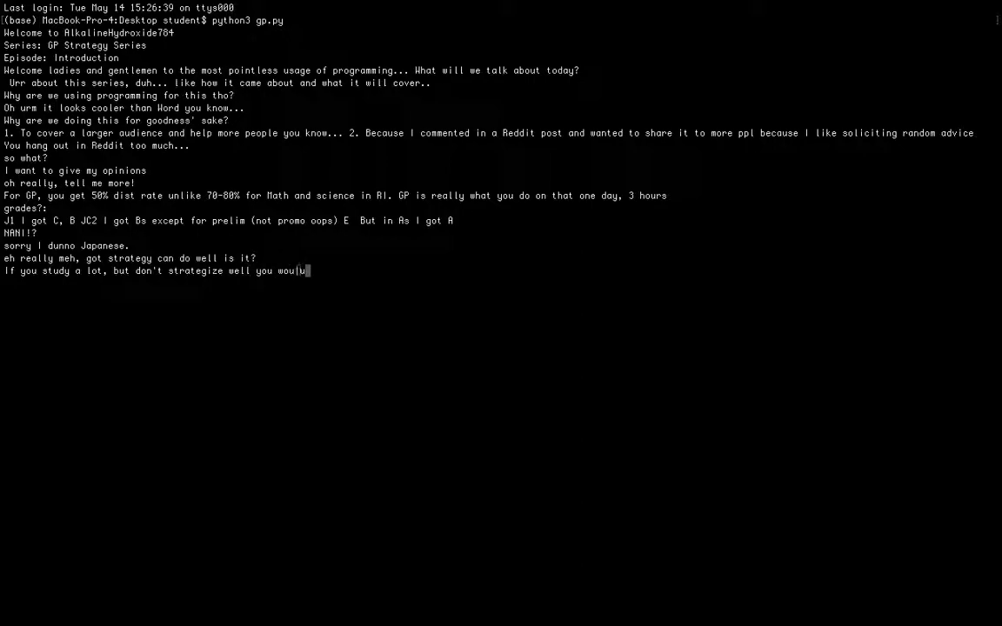
pyautogui.write('ld screw')
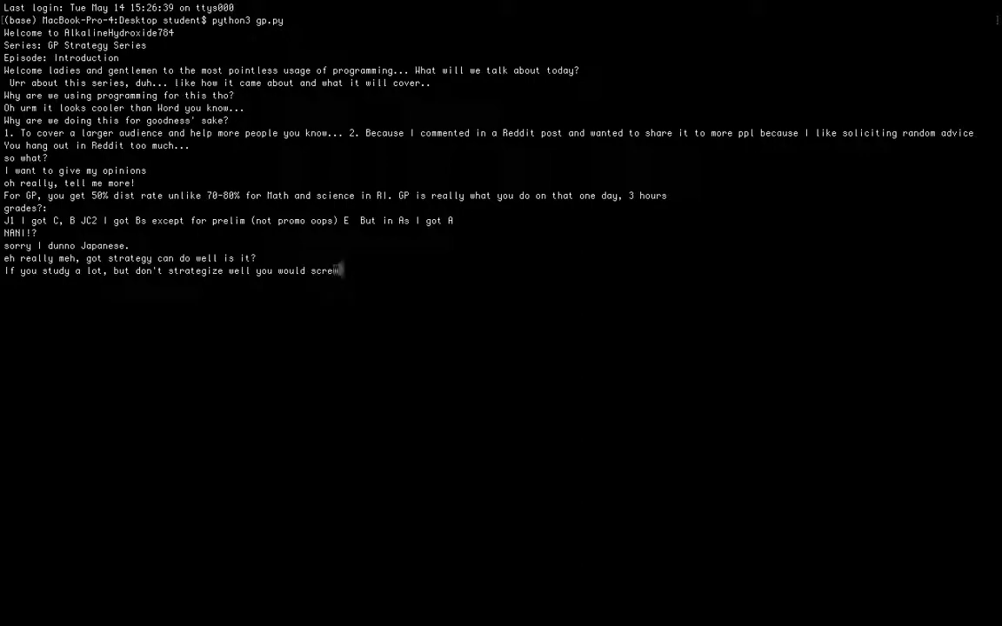
pyautogui.write('w up...')
pyautogui.write('Your teachers would probably')
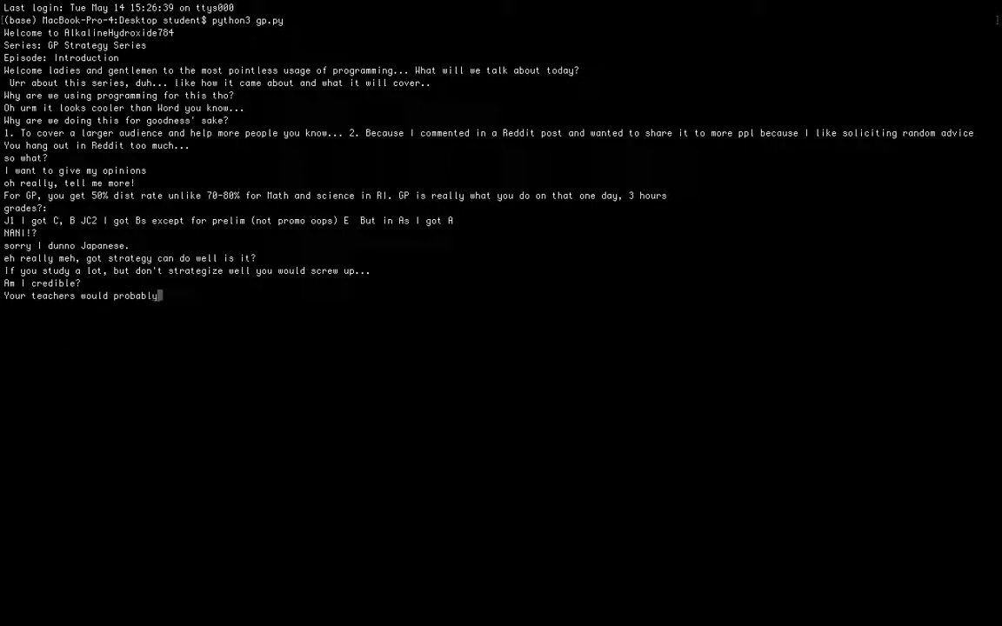
# Answer that teachers have more credibility, and the series is watched at your discretion
pyautogui.write('have more')
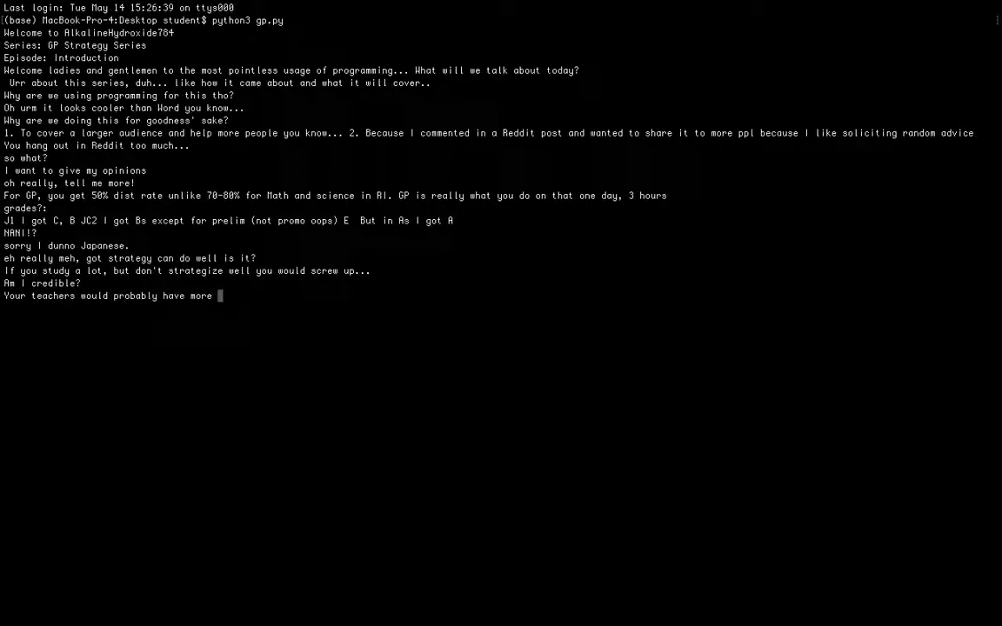
pyautogui.write('credib')
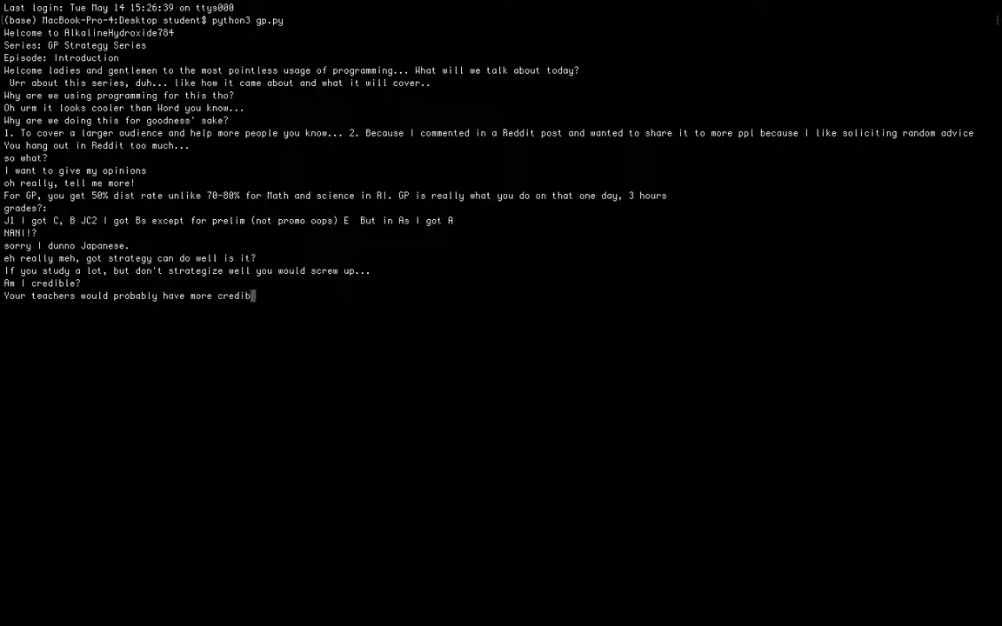
pyautogui.write('ility than me but I')
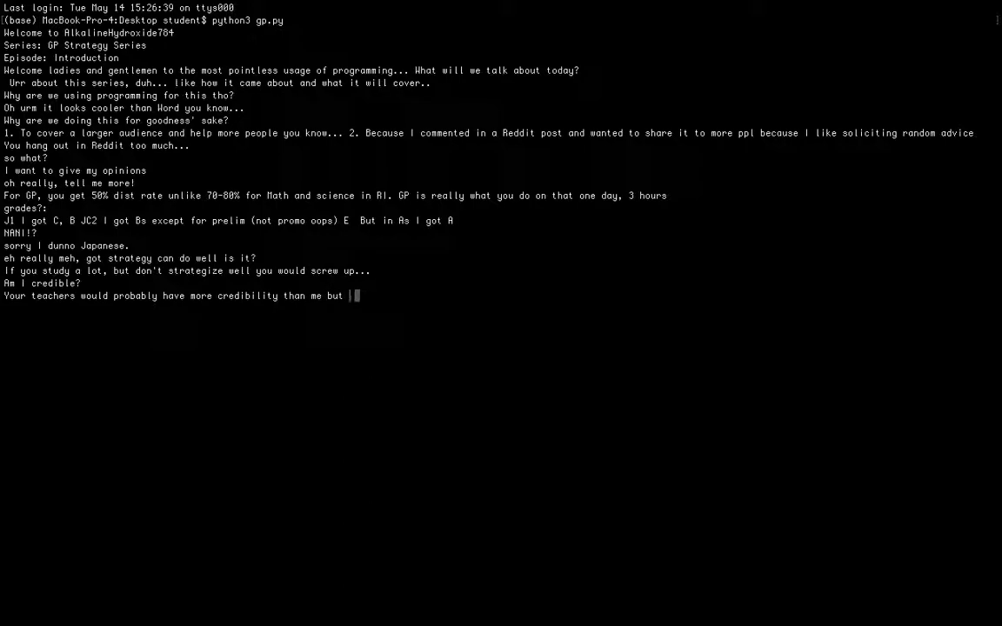
pyautogui.write('hey, this is')
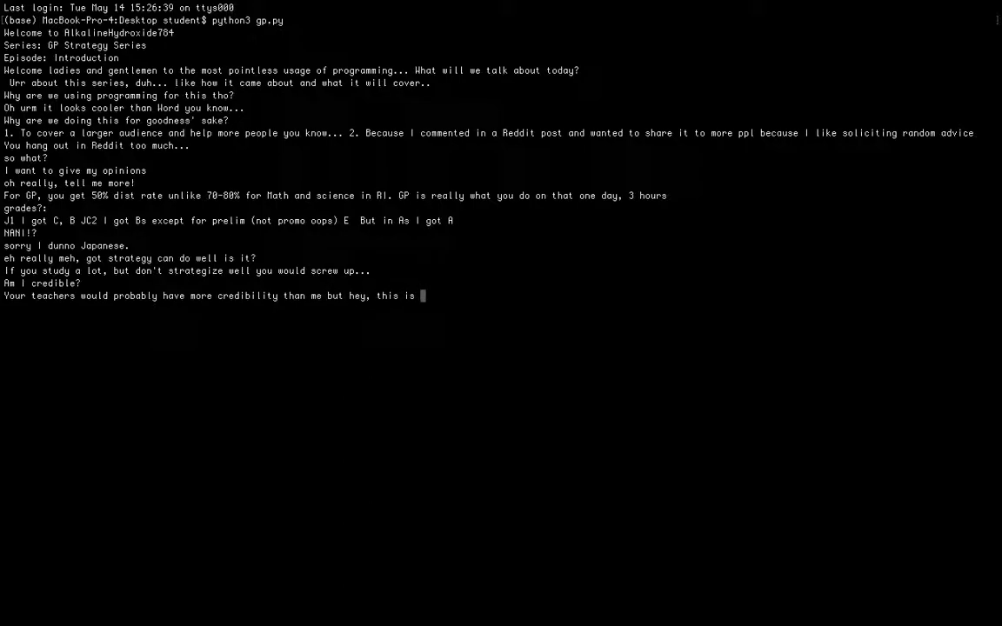
pyautogui.write('watch')
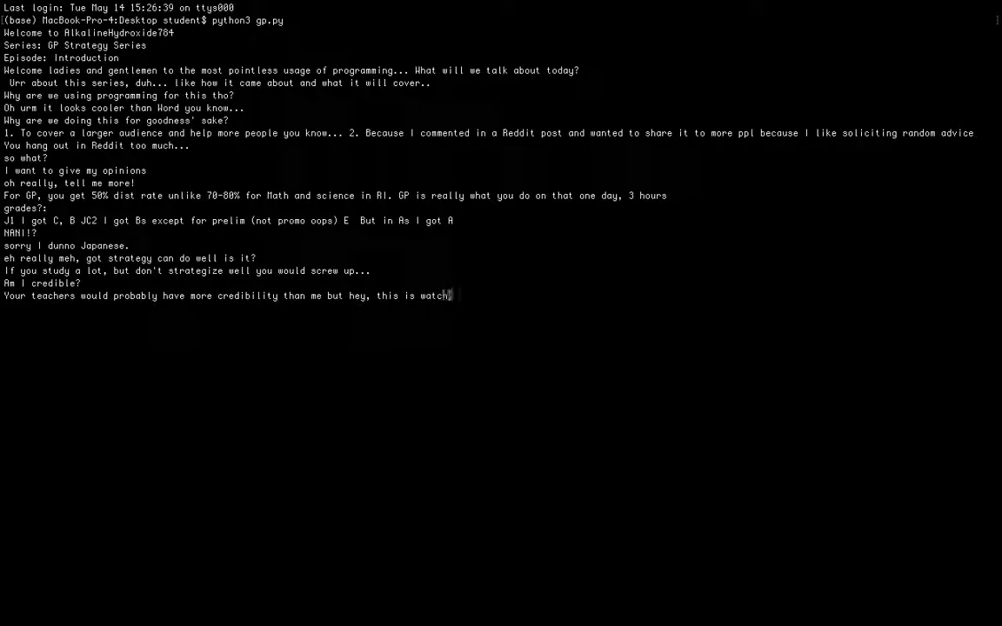
pyautogui.write('ed at your own dis')
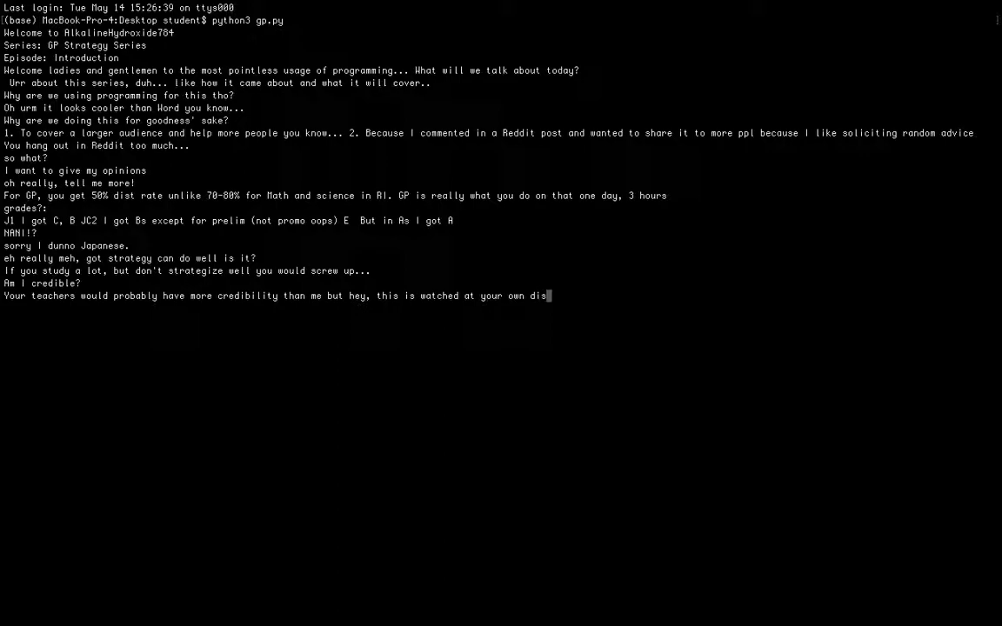
pyautogui.write('cretion..')
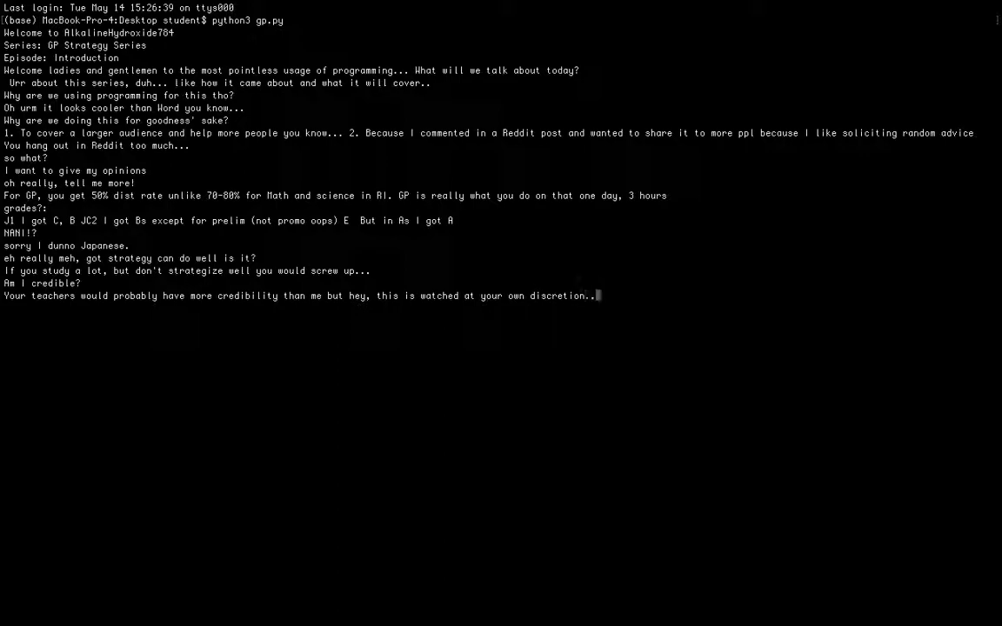
pyautogui.write('. Just gett')
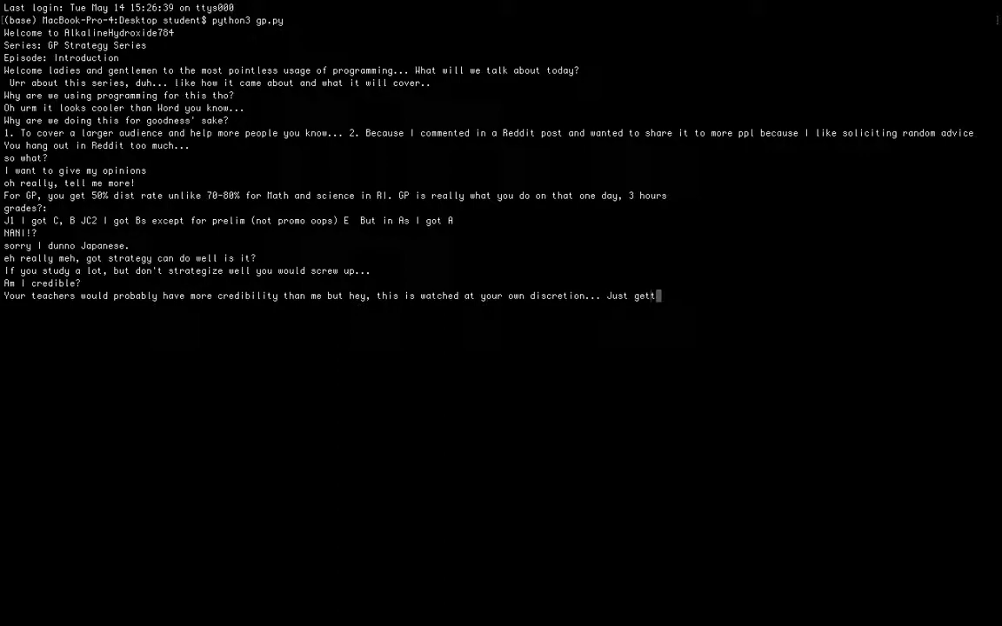
# Add that getting an A doesn't make you credible, nor knowing 'idiosyncratic' since P6
pyautogui.write('ing an A')
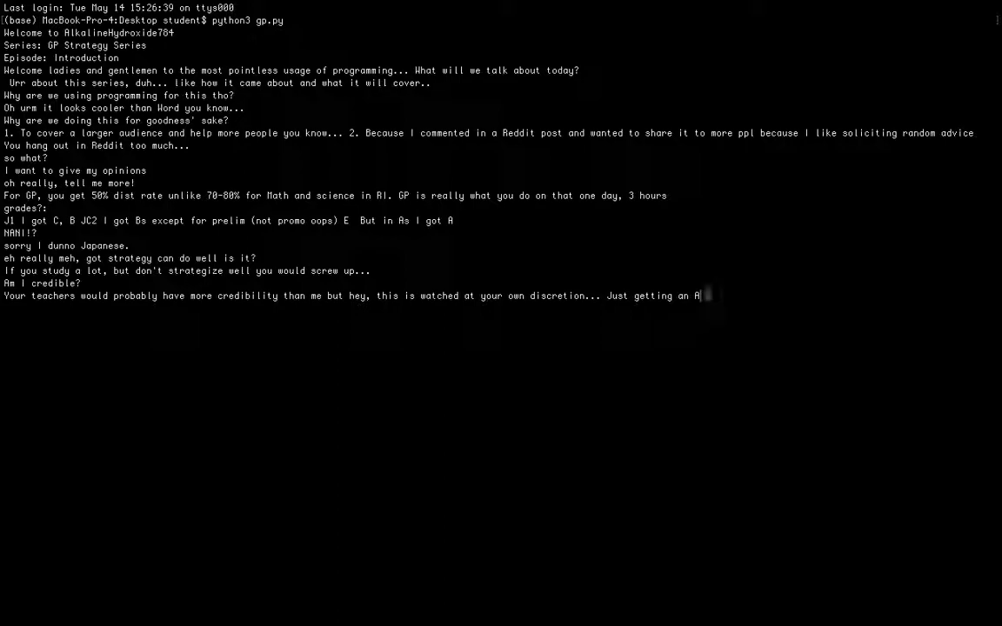
pyautogui.write('doesn')
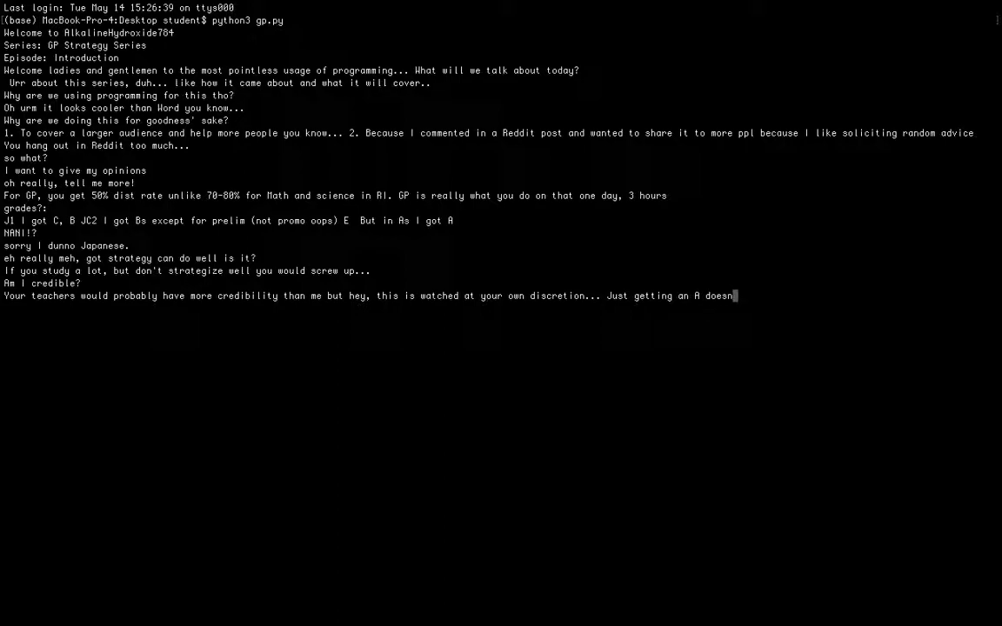
pyautogui.write('n')
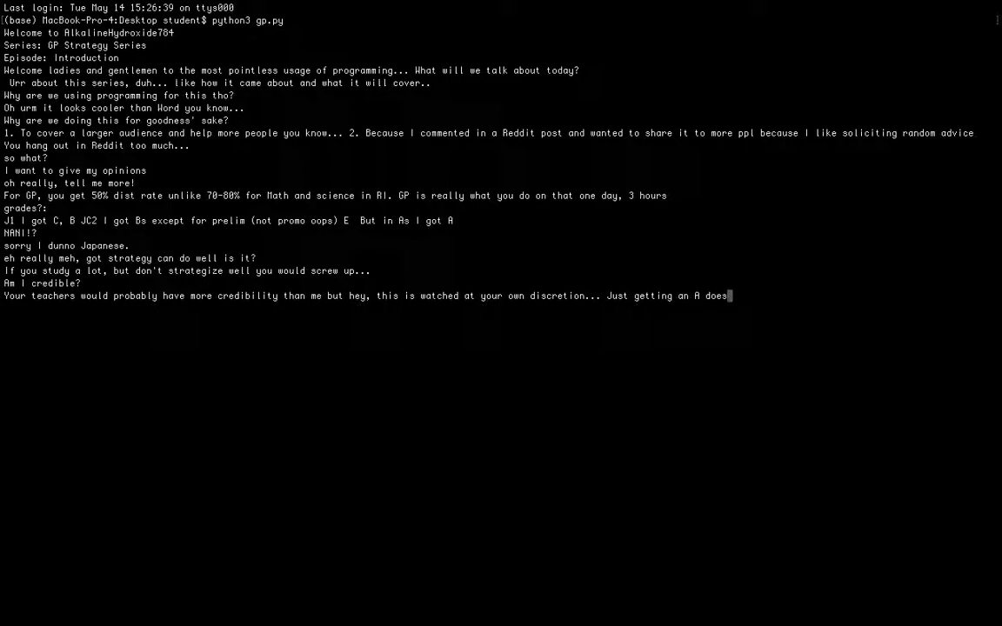
pyautogui.write("n't automatically make me c")
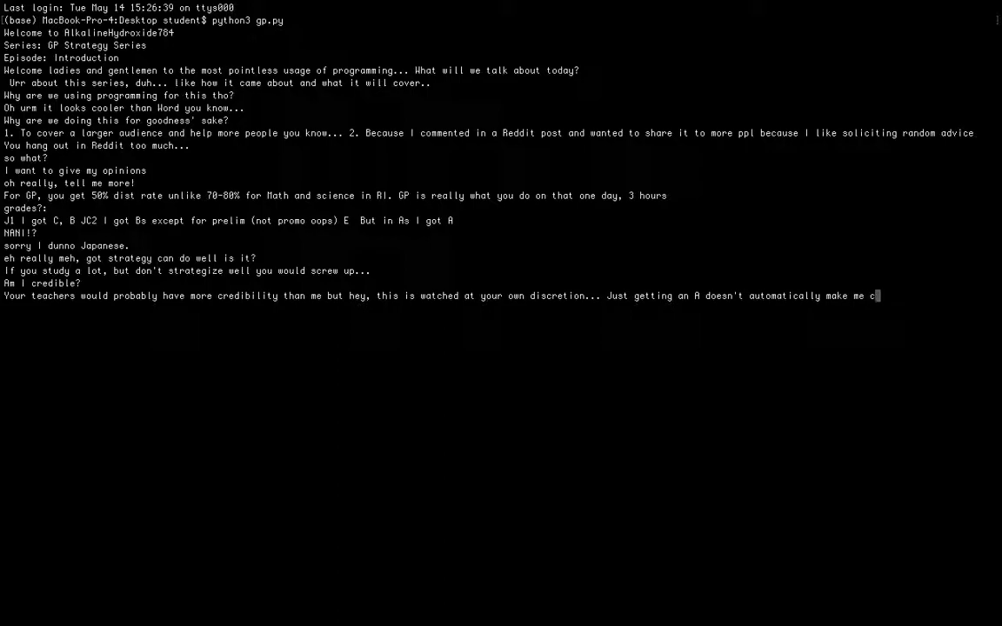
pyautogui.write('redibl')
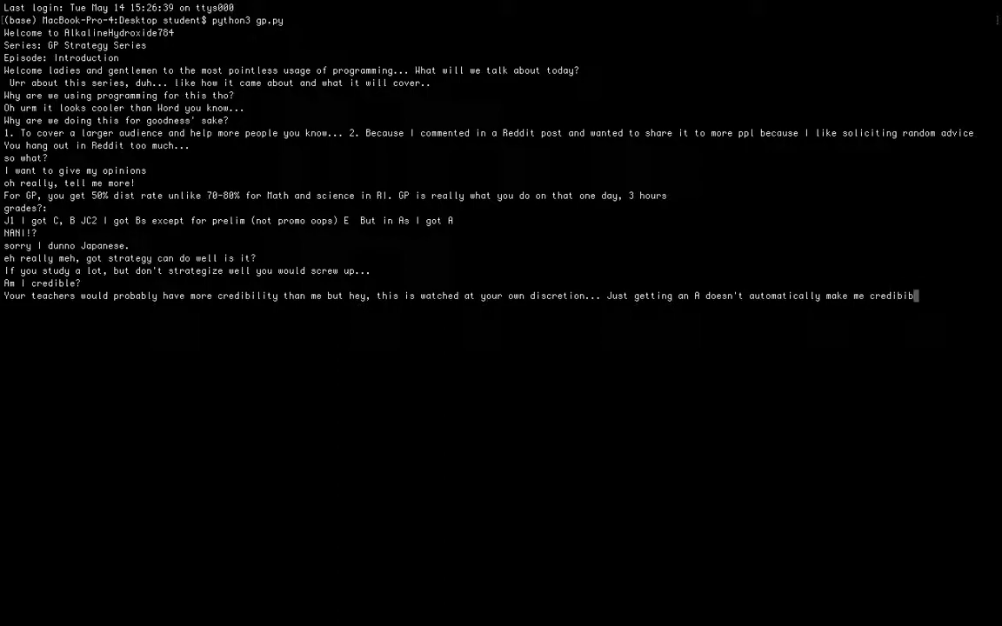
pyautogui.write(', nor does knowing')
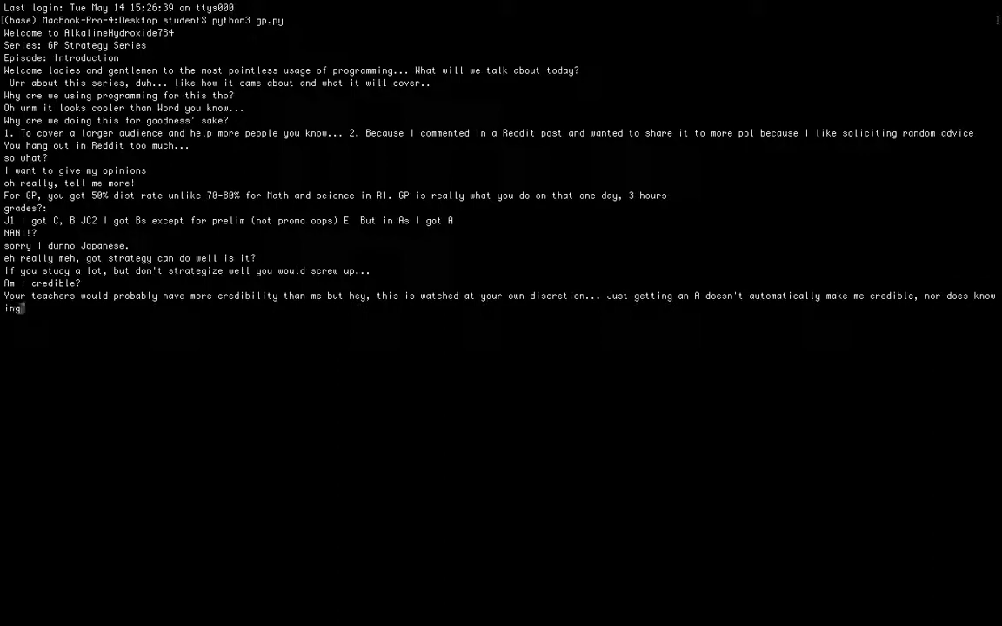
pyautogui.write('the word')
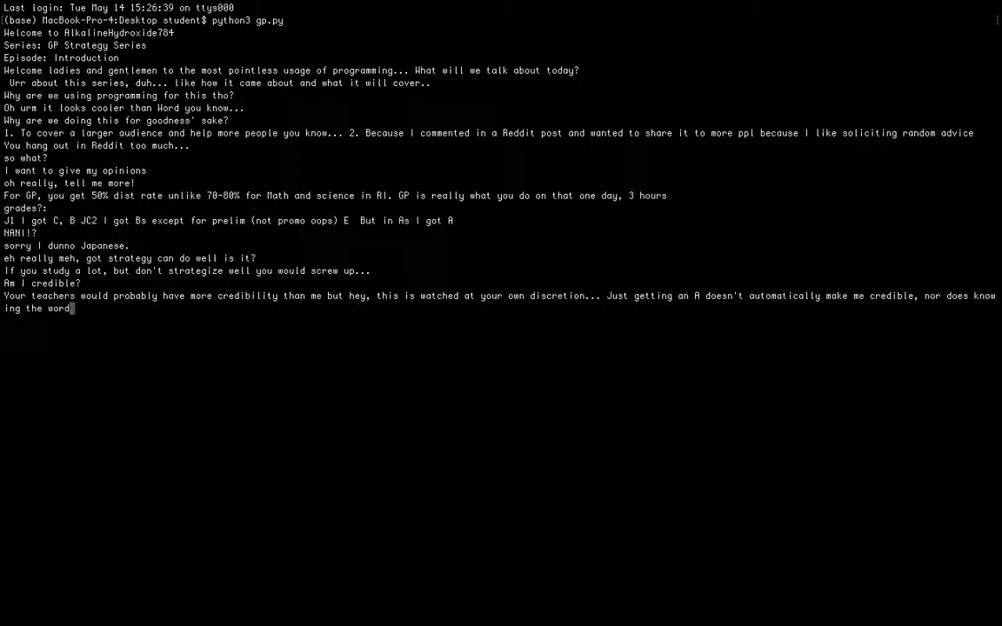
pyautogui.write("'")
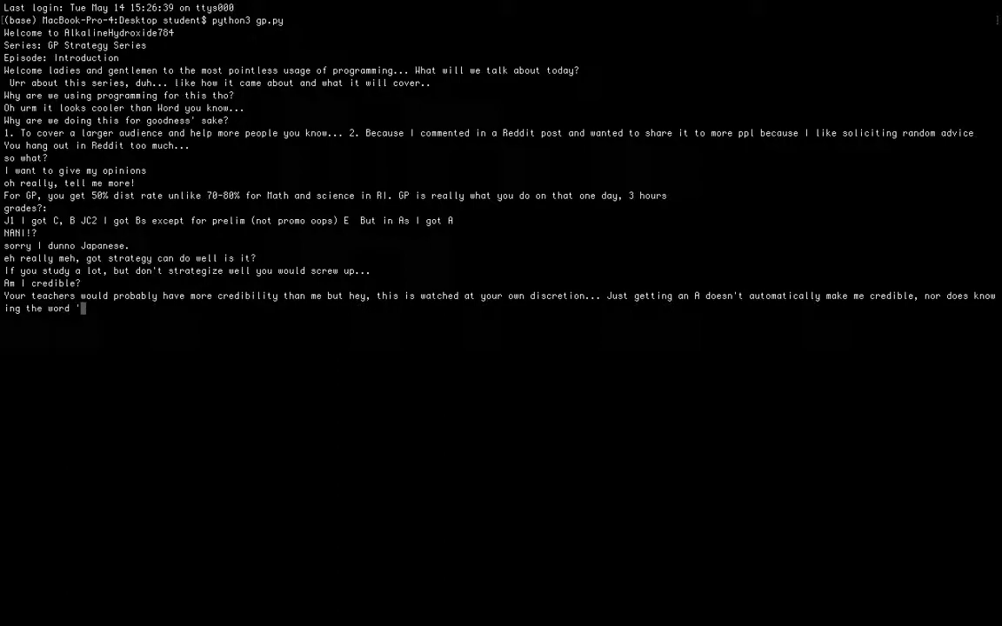
pyautogui.write("idiosyncratic' s")
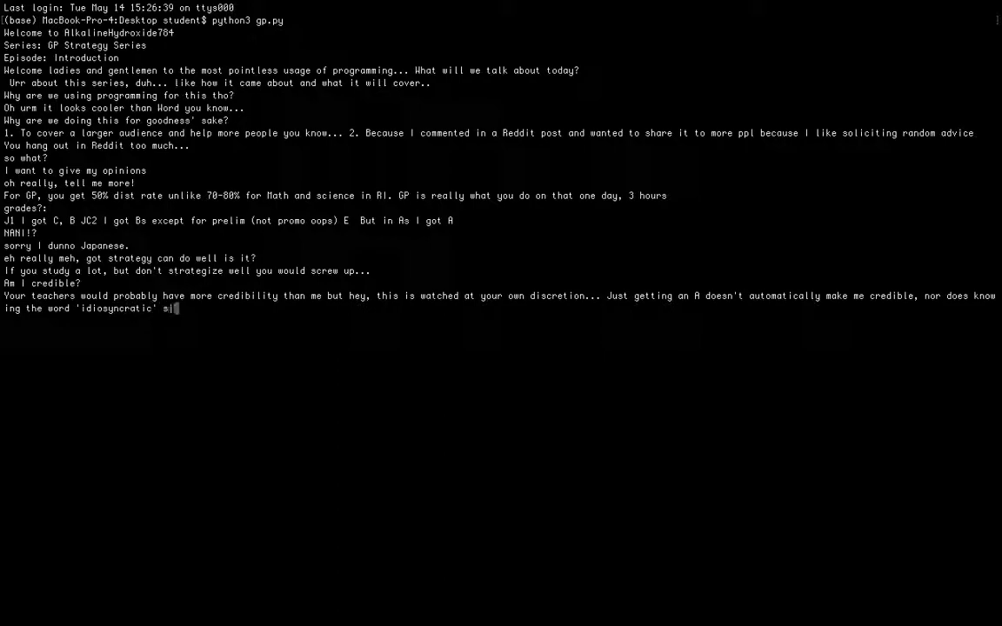
pyautogui.write('ince P6.')
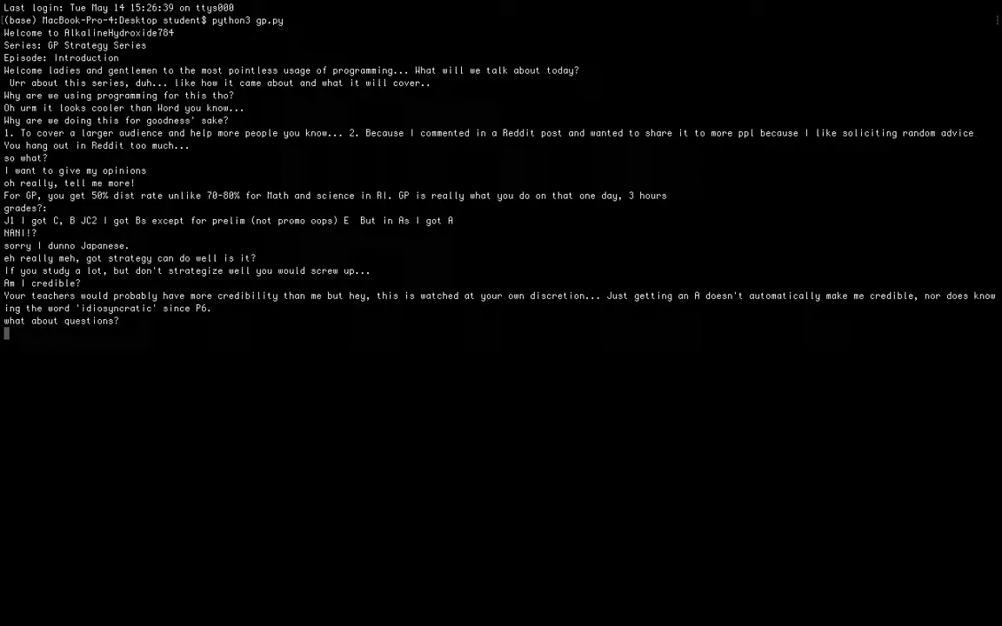
# Explain the questions follow the order that you study and sit the exam
pyautogui.write('the ord')
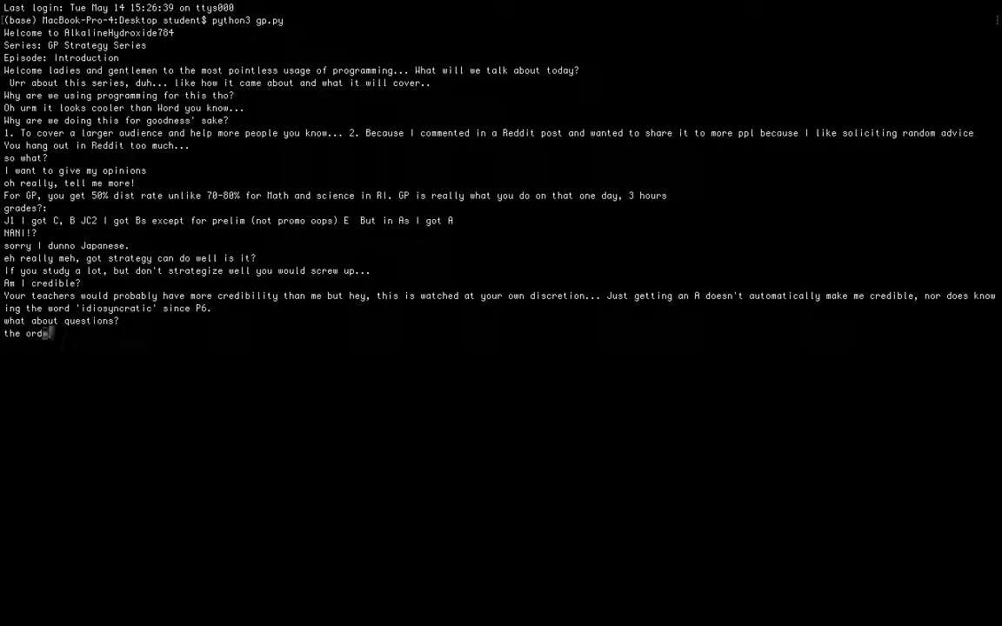
pyautogui.write('er will follow')
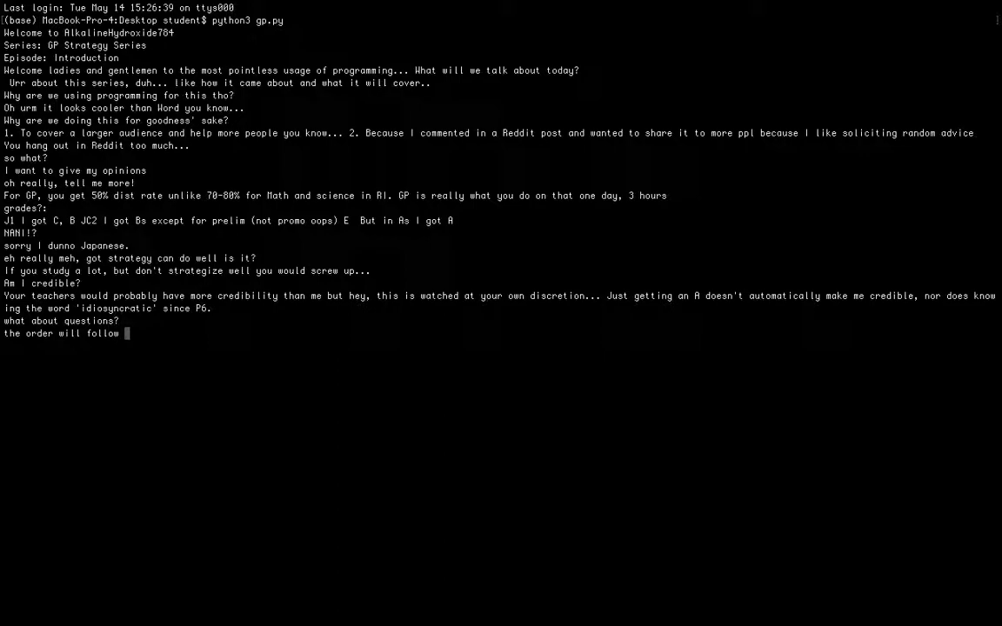
pyautogui.write('the oe')
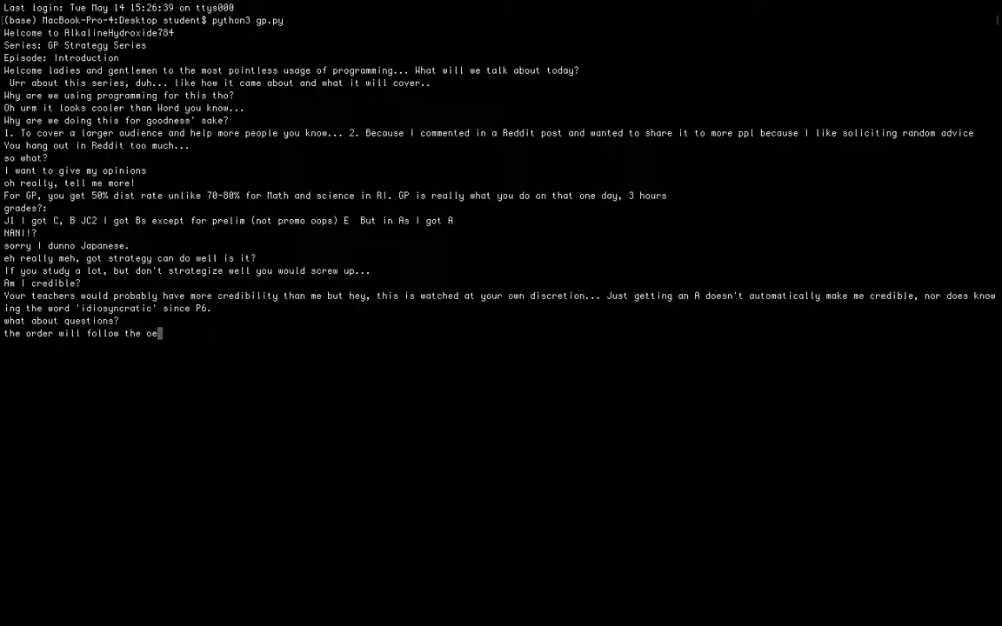
pyautogui.write('rder that you')
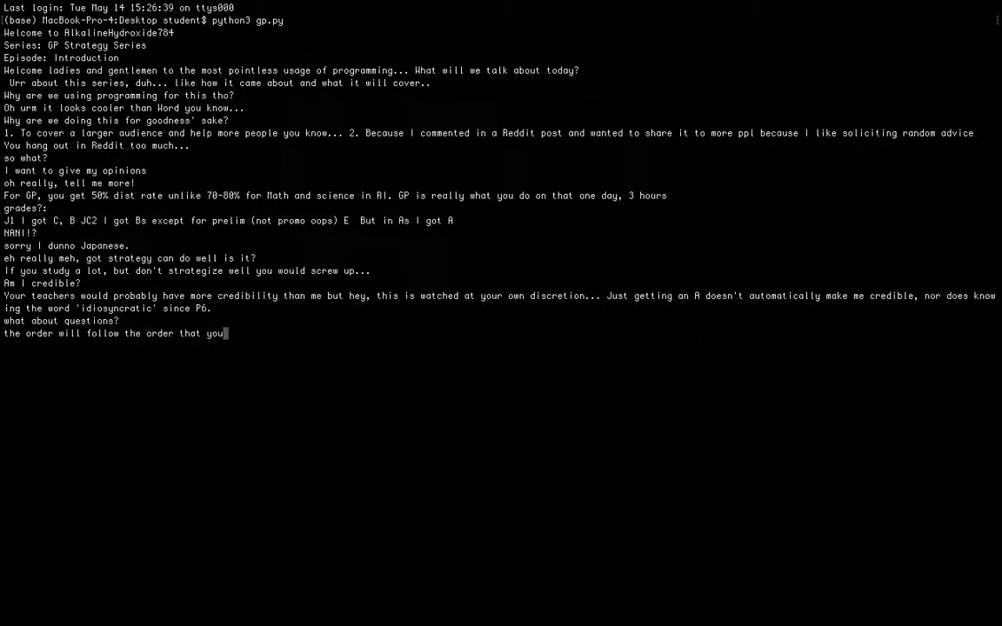
pyautogui.write('study')
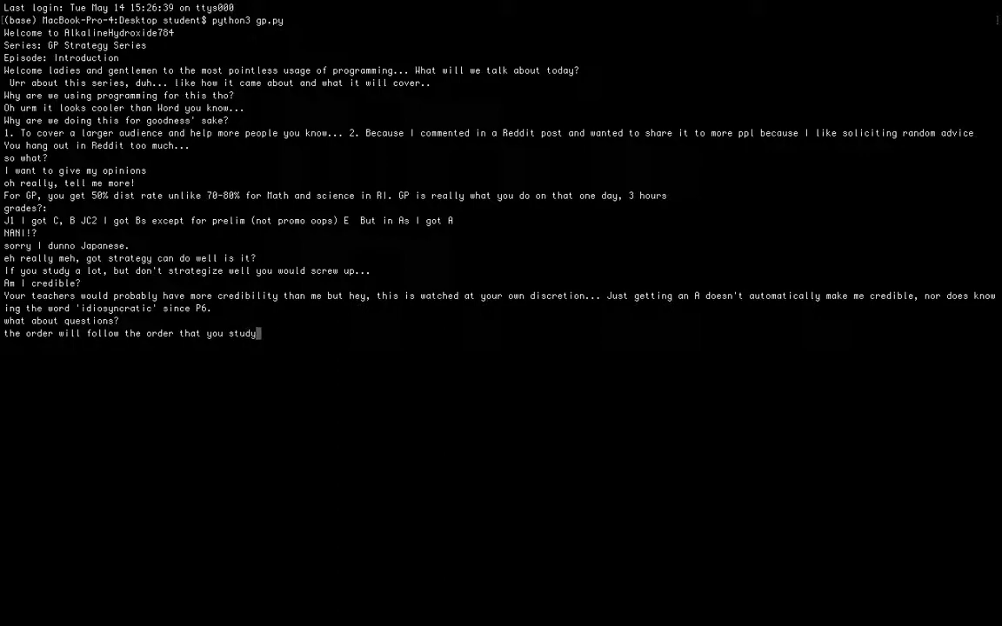
pyautogui.write('+ exam. For')
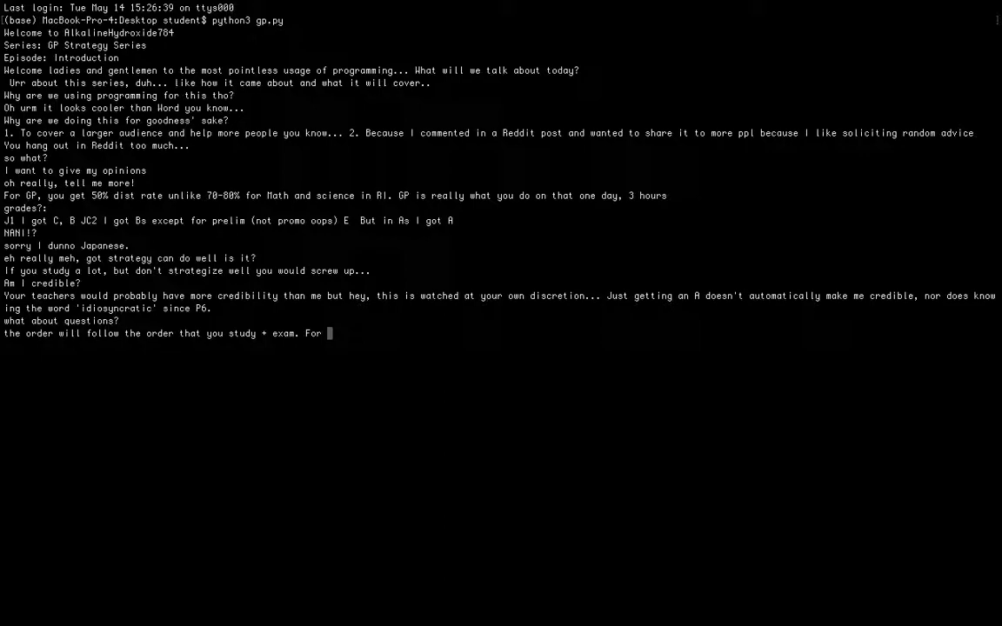
# Invite comments, covered in the last episode or as episodes 1.5/2.5
pyautogui.write('each part, gv')
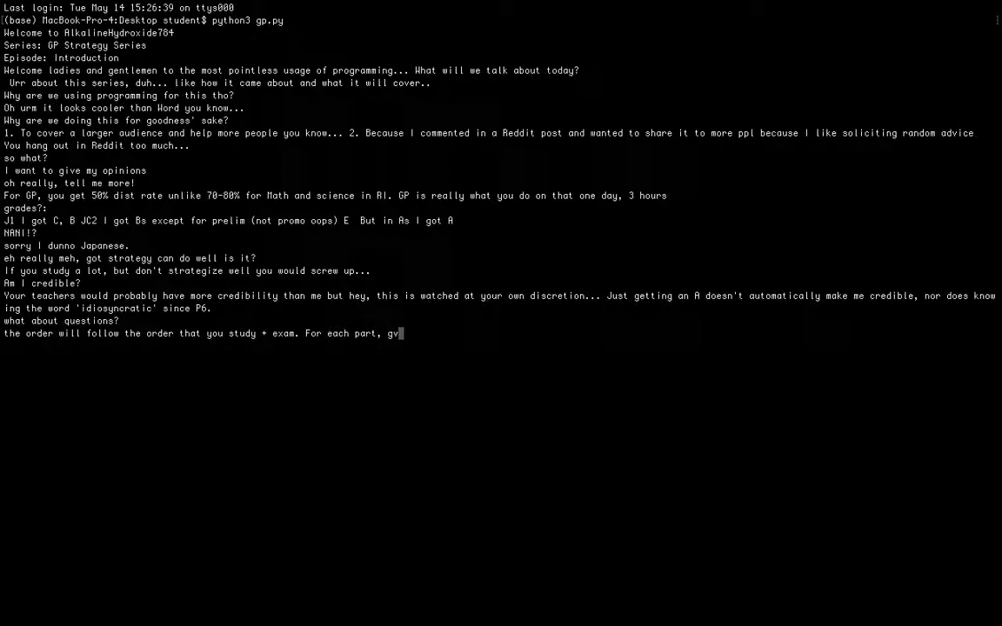
pyautogui.write('ive your')
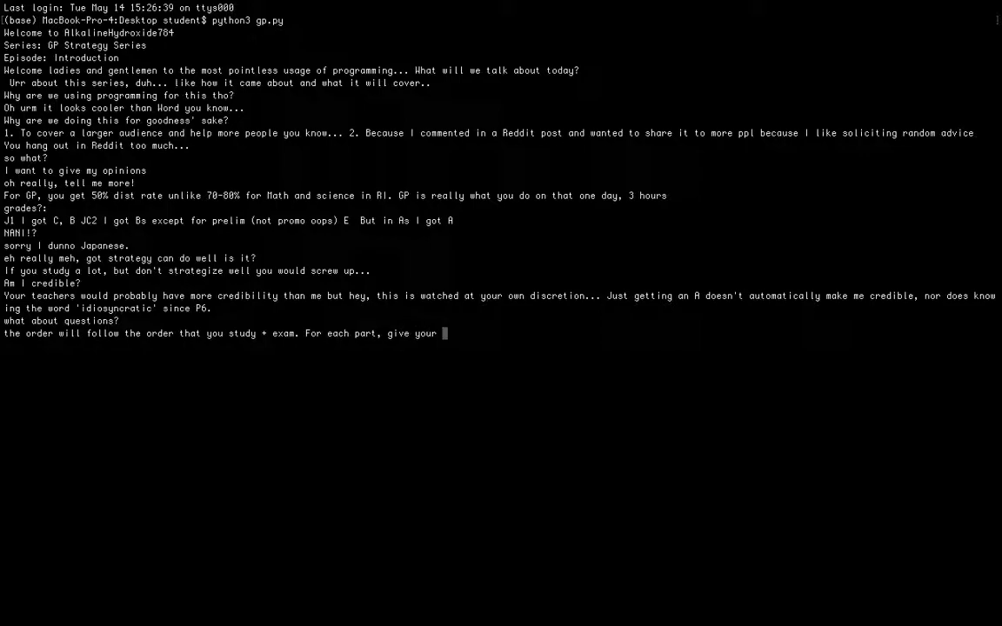
pyautogui.write('qns in the comments')
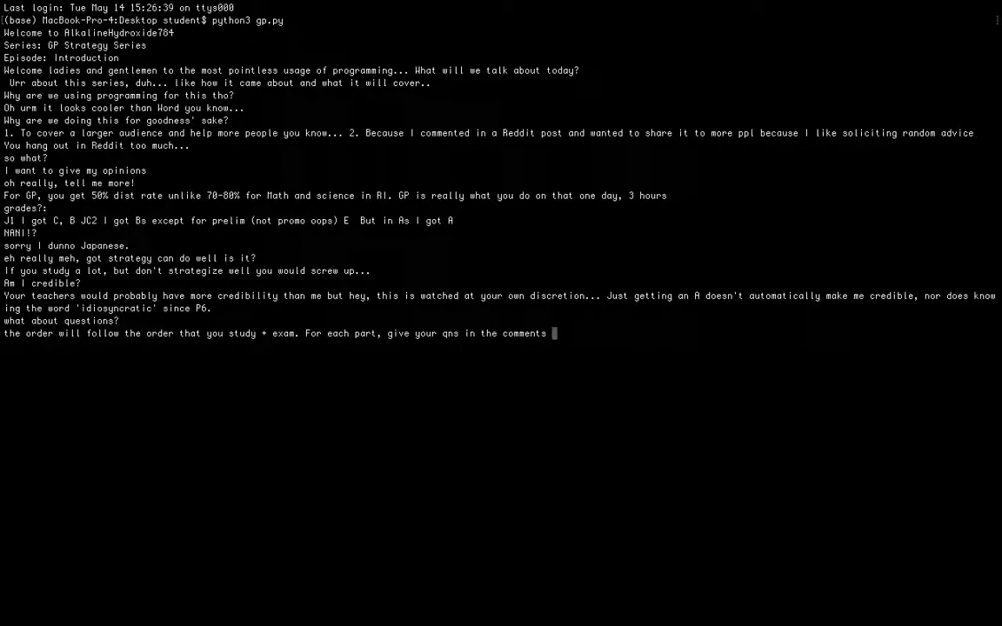
pyautogui.write('and I w')
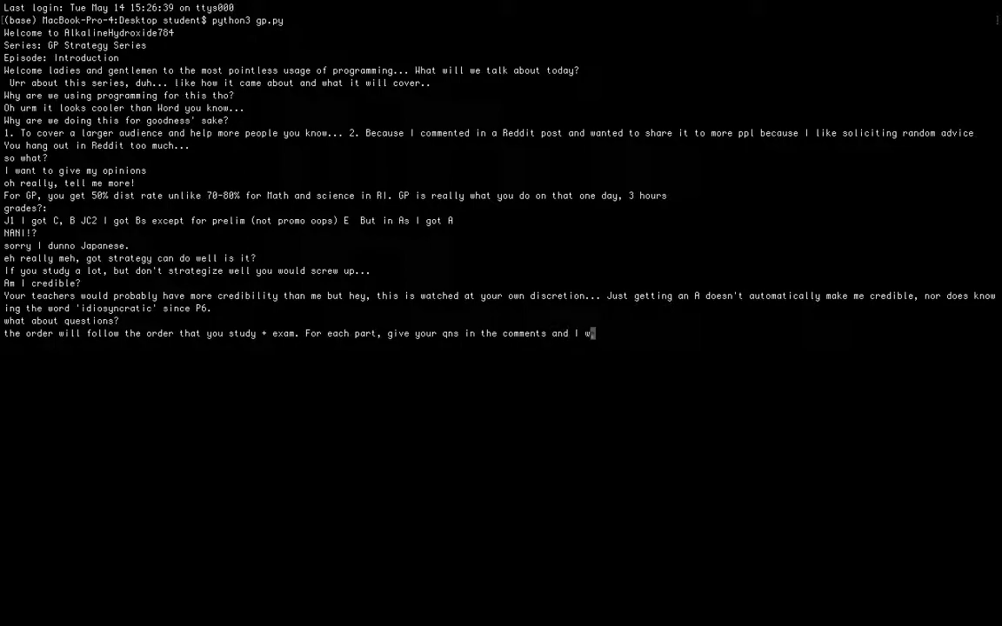
pyautogui.write('ill cover')
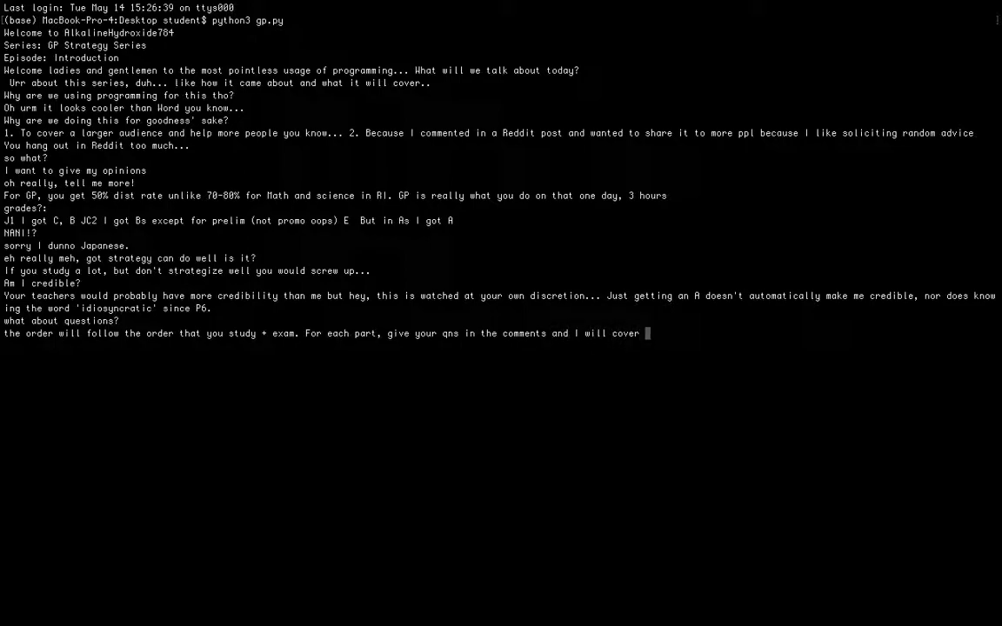
pyautogui.write('them at')
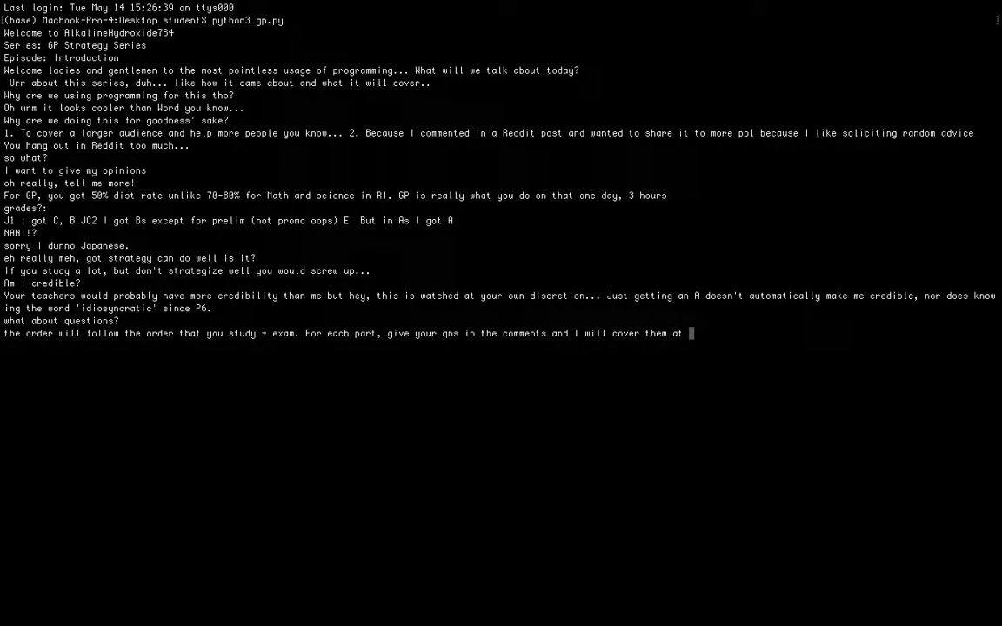
pyautogui.write('the last ep')
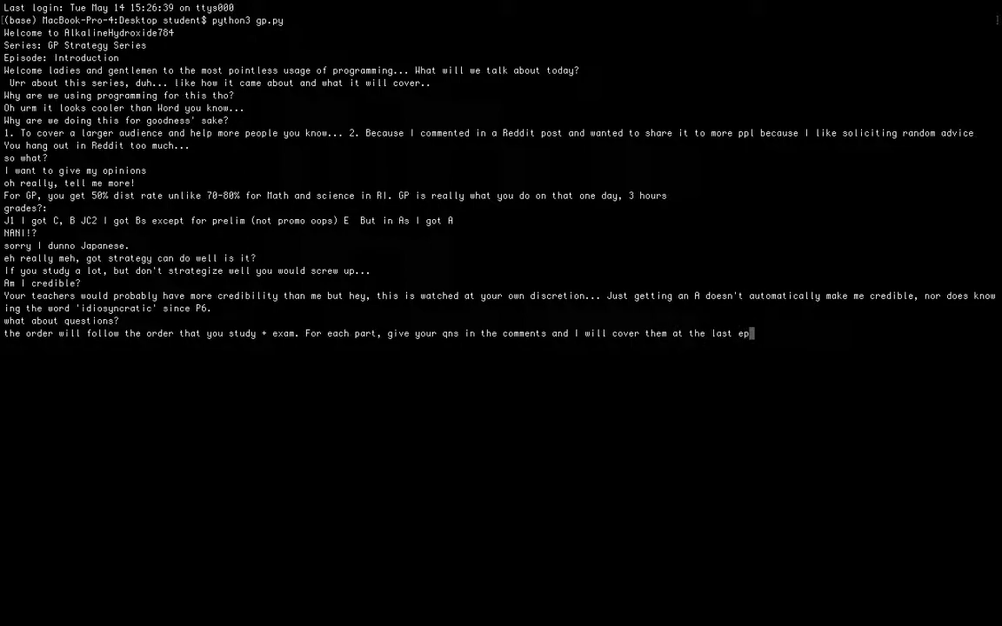
pyautogui.write('isode')
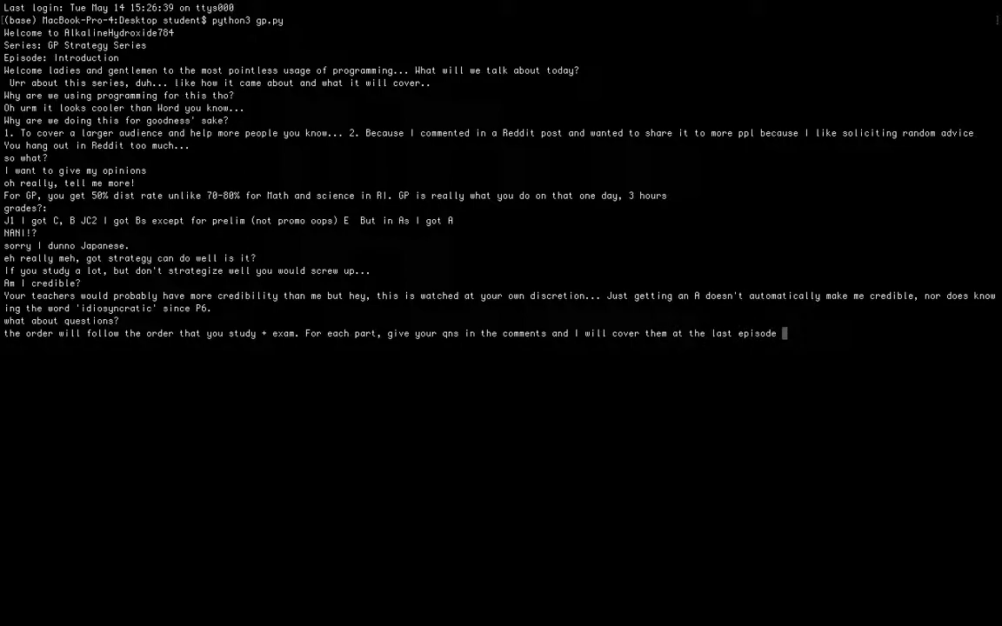
pyautogui.write('OR as')
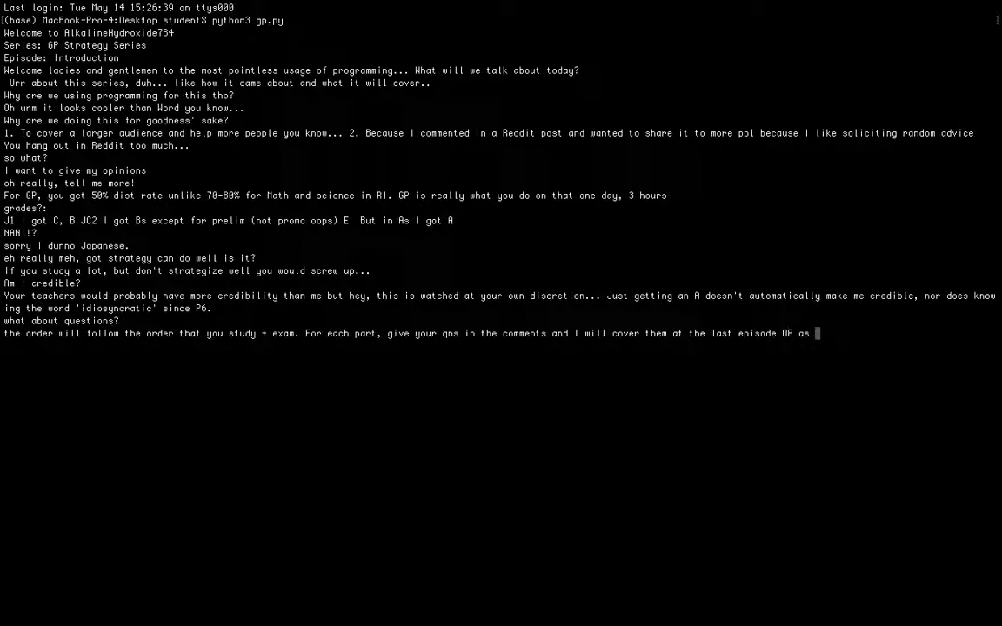
pyautogui.write('1.5/1')
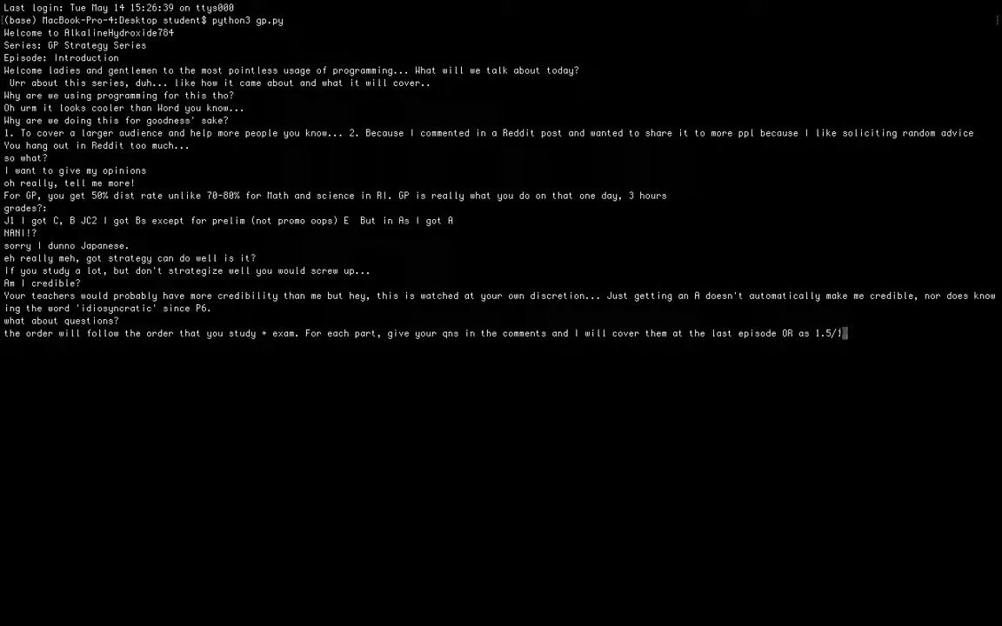
pyautogui.write('2.5')
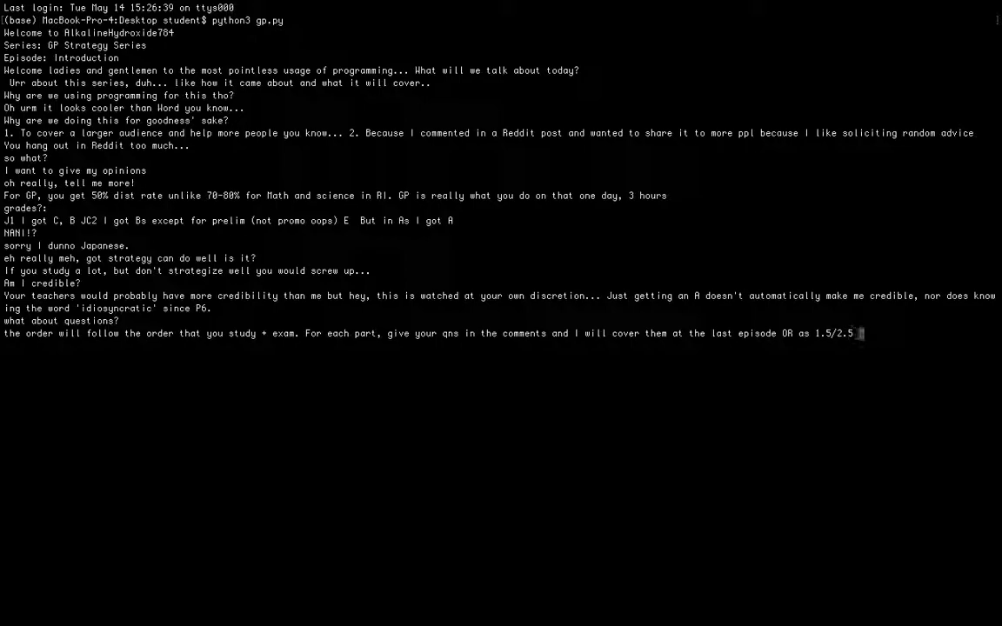
pyautogui.write('When is it coming?')
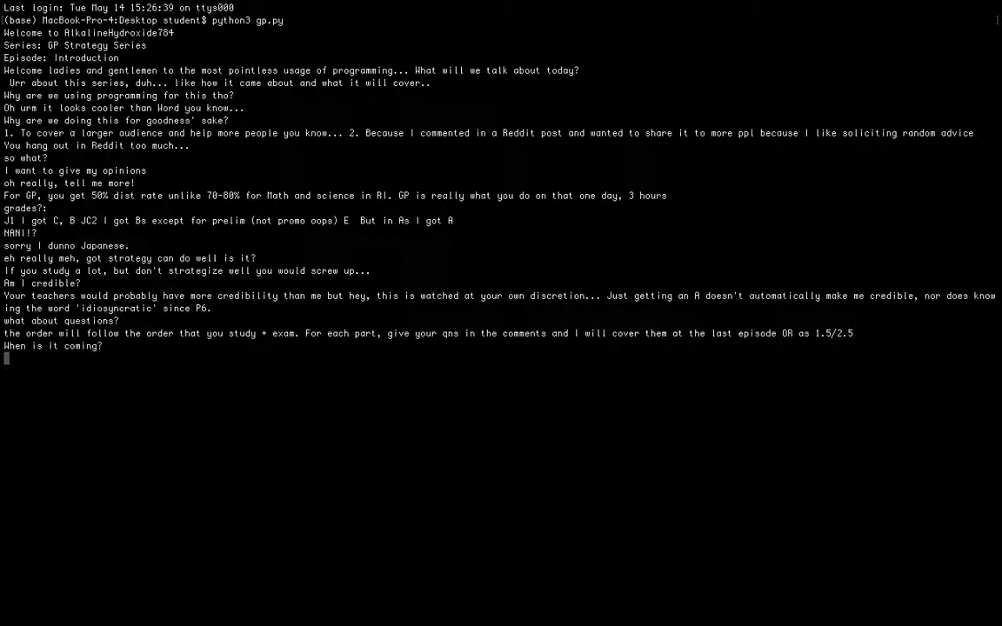
# Reply 'next week earliest. I have to study for some french test called DELF lol'
pyautogui.write('next w')
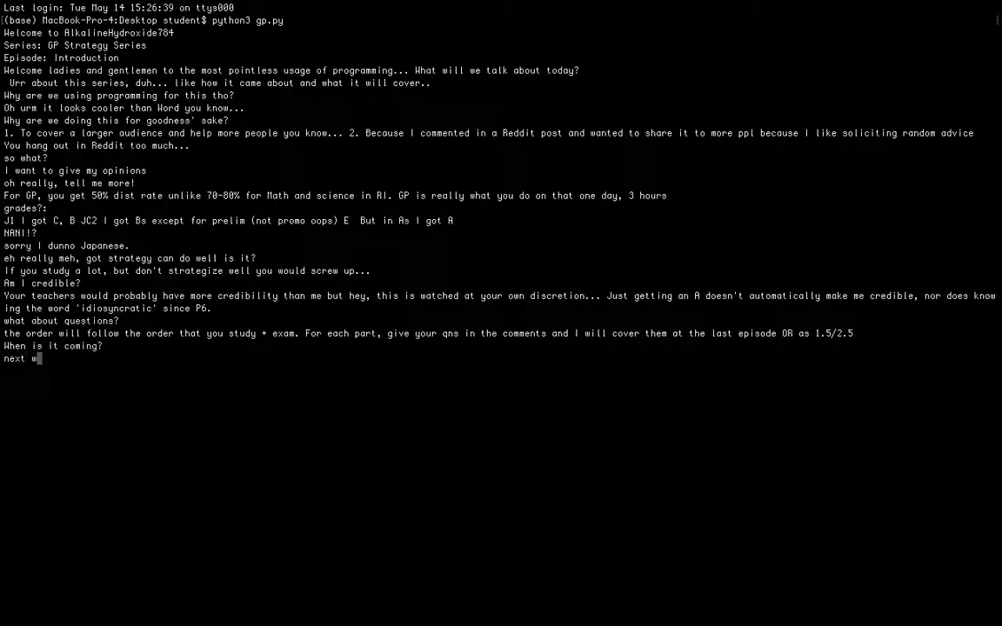
pyautogui.write('eek las')
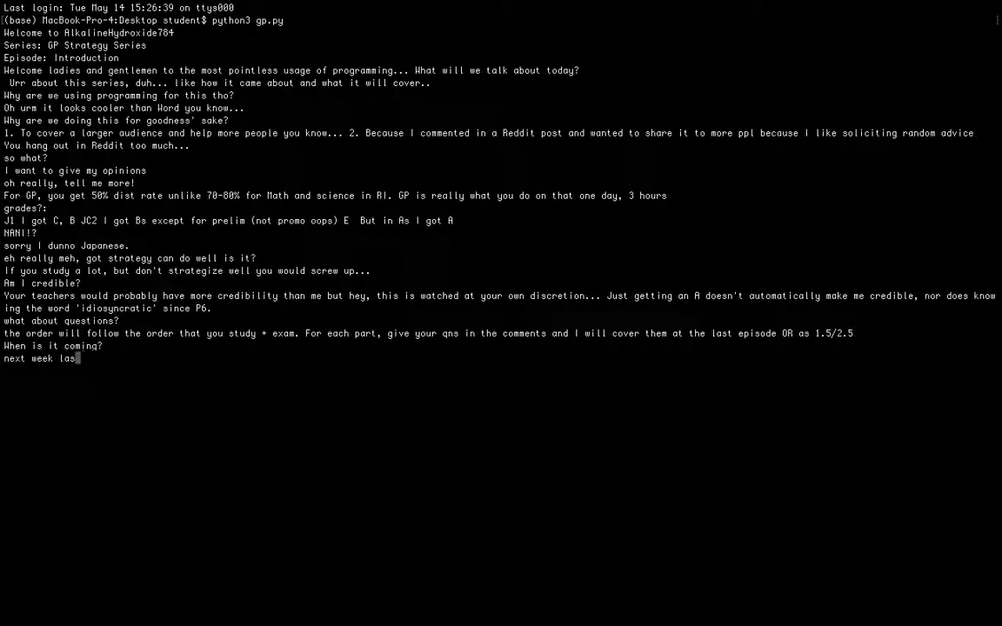
pyautogui.write('ea')
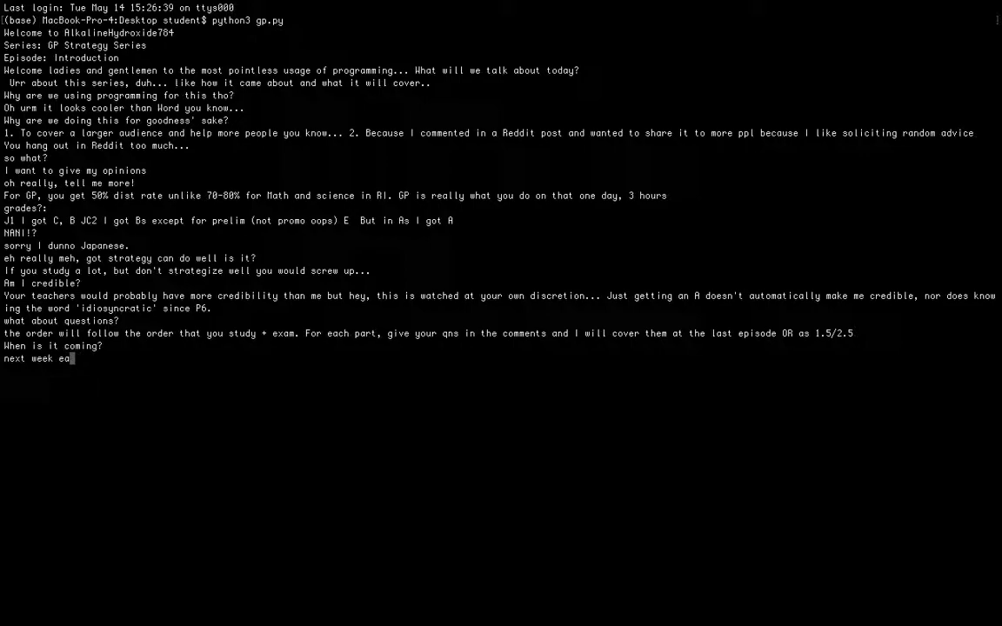
pyautogui.write('rliest.')
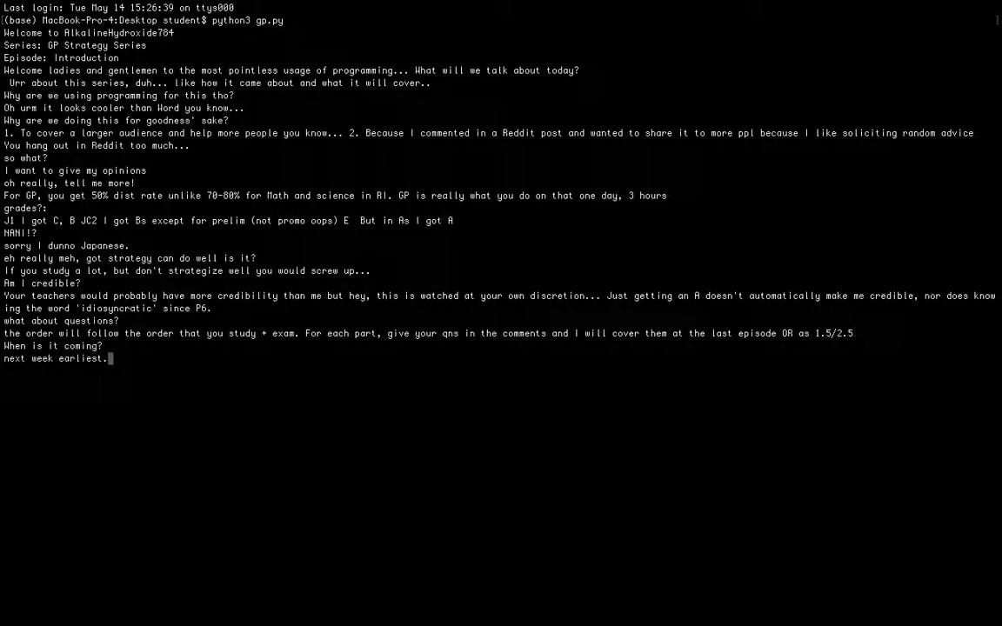
pyautogui.write('I have to')
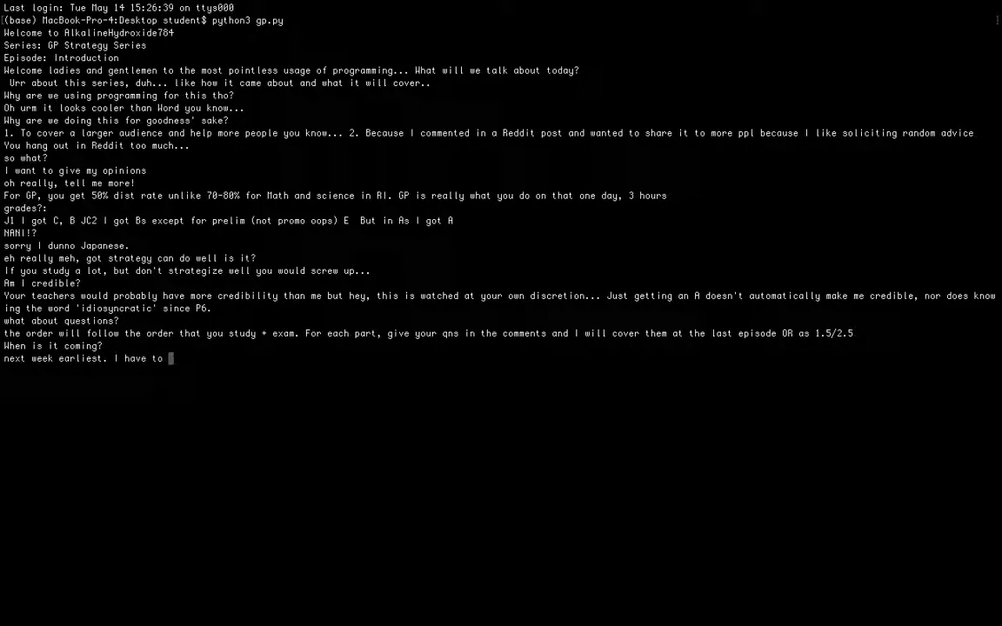
pyautogui.write('study for')
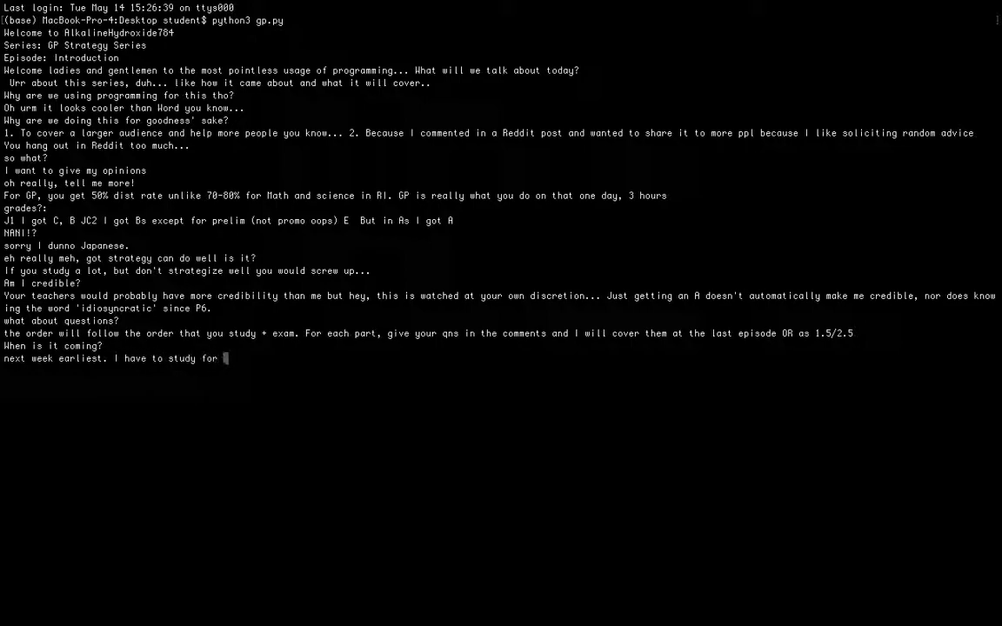
pyautogui.write('some fren')
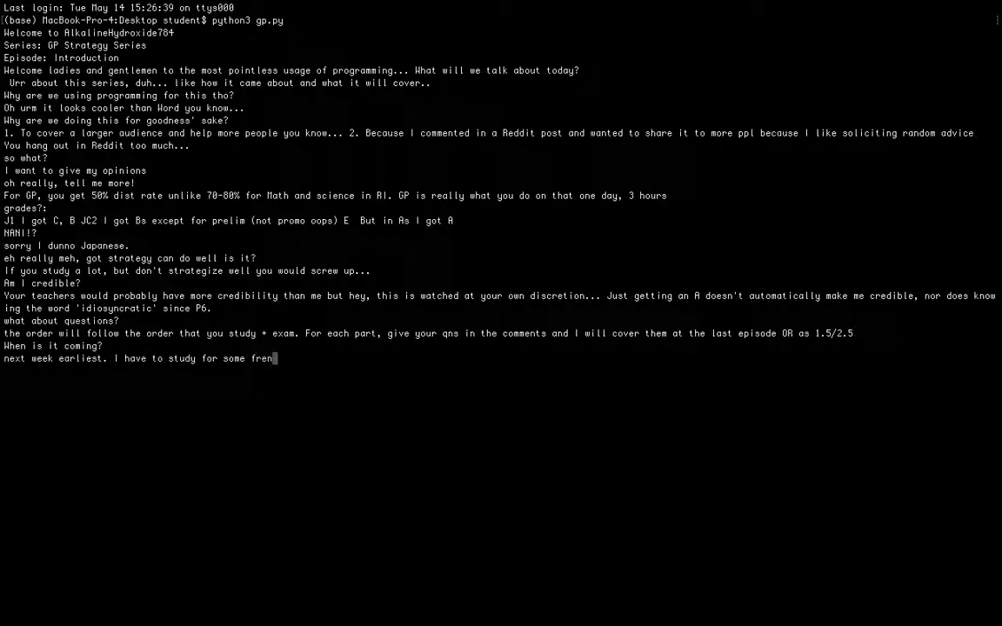
pyautogui.write('ch test')
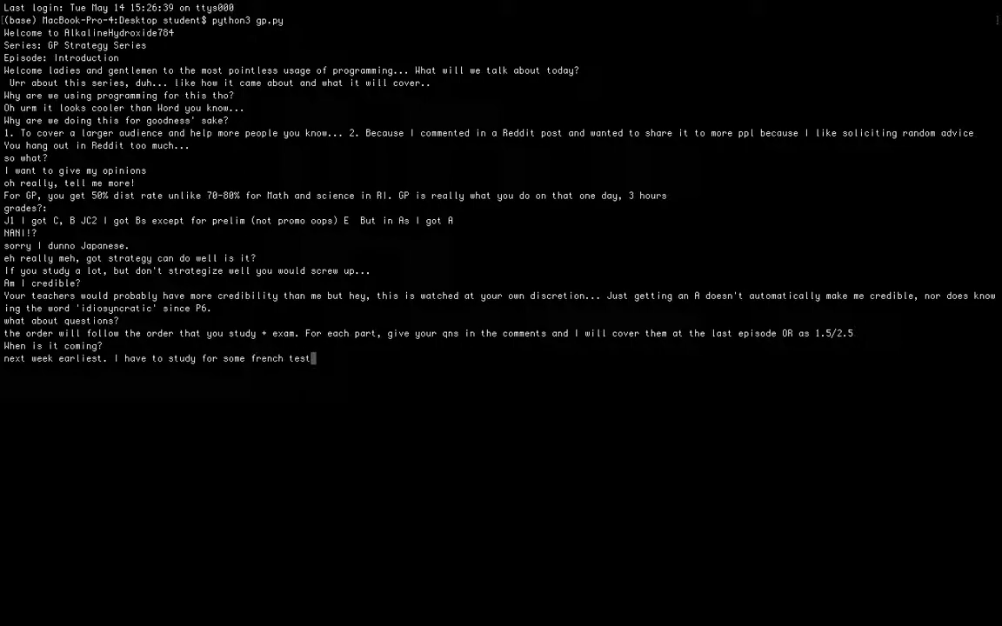
pyautogui.write('called')
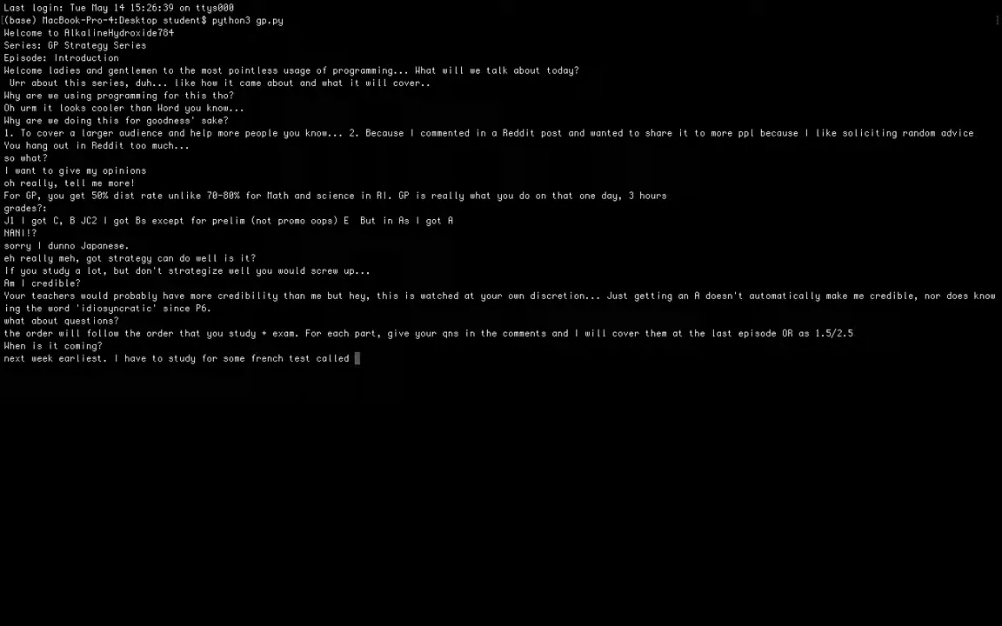
pyautogui.write('DELF lol')
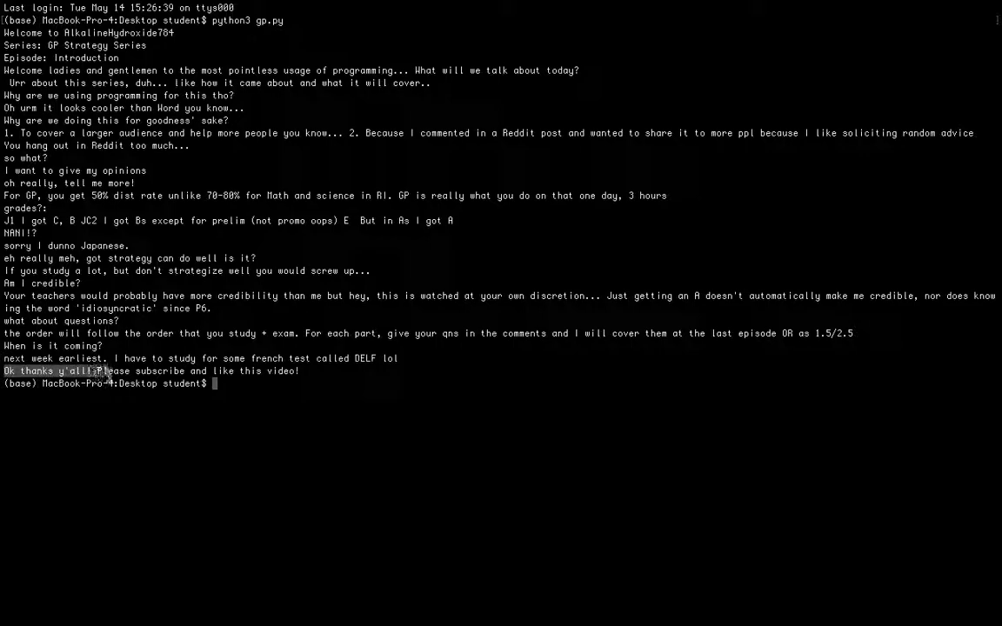
pyautogui.moveTo(813, 333)
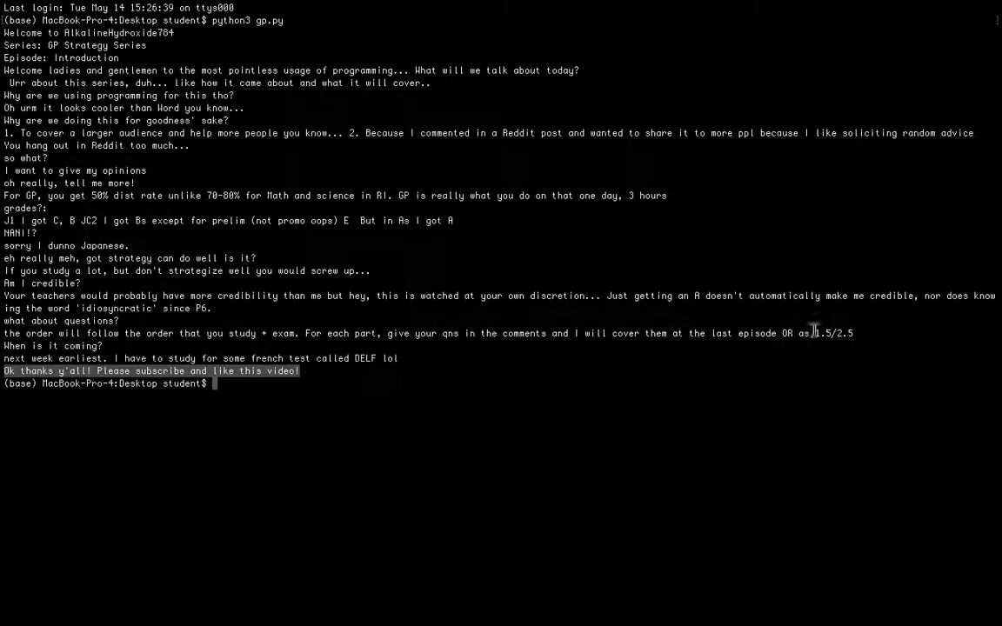
pyautogui.moveTo(766, 180)
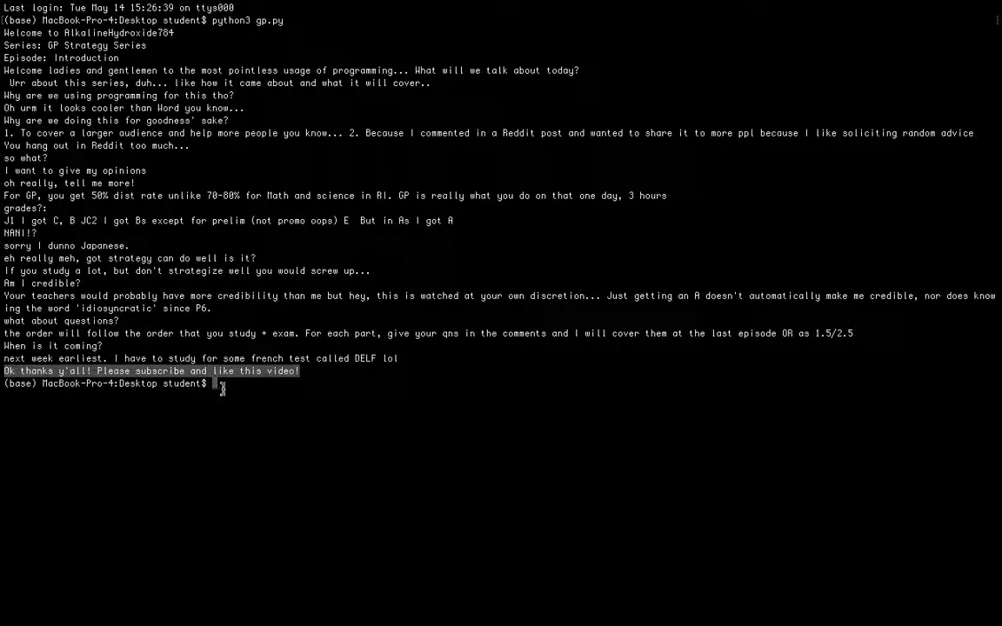
# Type 'yes pls suc' at the bash prompt after the subscribe message
pyautogui.write('y')
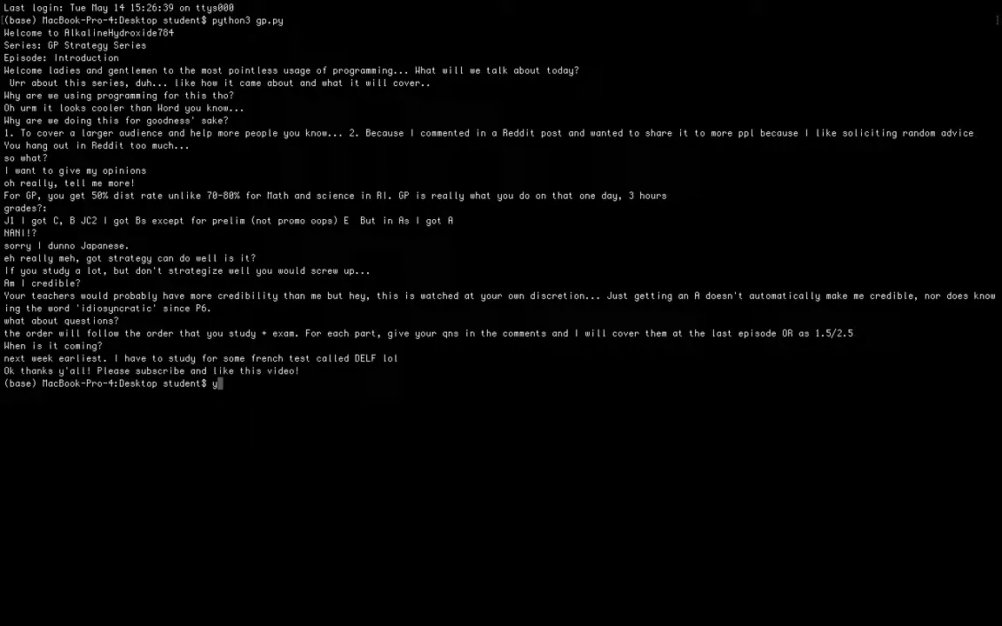
pyautogui.write('es p')
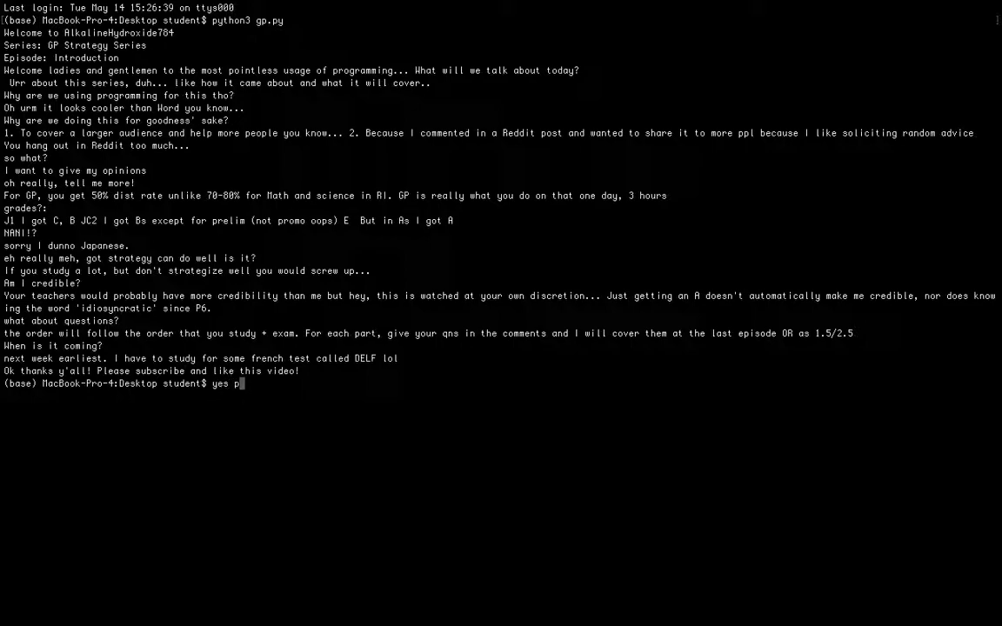
pyautogui.write('ls suc')
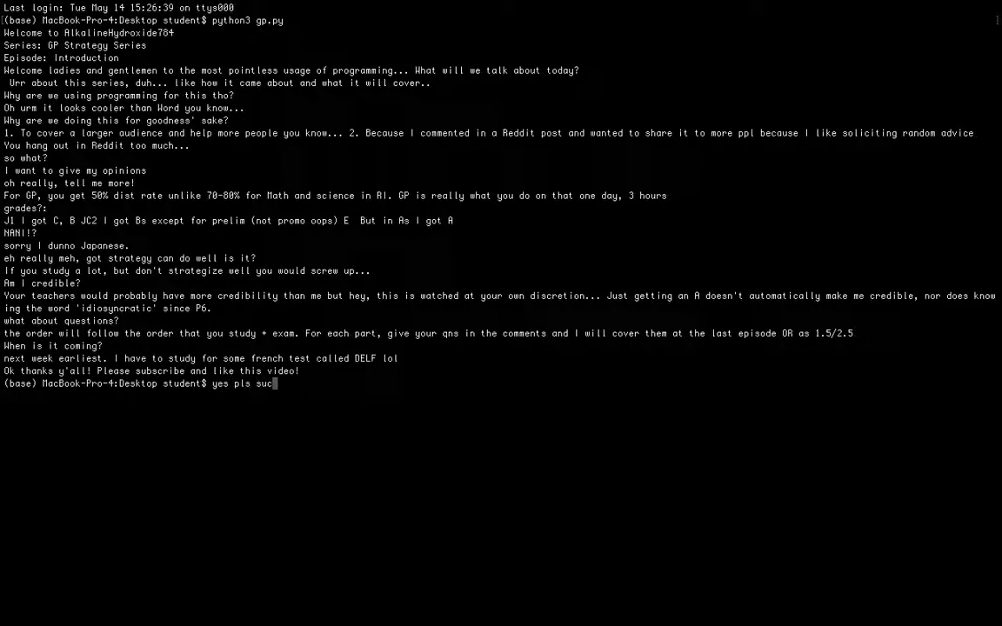